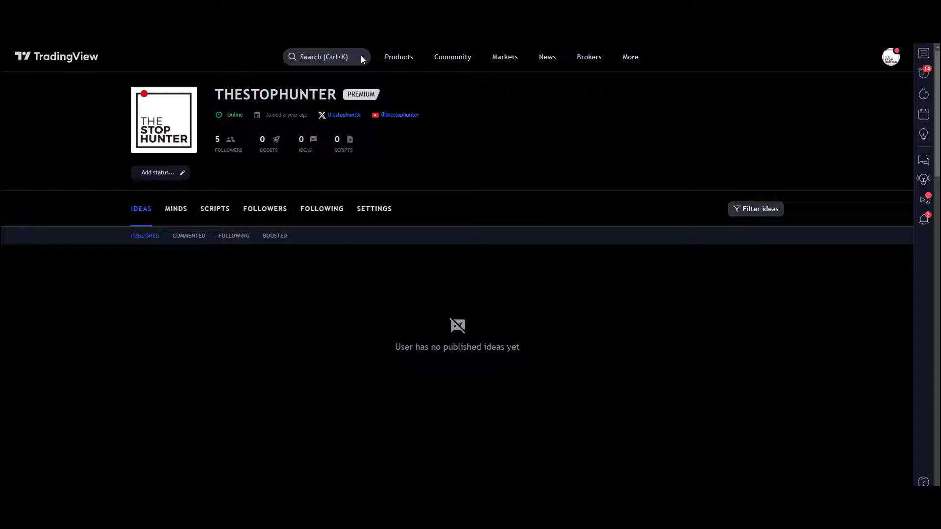
Step: Browse the Community menu, then bring up the Products menu listing the screeners
left_click(398, 57)
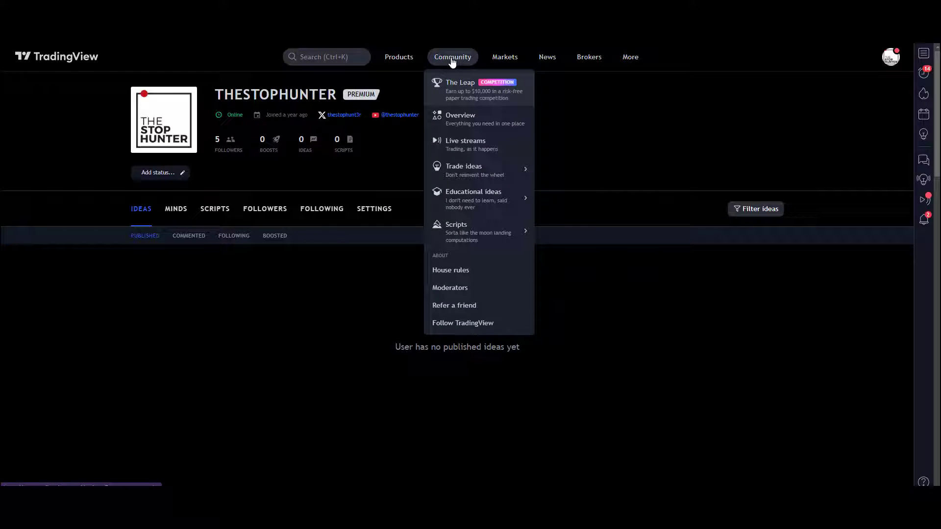
left_click(398, 57)
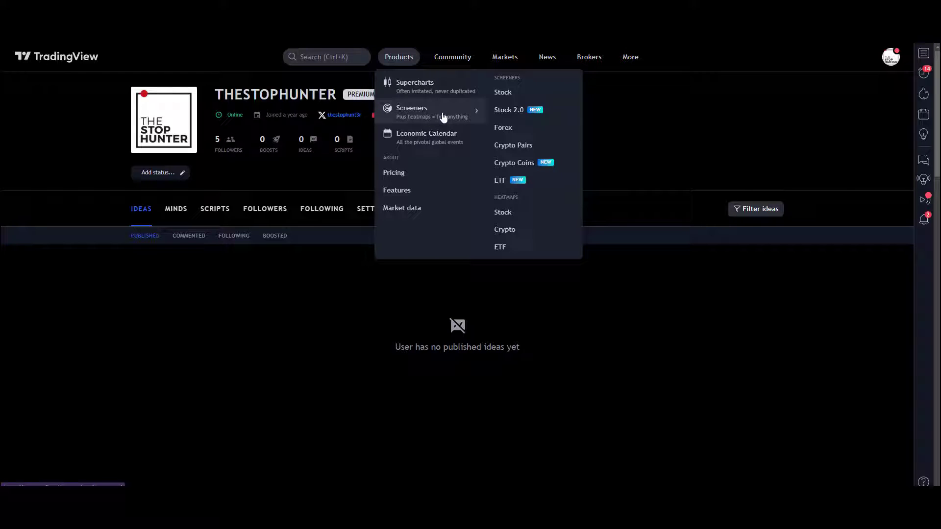
mouse_move(505, 116)
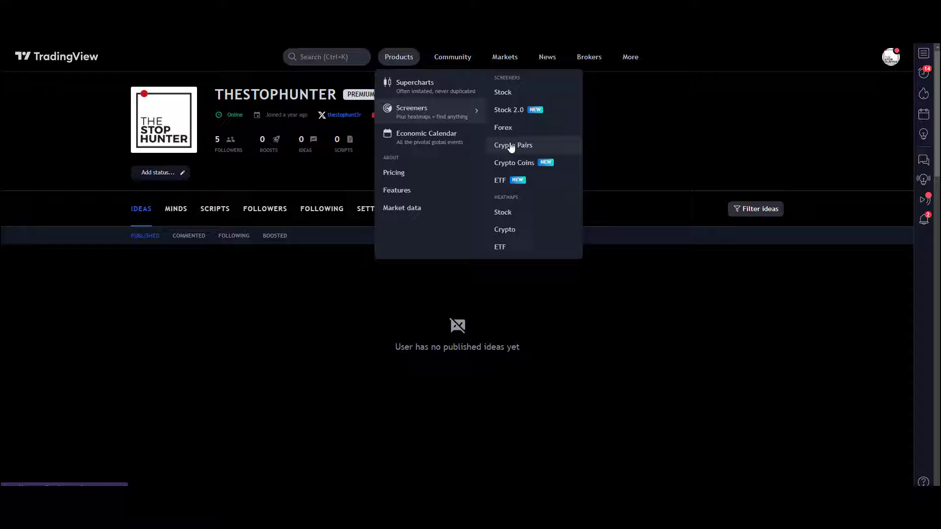
mouse_move(506, 241)
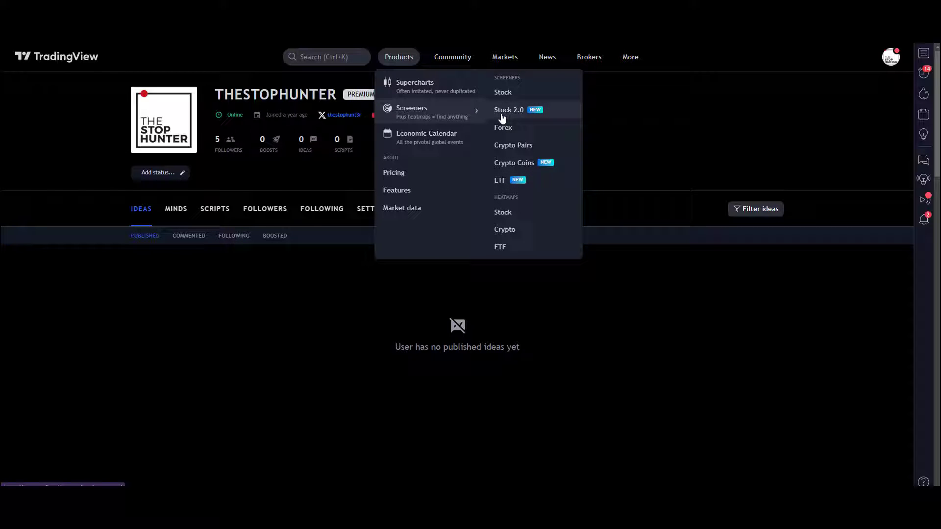
mouse_move(546, 114)
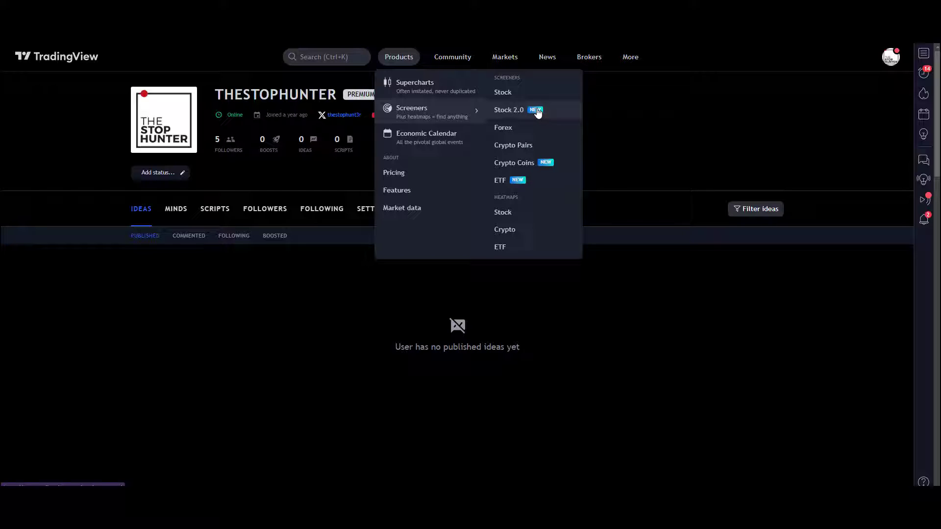
mouse_move(519, 113)
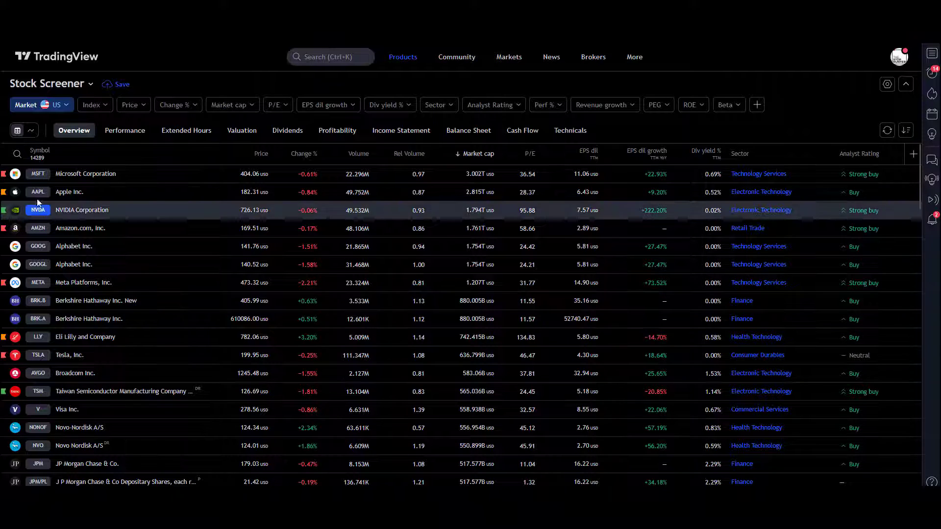
left_click(42, 105)
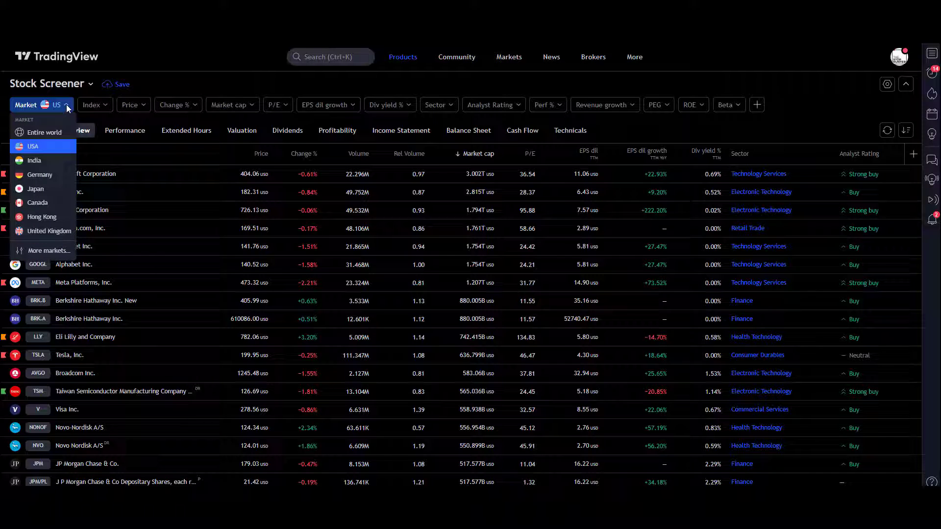
mouse_move(42, 246)
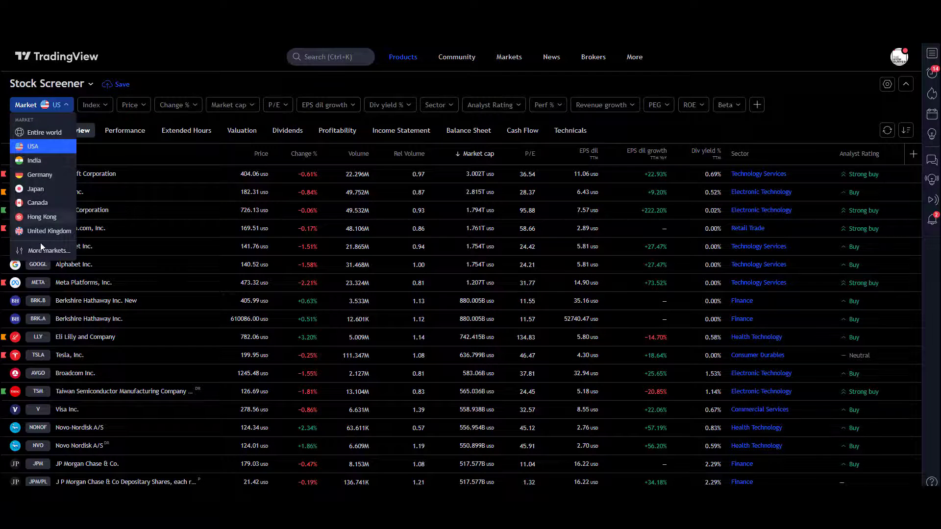
left_click(49, 250)
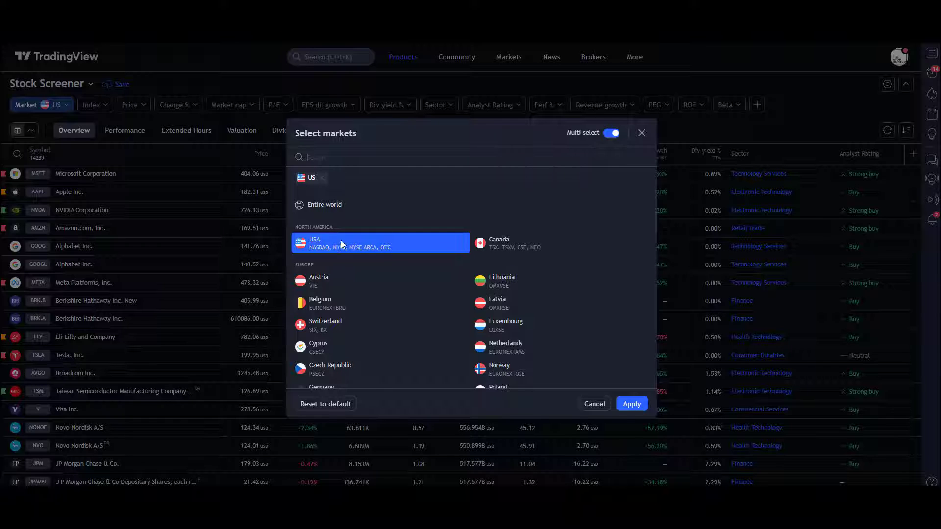
mouse_move(318, 255)
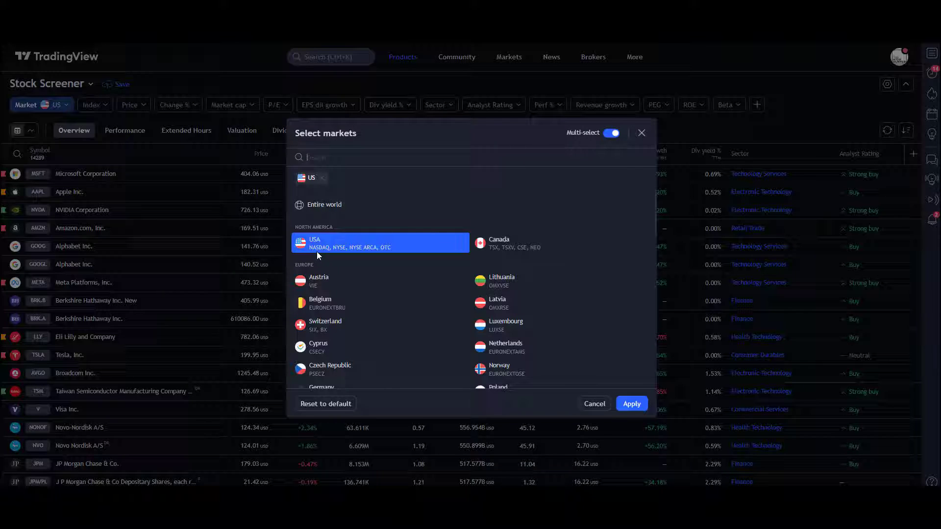
mouse_move(363, 248)
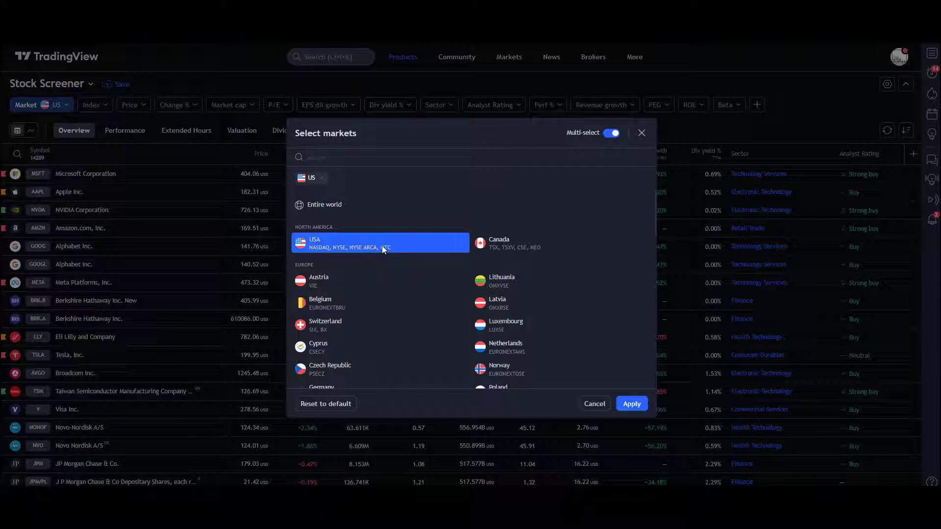
mouse_move(621, 164)
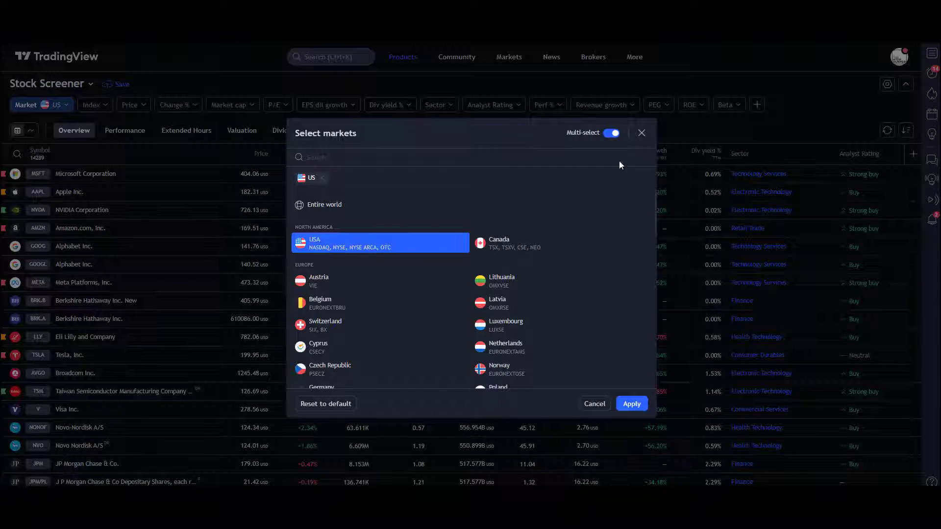
mouse_move(567, 184)
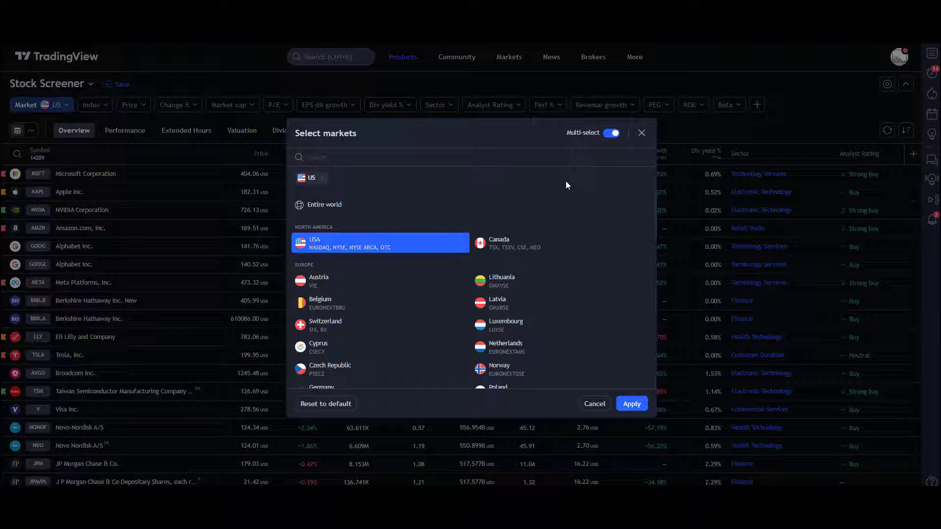
scroll("down", 3)
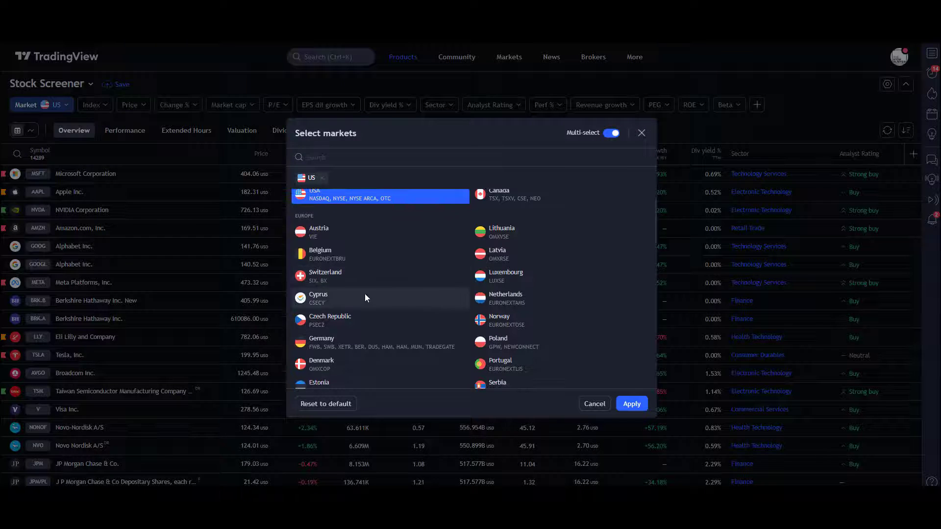
scroll("down", 3)
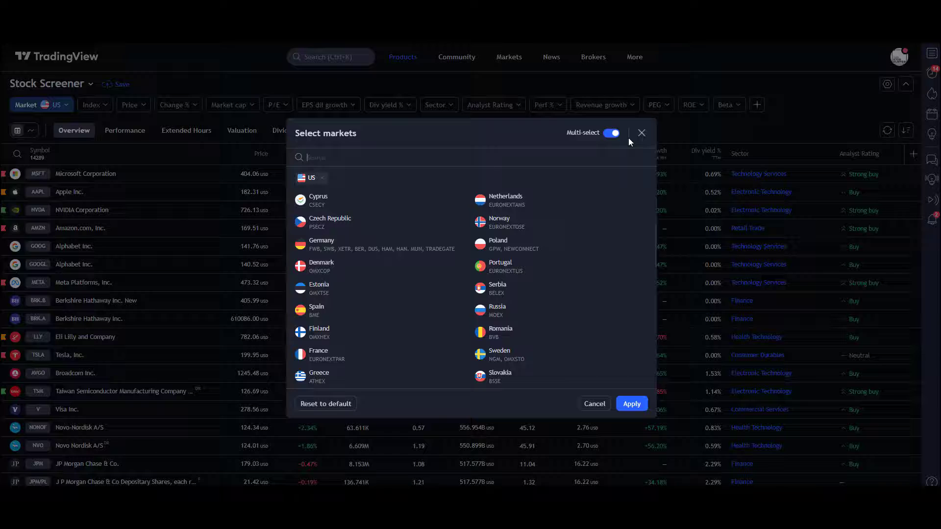
left_click(640, 133)
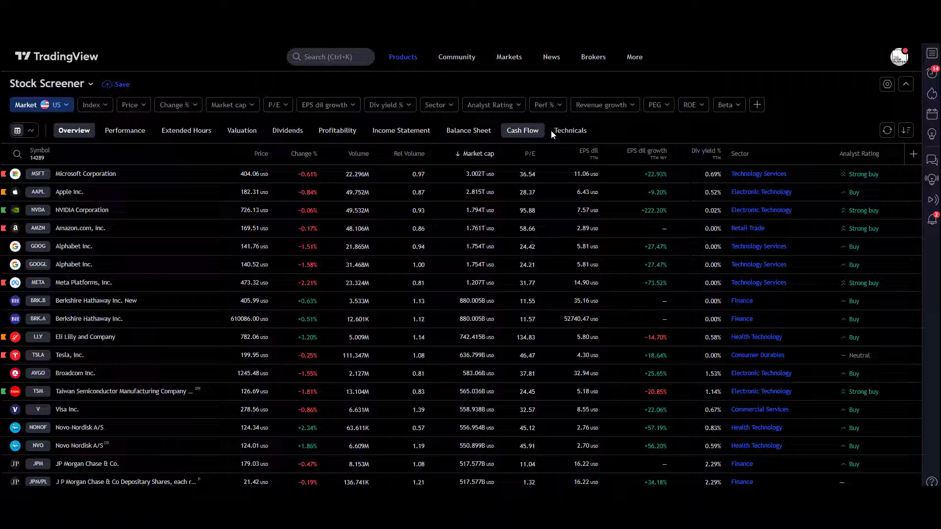
left_click(124, 131)
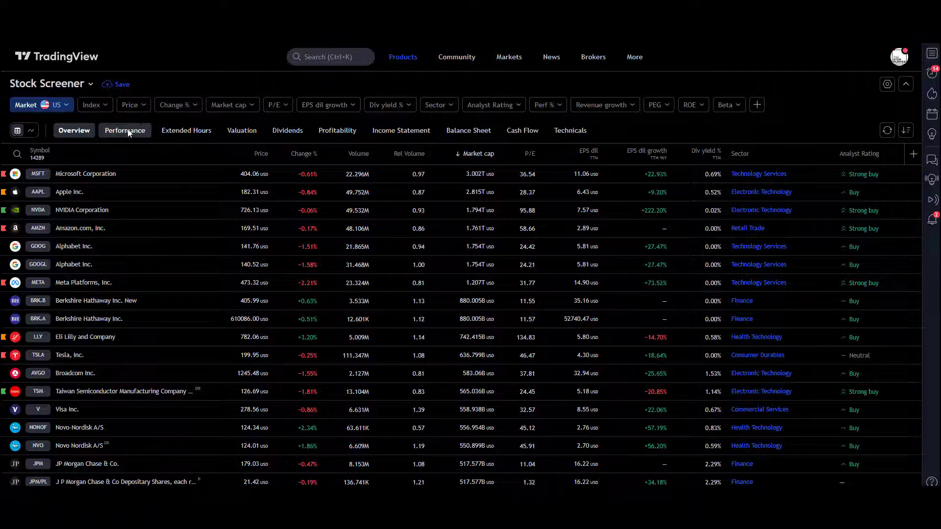
left_click(74, 130)
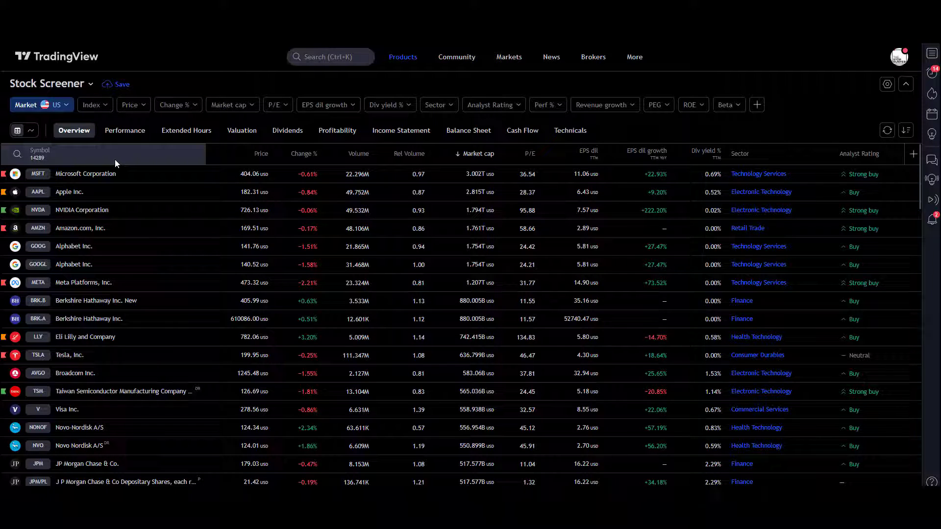
mouse_move(83, 437)
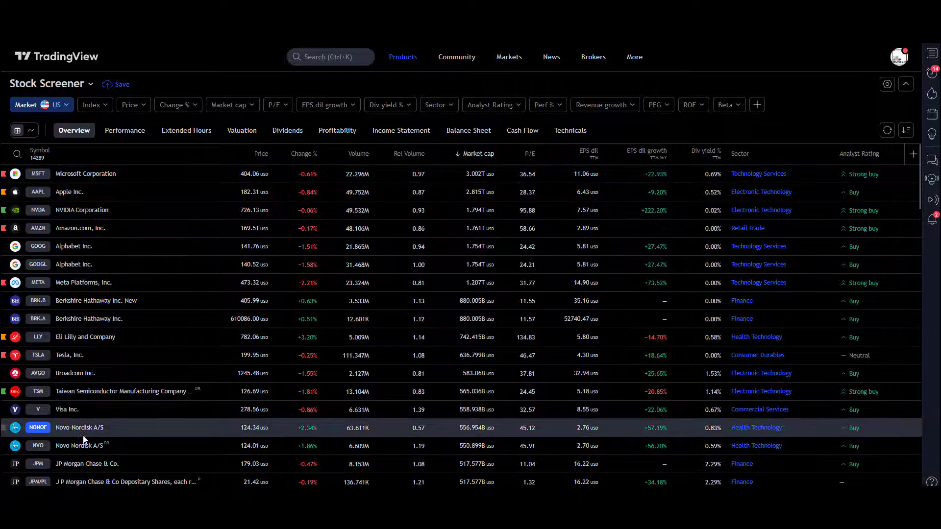
left_click(124, 130)
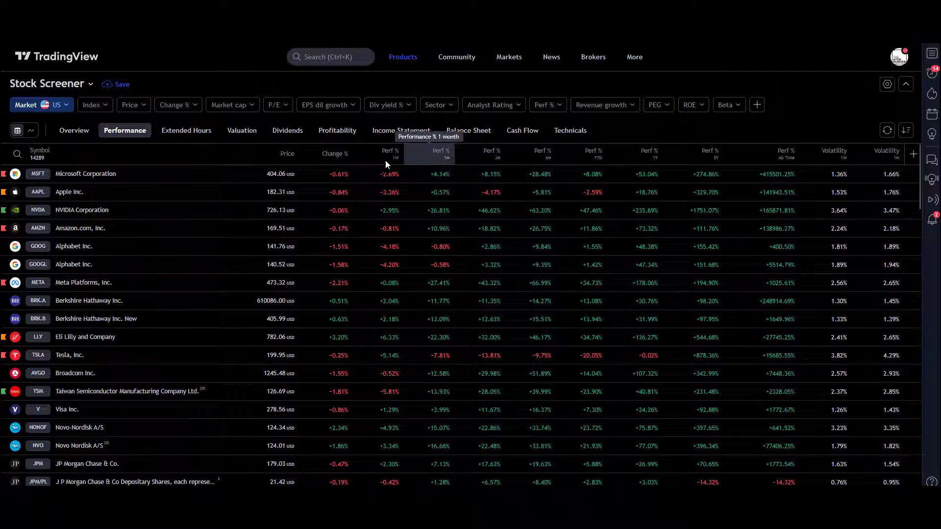
left_click(186, 130)
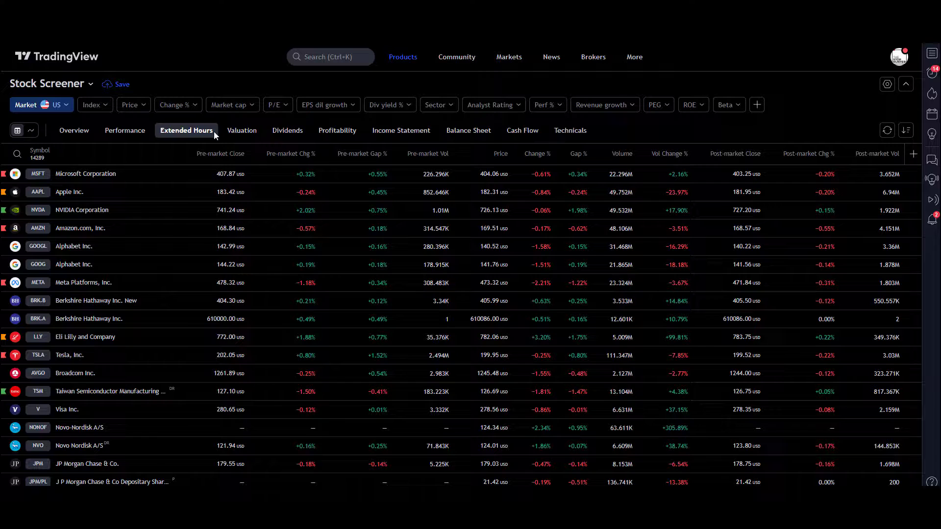
left_click(242, 129)
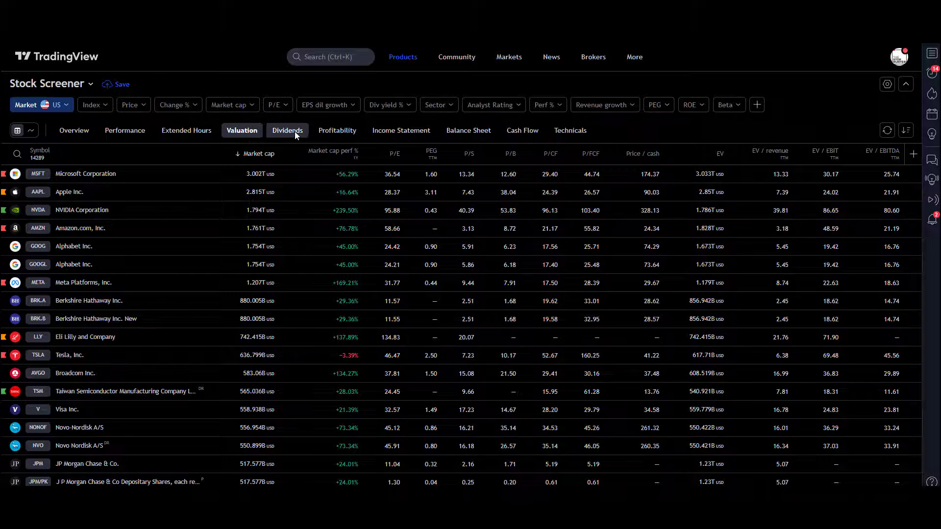
left_click(288, 130)
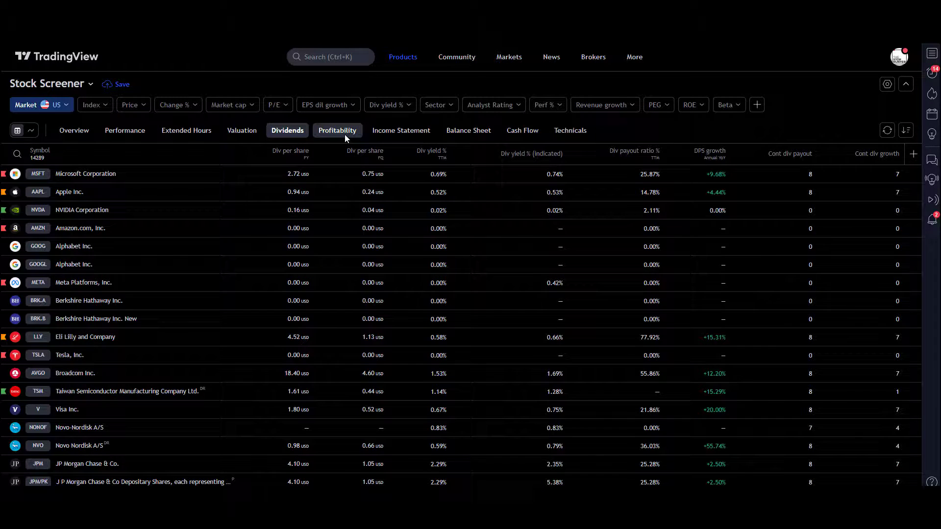
left_click(337, 131)
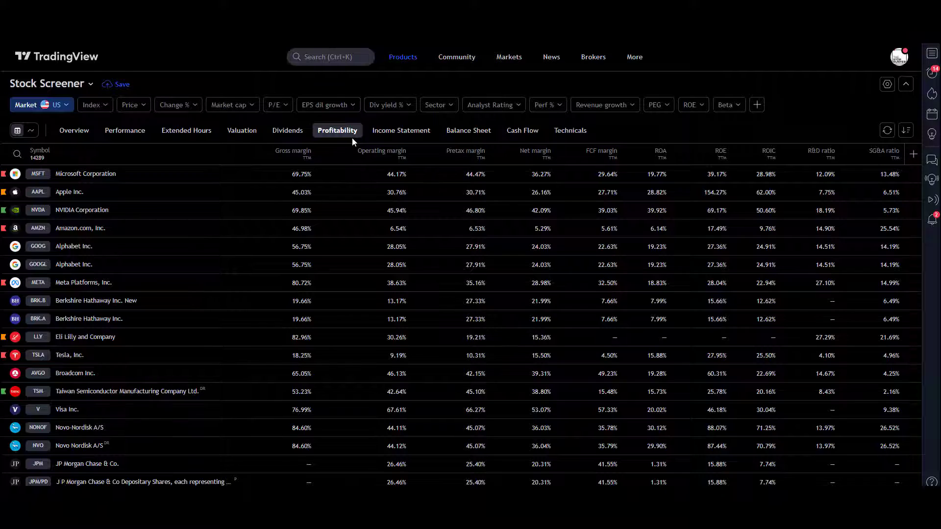
left_click(401, 130)
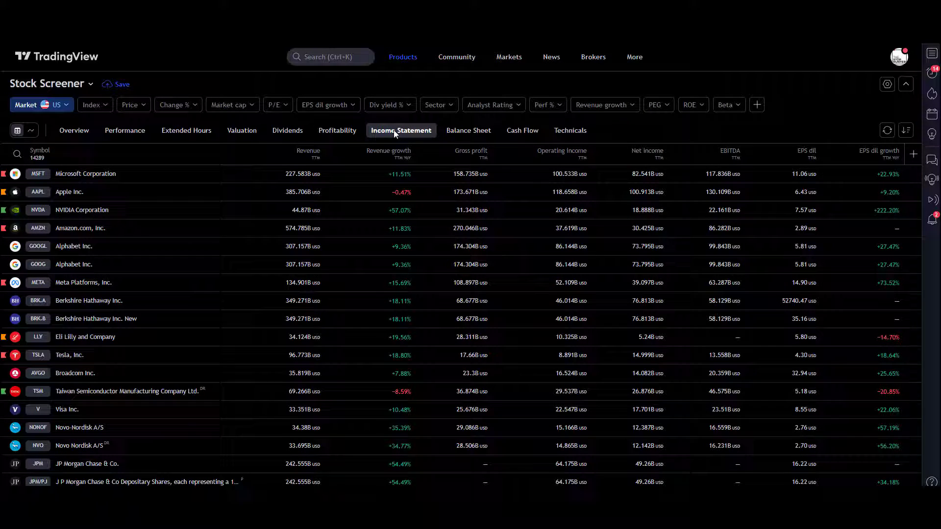
left_click(468, 131)
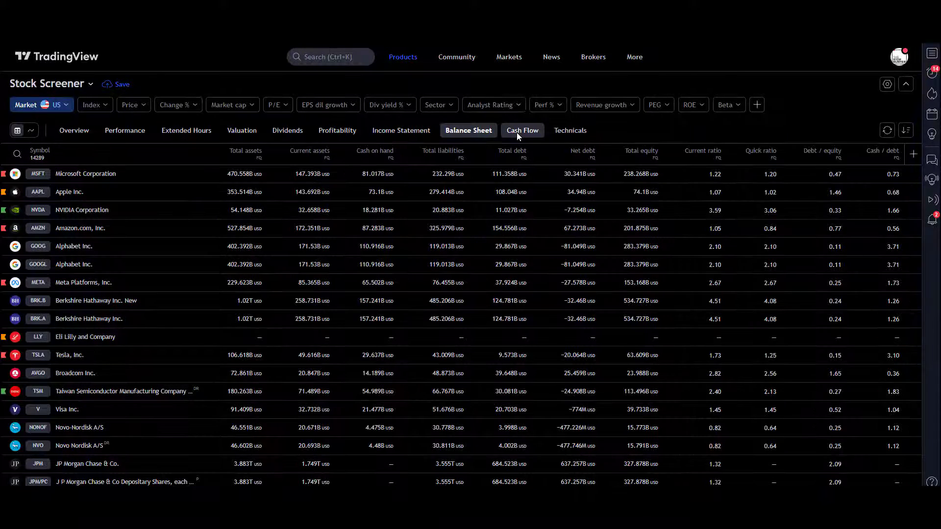
left_click(570, 130)
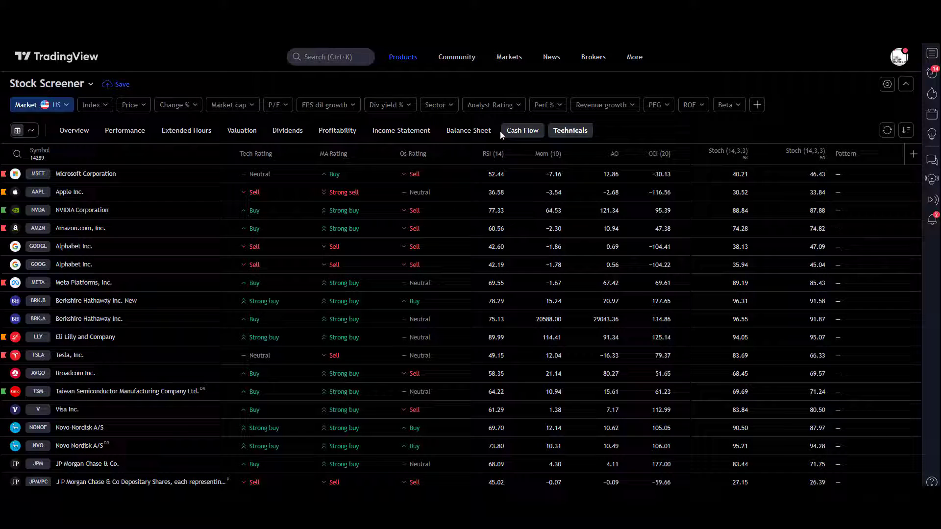
mouse_move(249, 213)
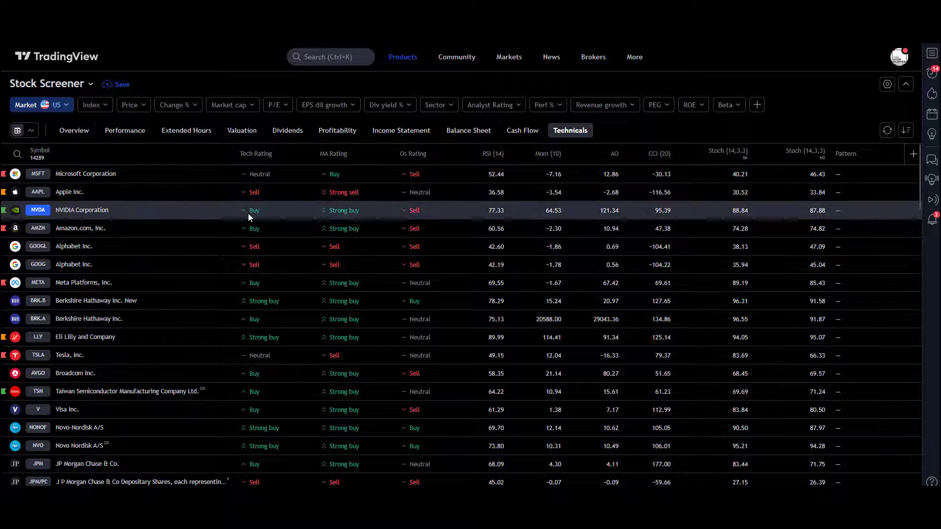
mouse_move(325, 206)
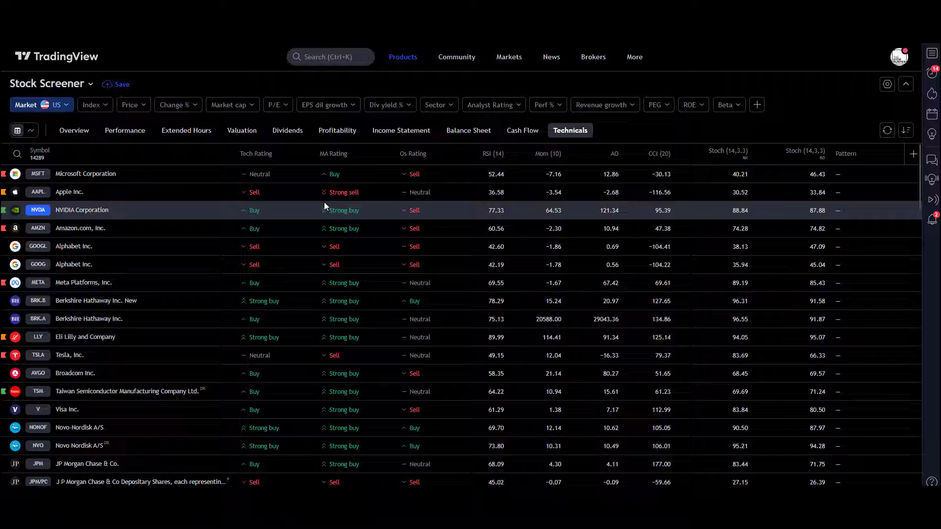
scroll("down", 3)
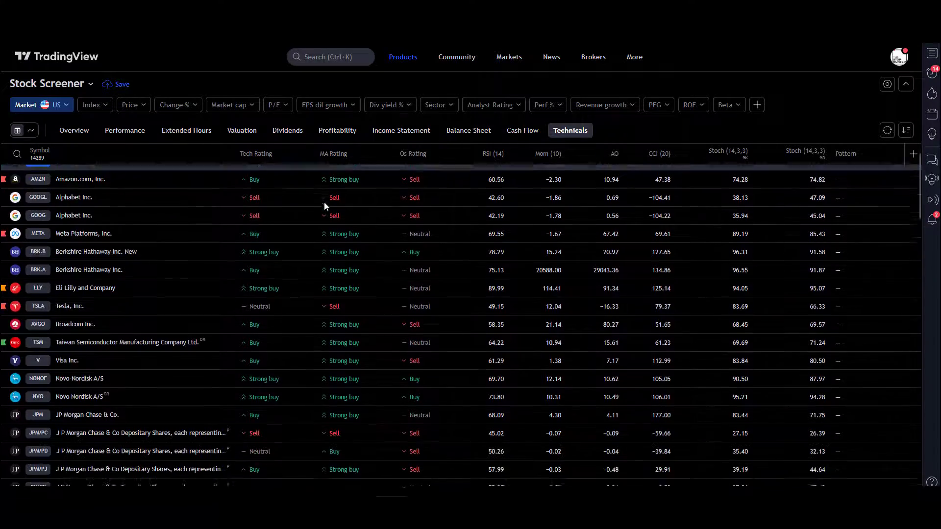
scroll("down", 3)
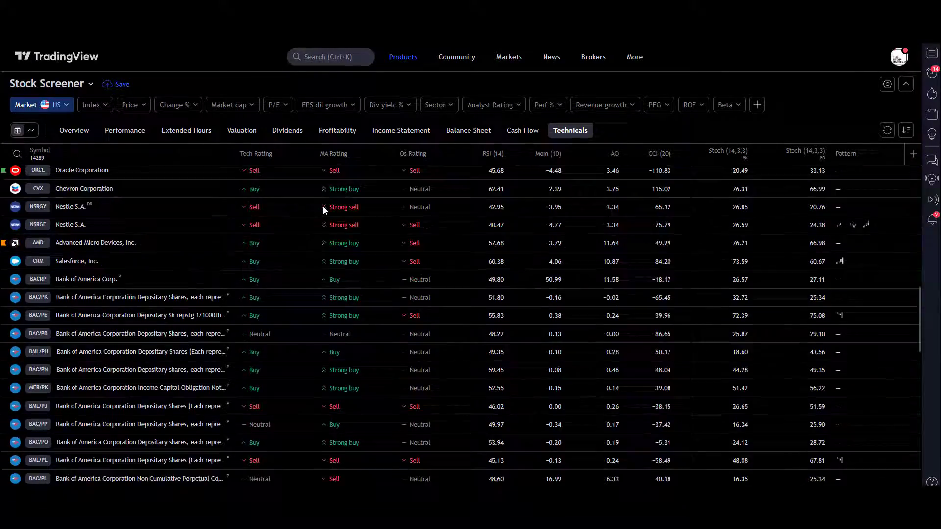
scroll("down", 3)
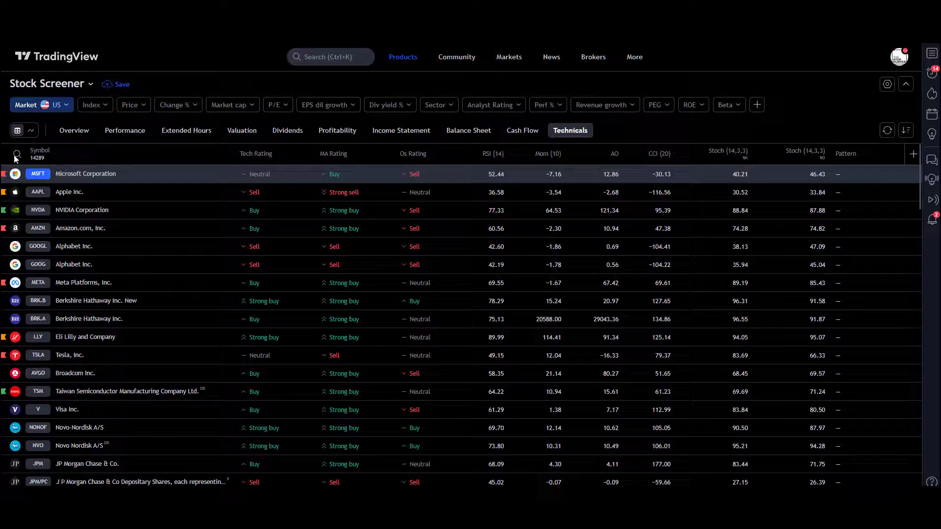
left_click(50, 84)
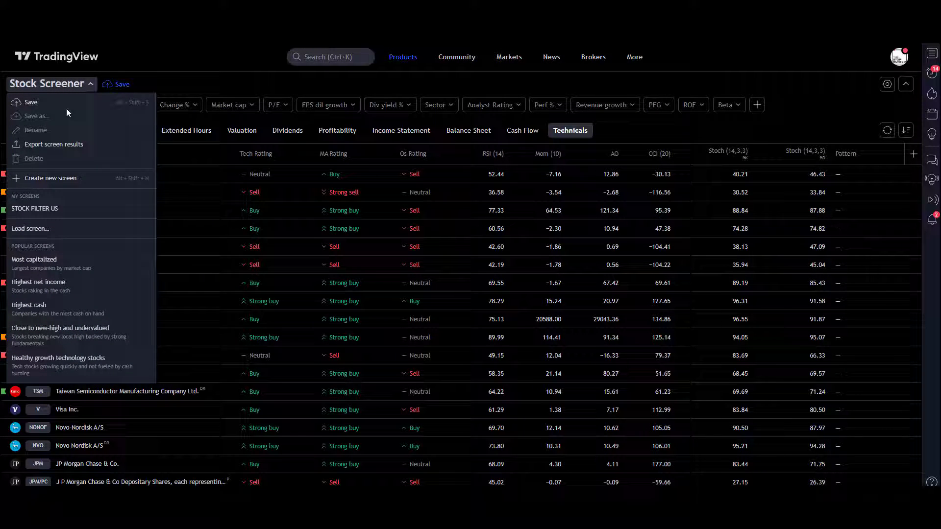
mouse_move(40, 267)
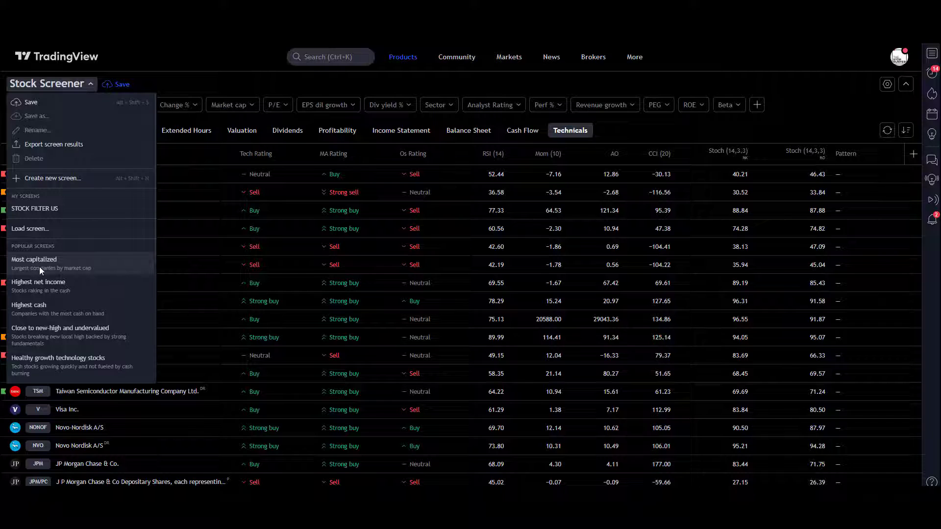
mouse_move(47, 267)
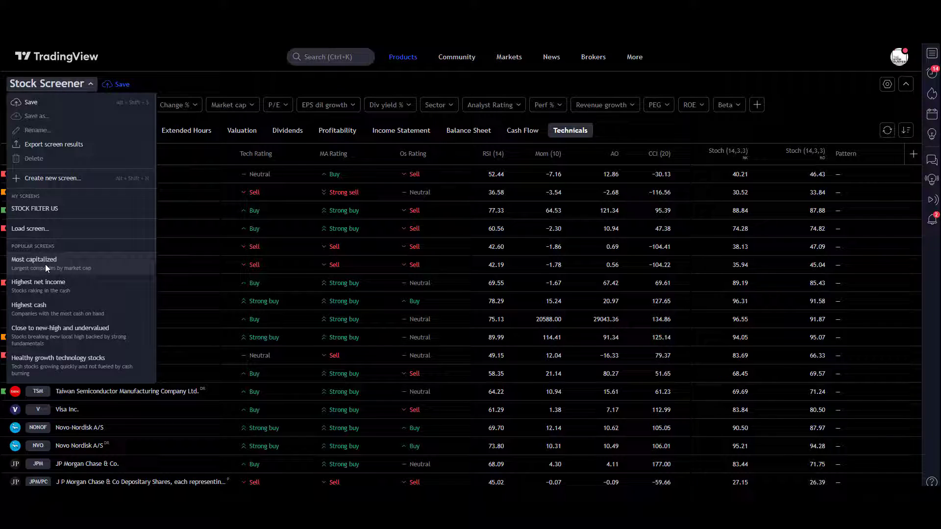
mouse_move(74, 368)
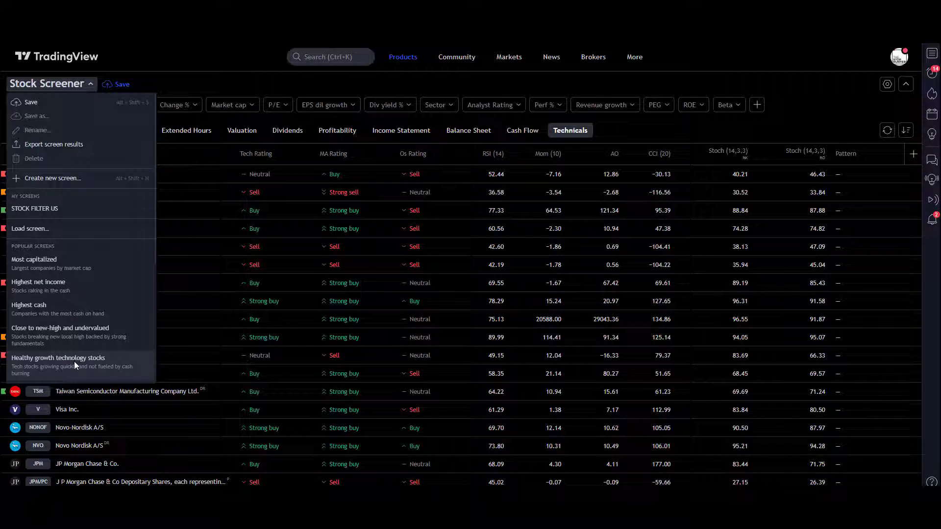
mouse_move(58, 284)
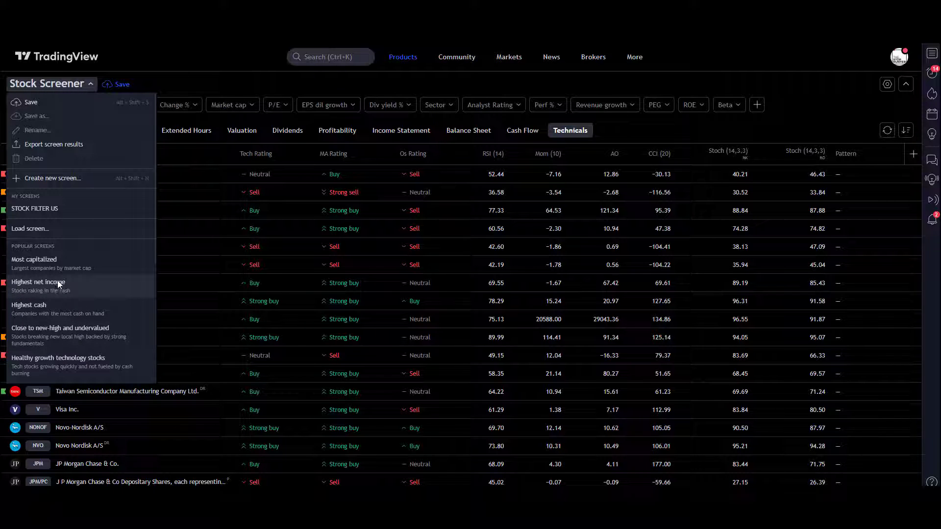
left_click(152, 84)
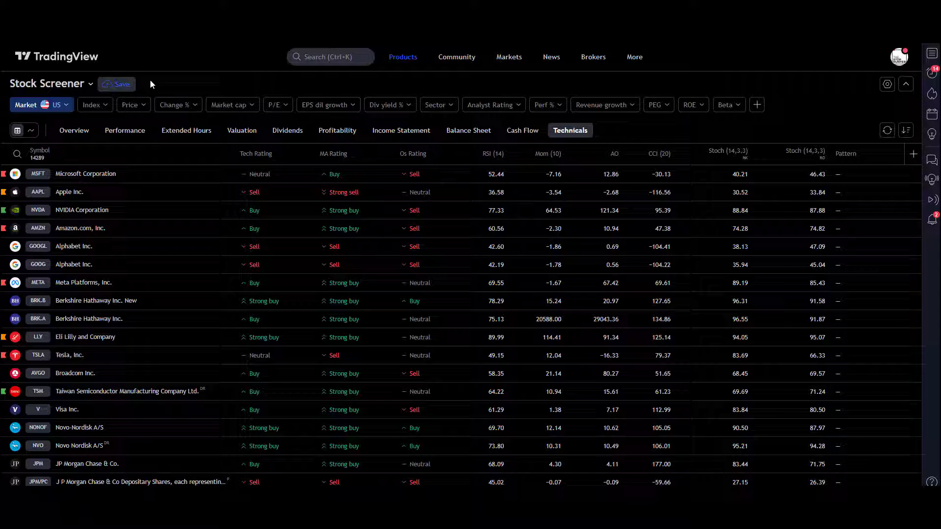
mouse_move(126, 87)
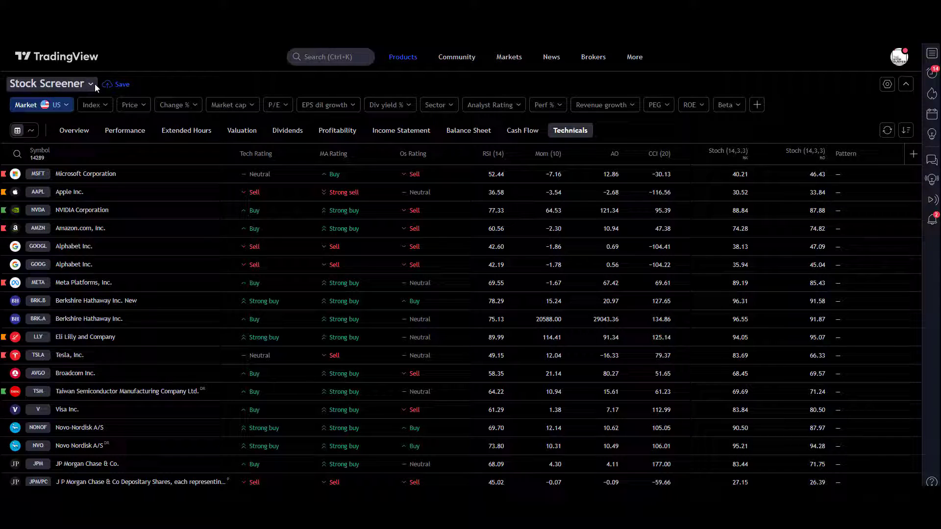
left_click(51, 84)
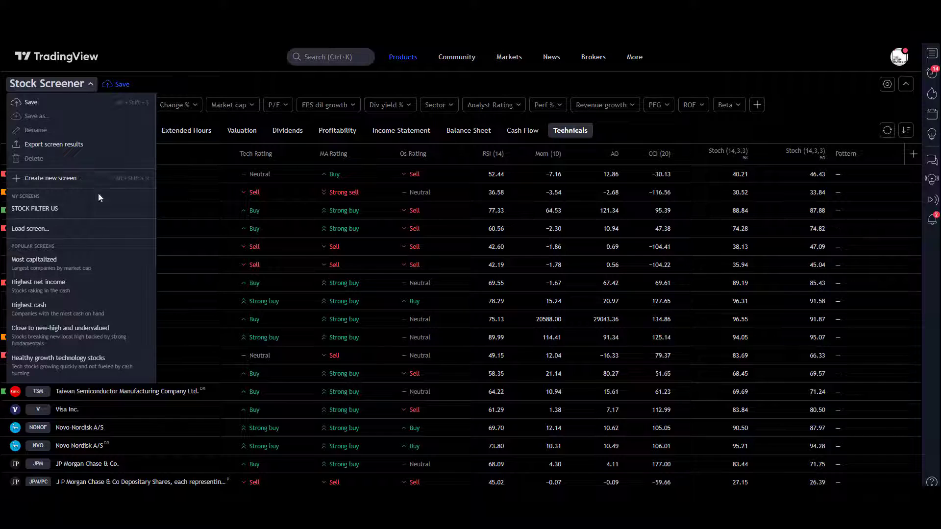
mouse_move(161, 82)
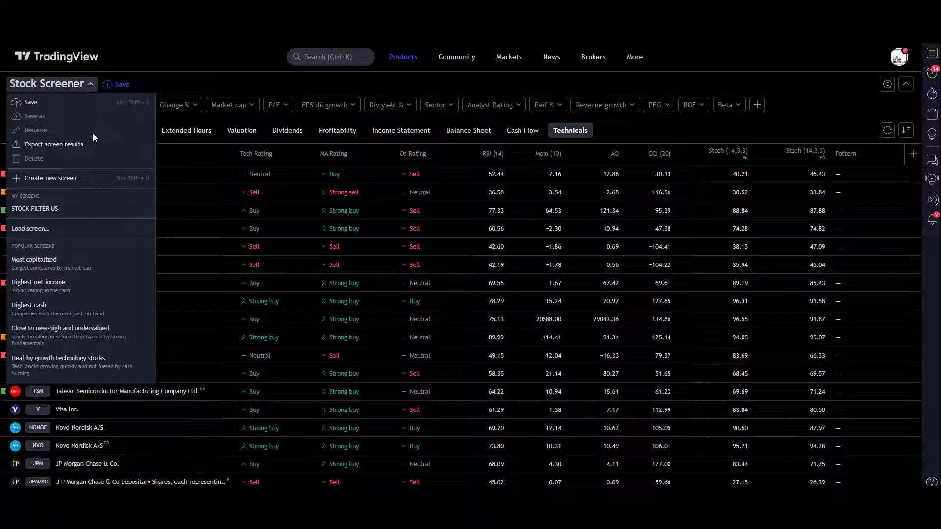
mouse_move(60, 148)
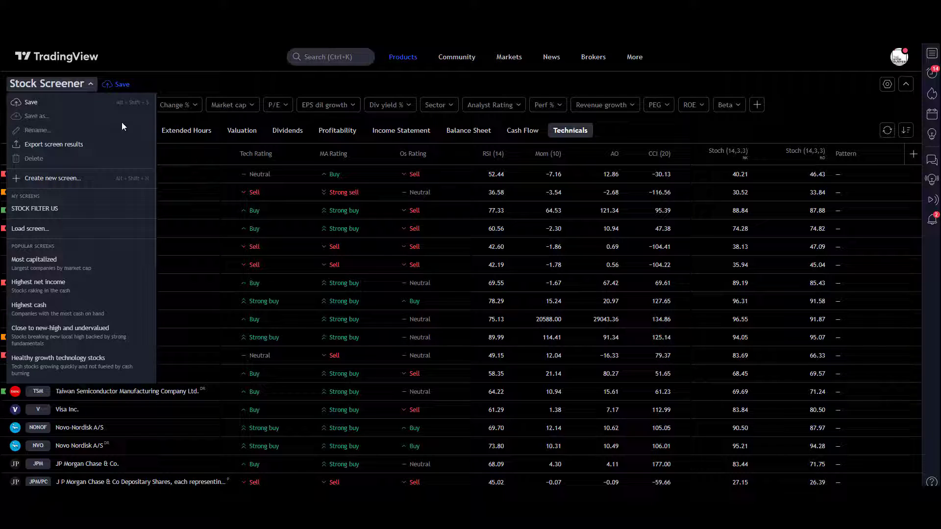
left_click(51, 84)
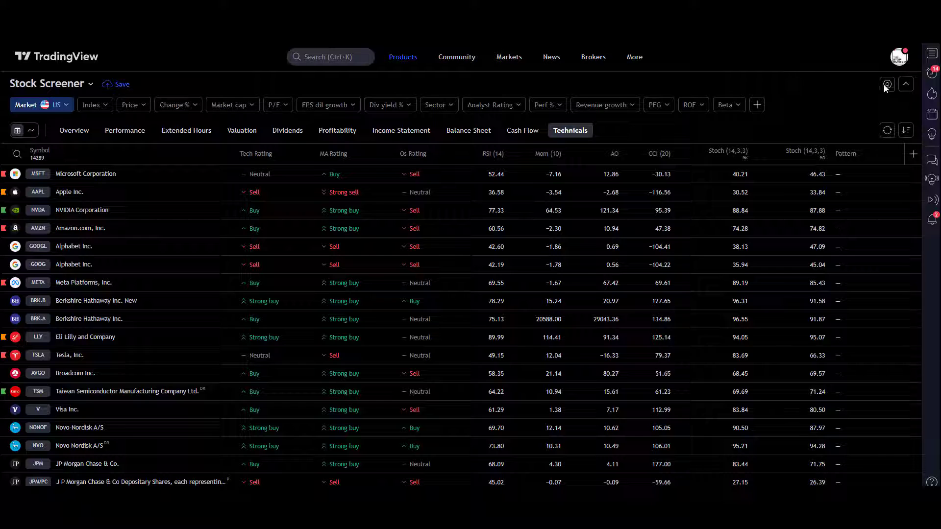
left_click(887, 84)
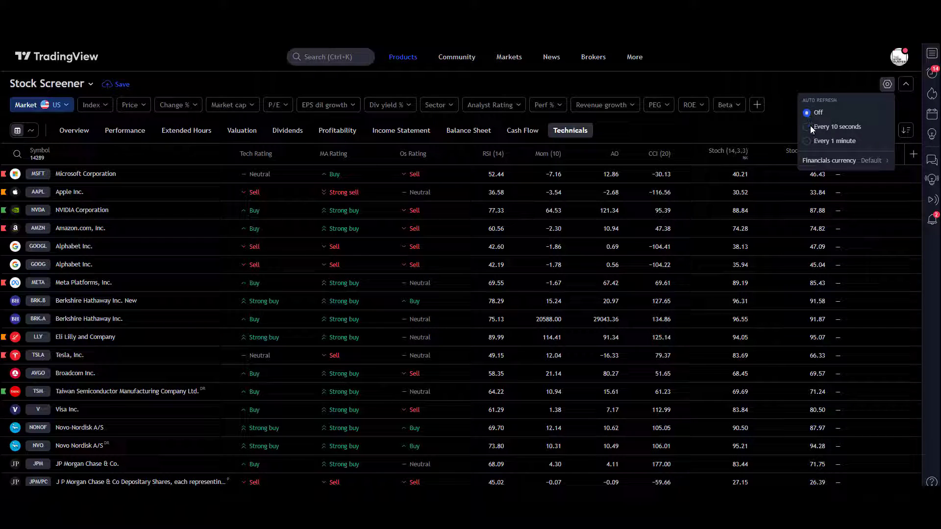
mouse_move(828, 138)
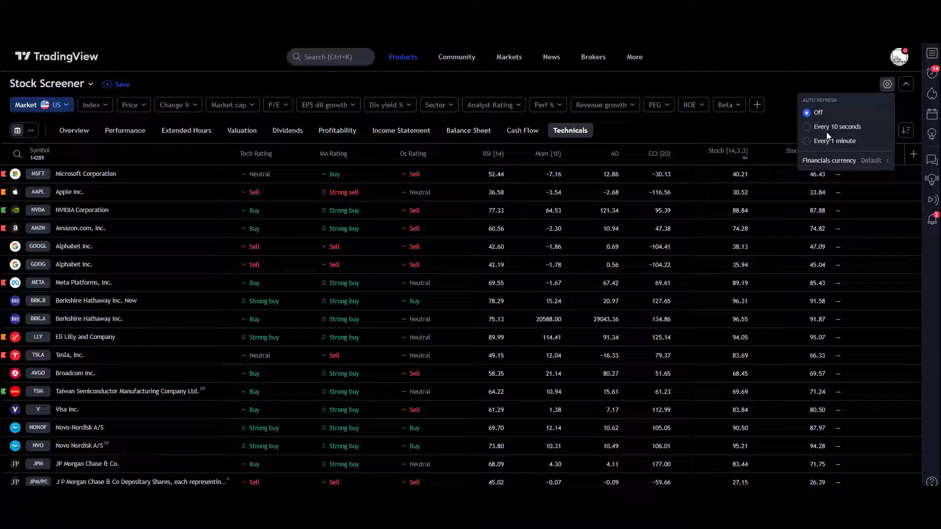
left_click(870, 160)
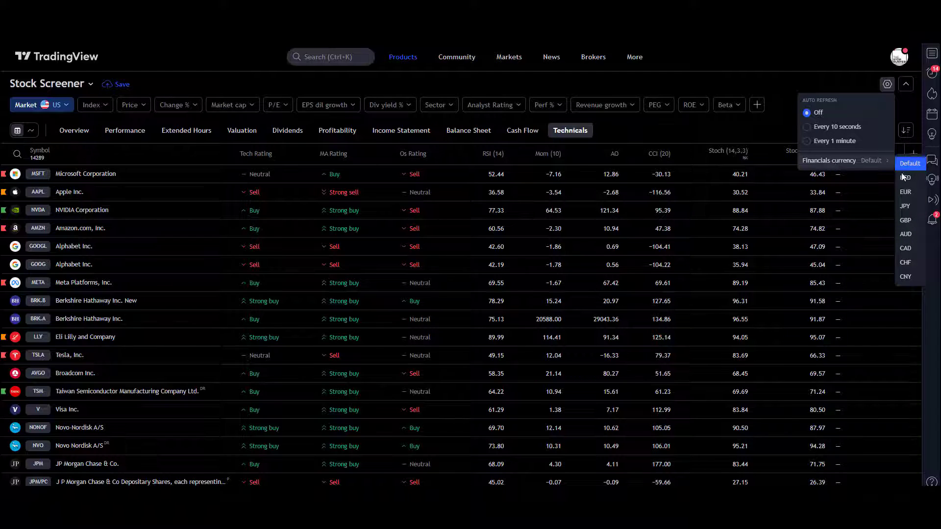
left_click(905, 84)
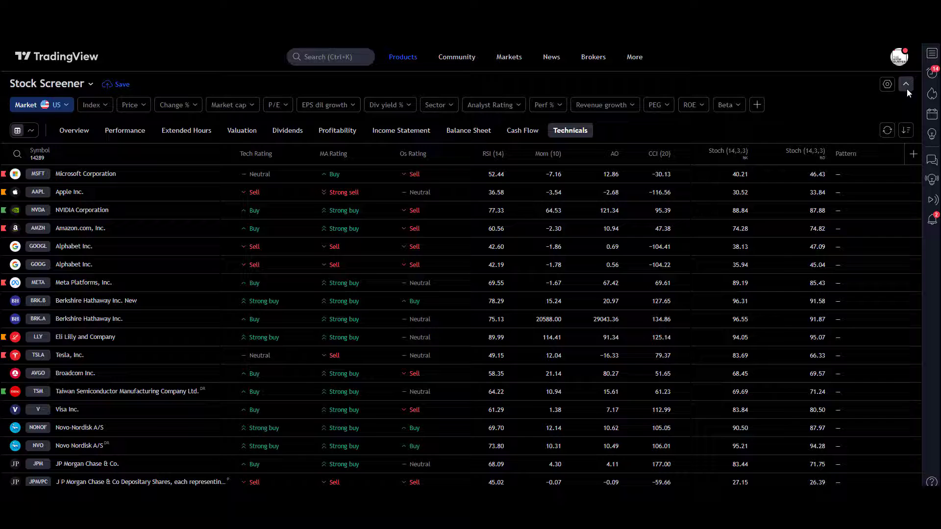
left_click(905, 84)
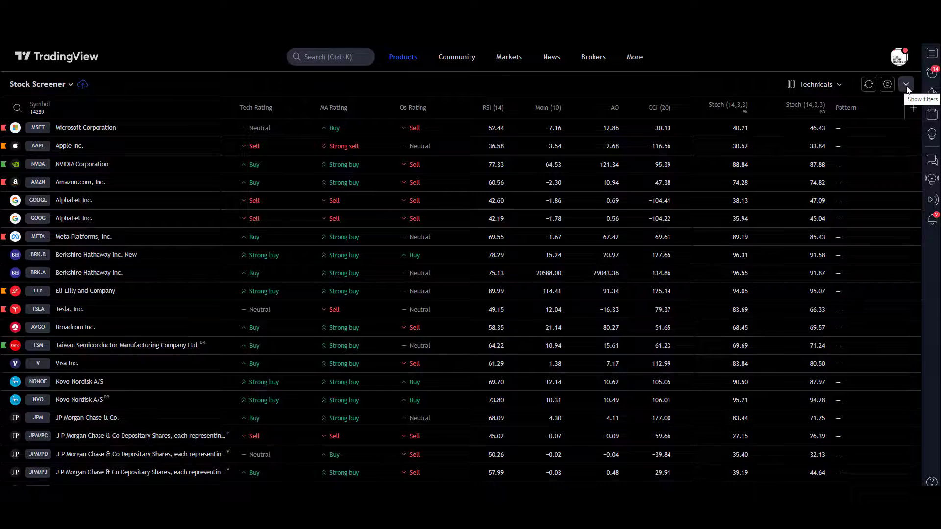
left_click(905, 85)
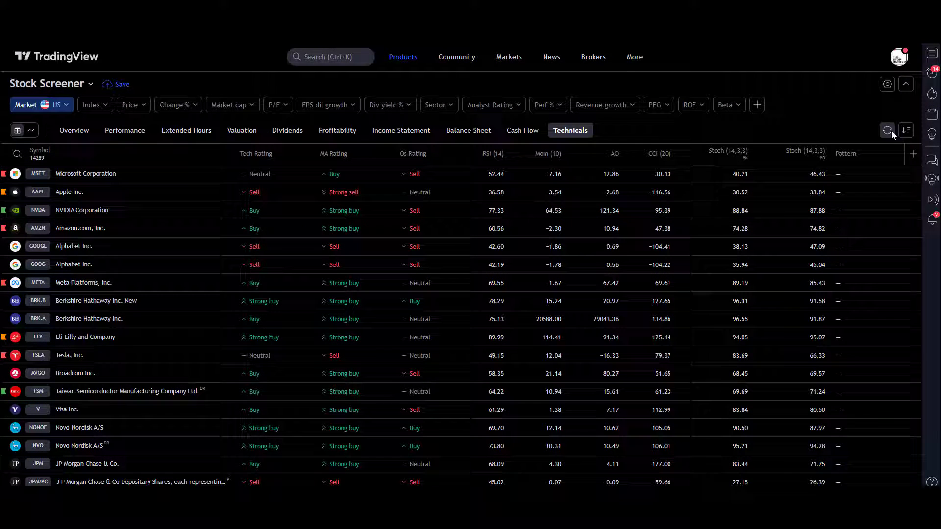
mouse_move(905, 130)
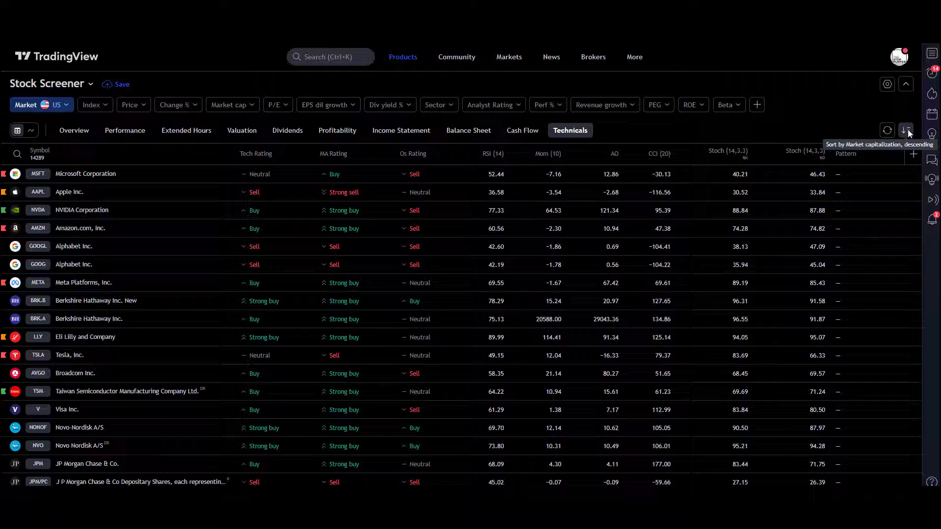
mouse_move(863, 133)
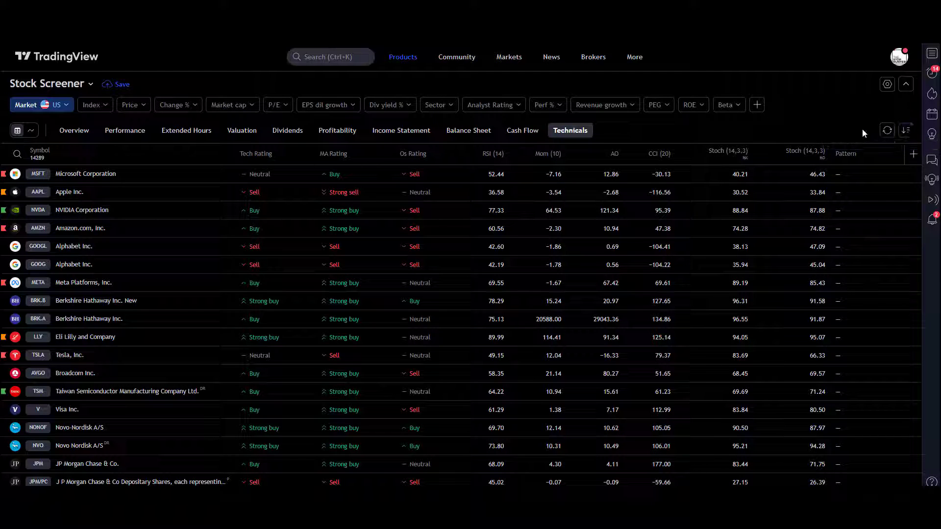
mouse_move(16, 131)
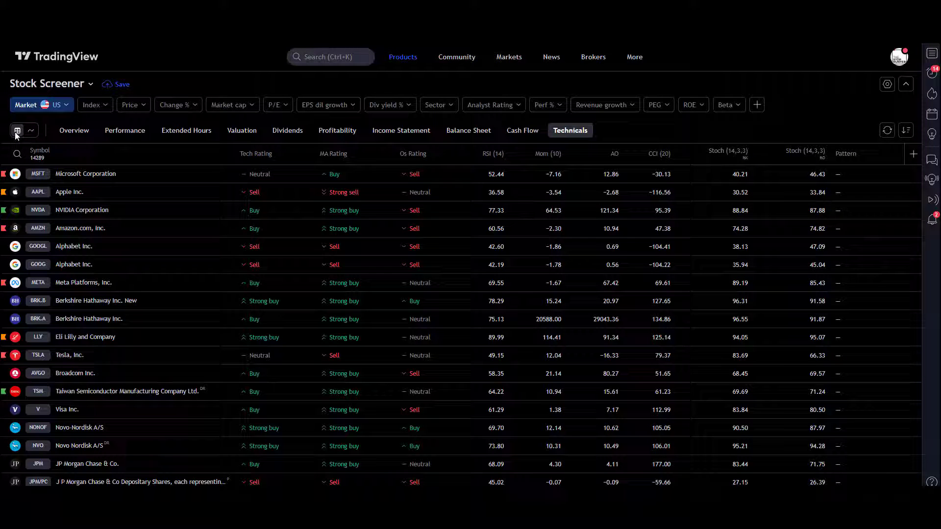
mouse_move(31, 130)
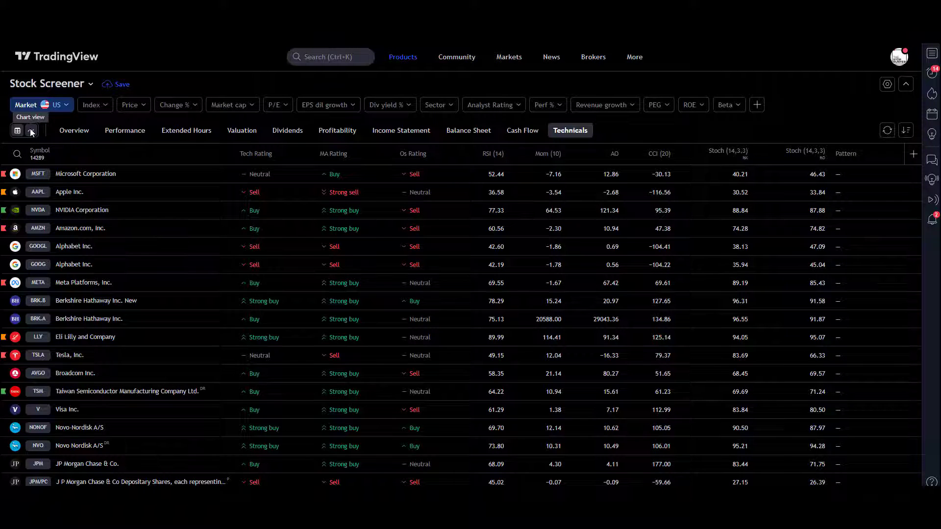
left_click(30, 130)
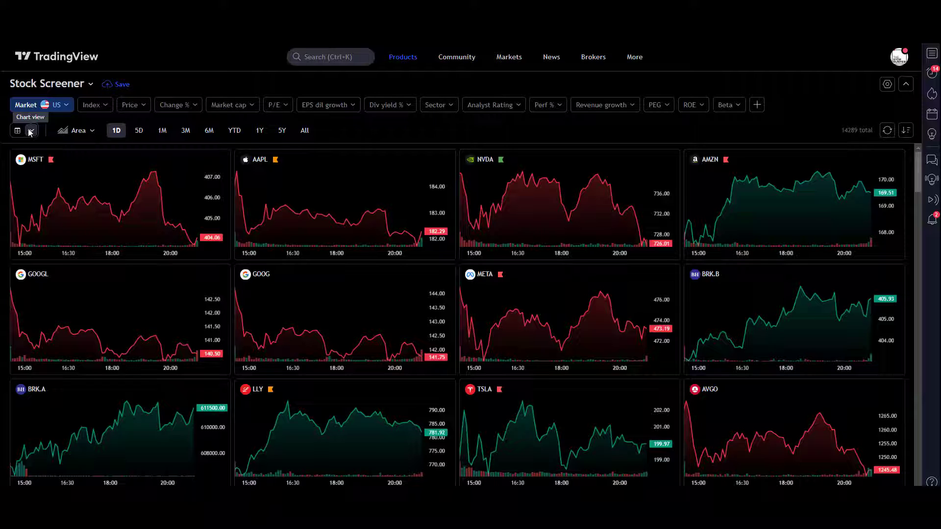
left_click(16, 130)
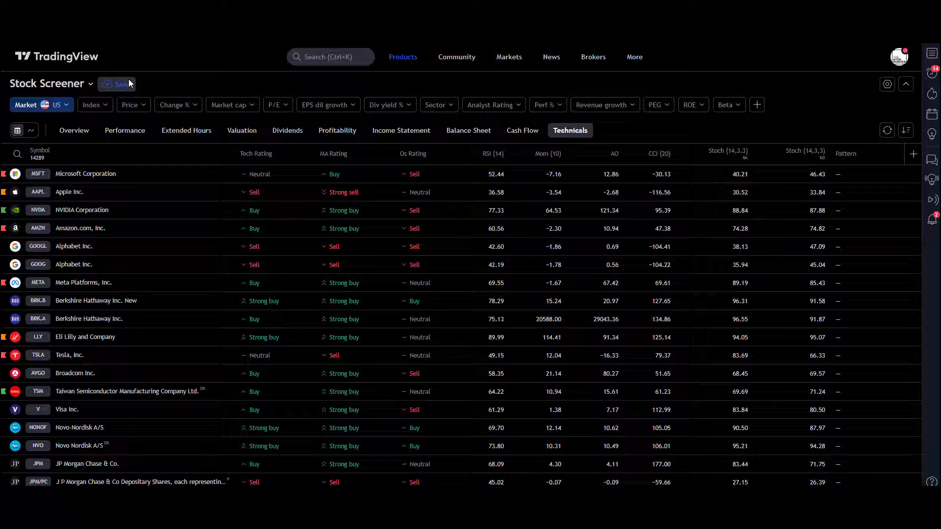
mouse_move(106, 105)
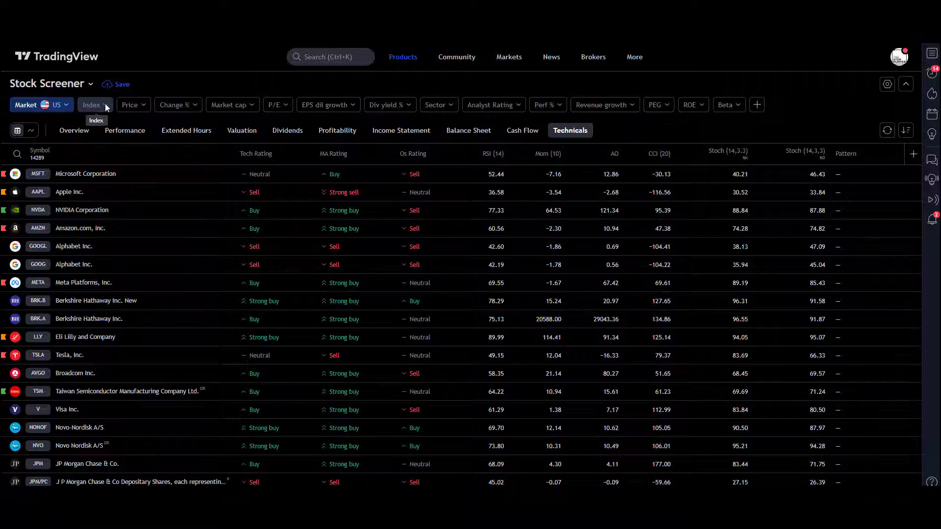
Step: Set the Index filter to NASDAQ 100, leaving 101 symbols
left_click(94, 105)
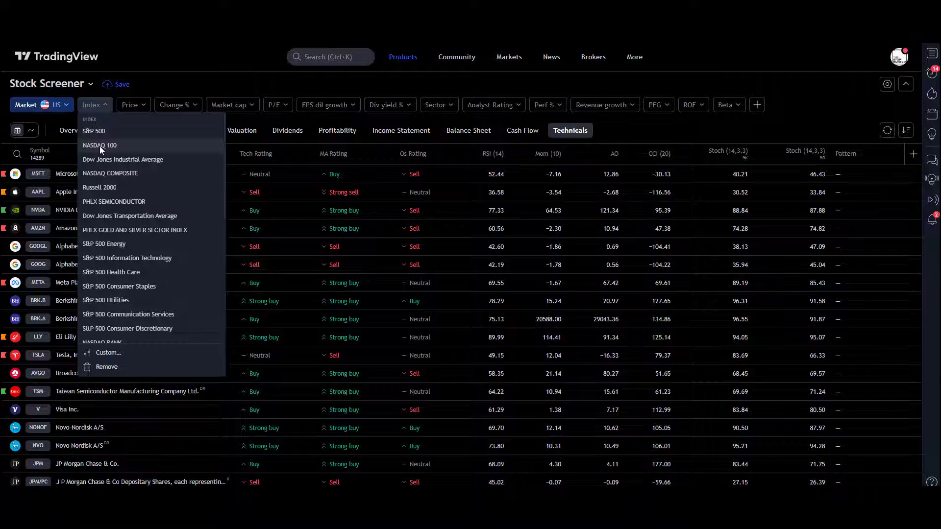
left_click(108, 352)
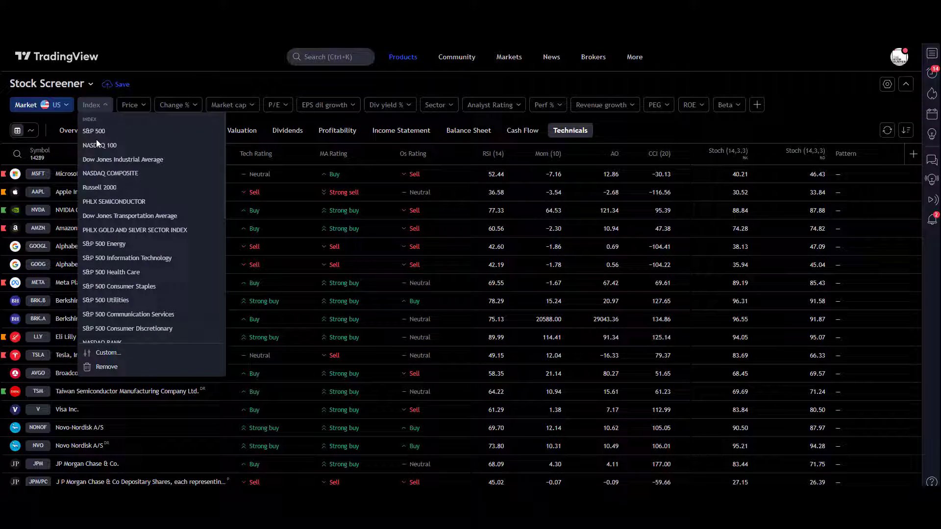
mouse_move(113, 148)
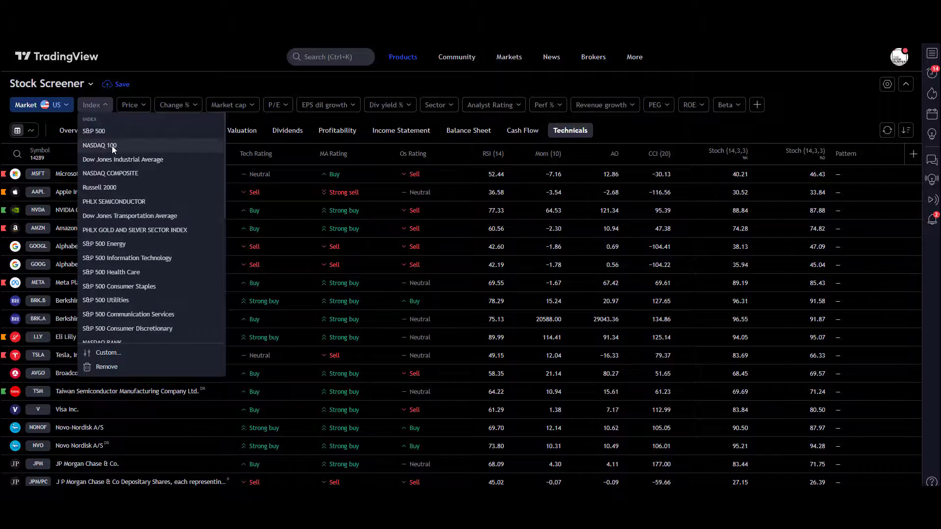
left_click(100, 145)
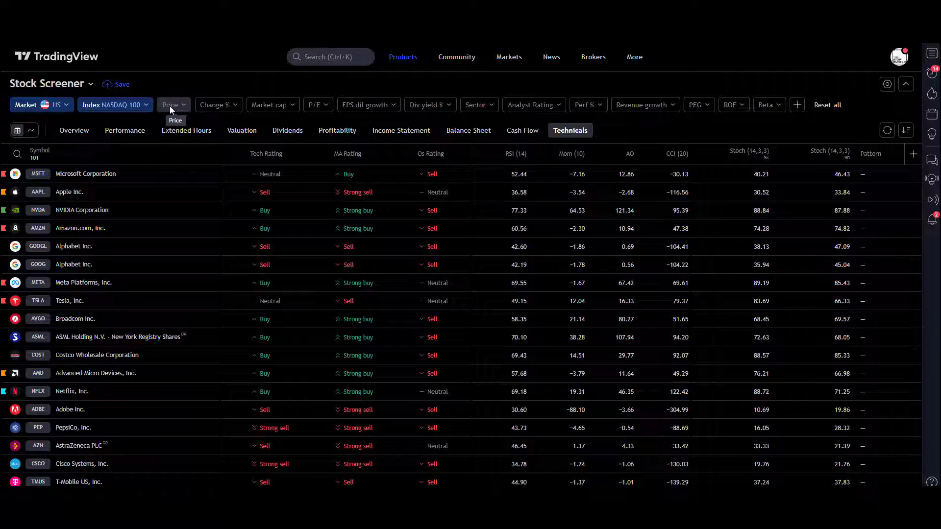
Step: Apply a custom Price filter of below or equal 10 USD, briefly showing two stocks
left_click(173, 104)
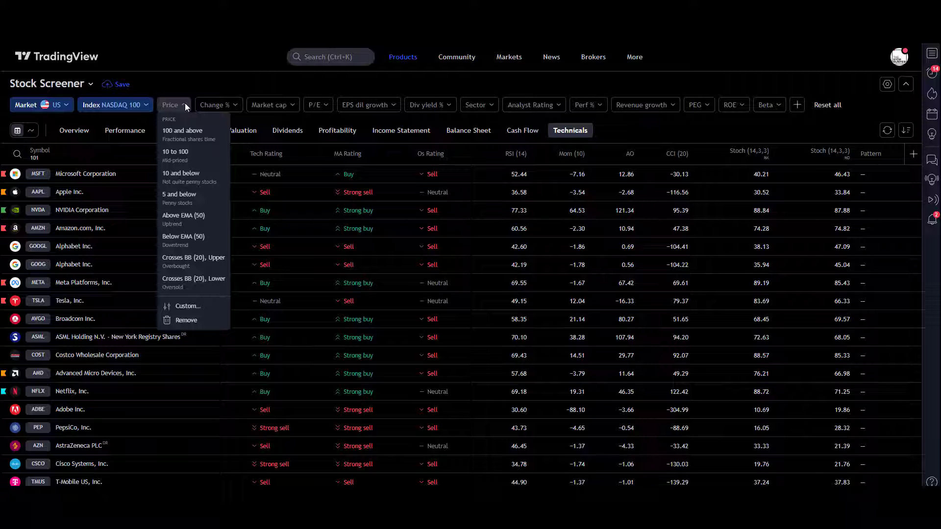
mouse_move(194, 302)
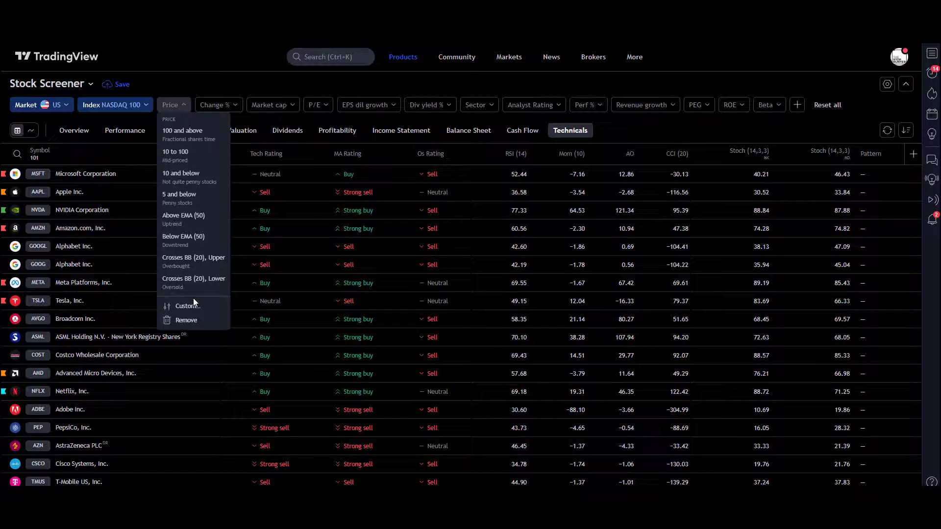
left_click(188, 306)
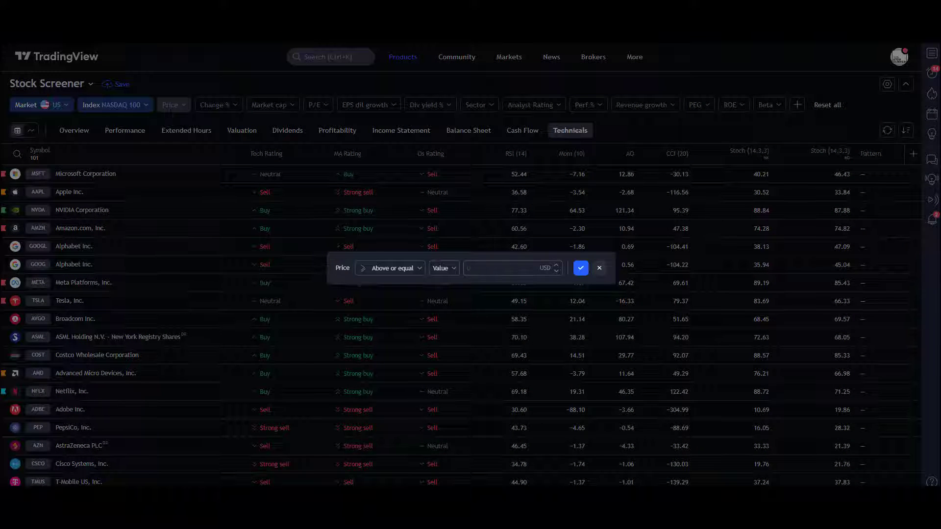
mouse_move(425, 274)
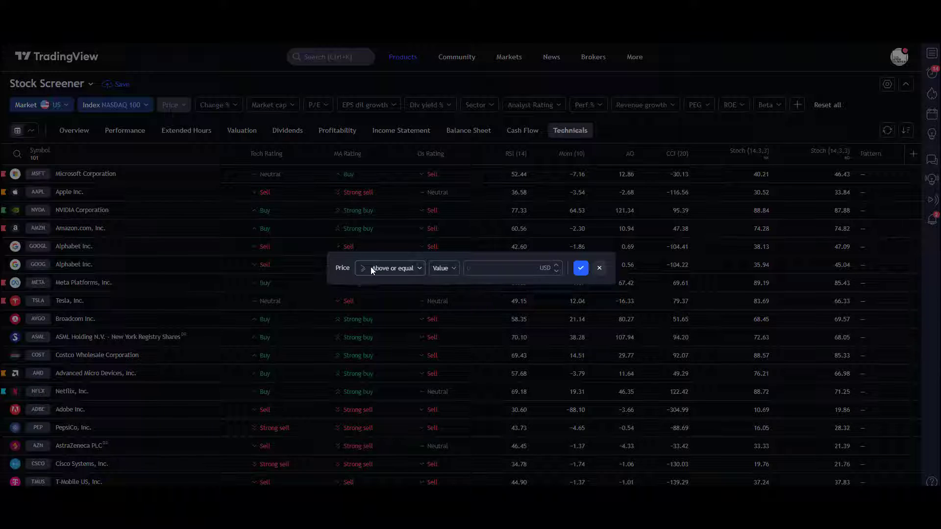
left_click(390, 268)
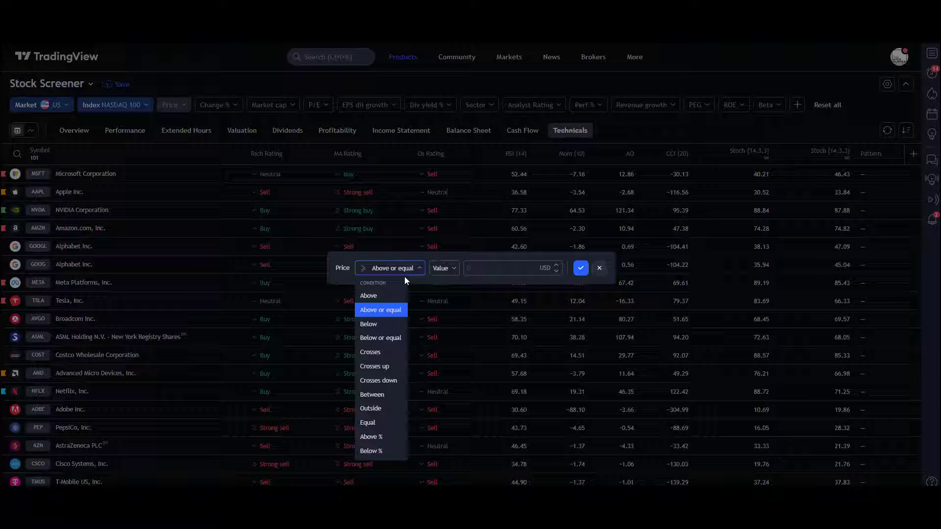
left_click(380, 338)
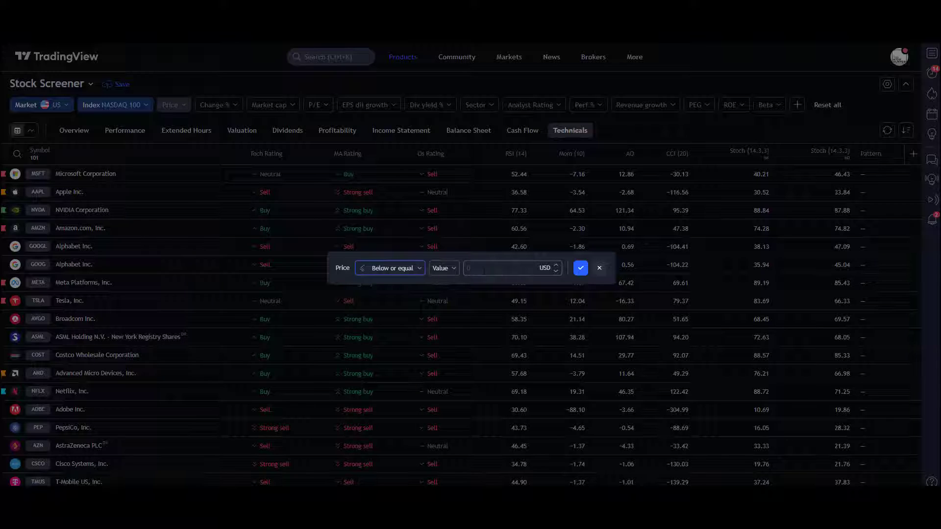
type("10")
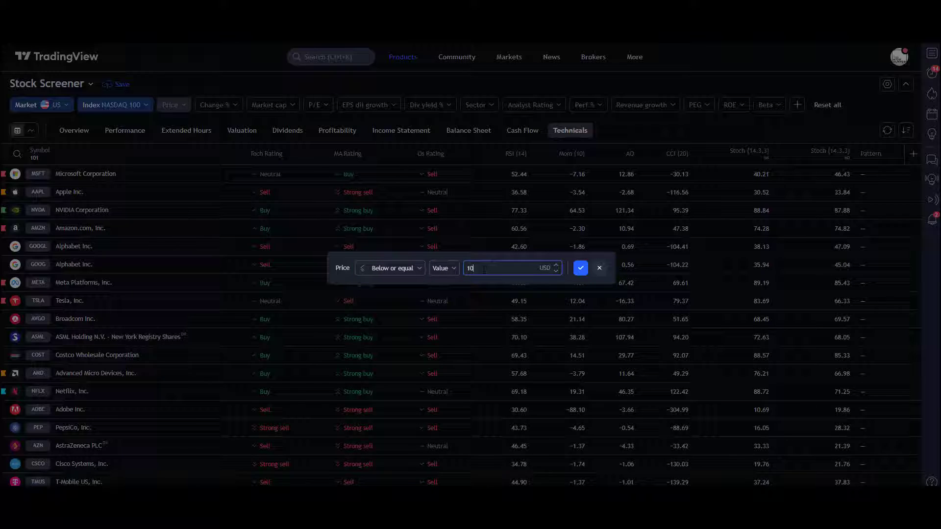
left_click(580, 268)
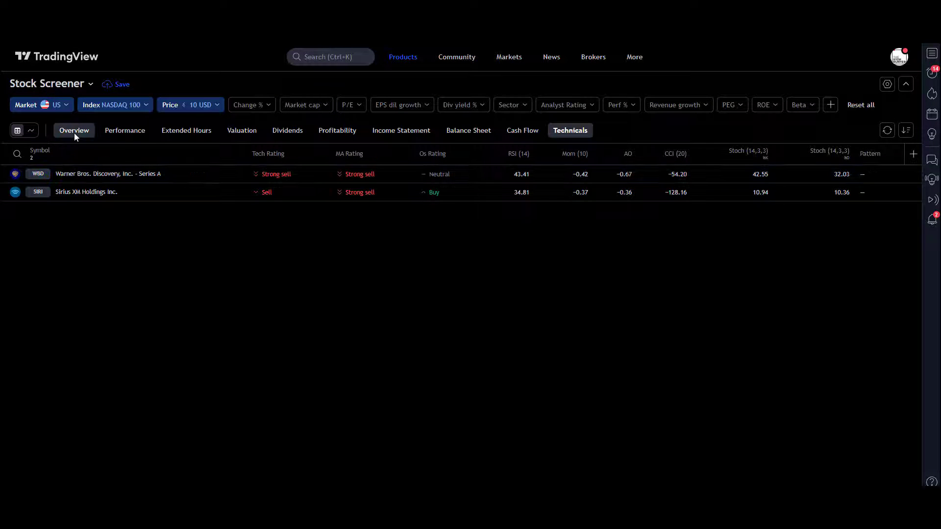
Step: Switch to Overview and remove the Price filter, restoring all 101 stocks
left_click(74, 130)
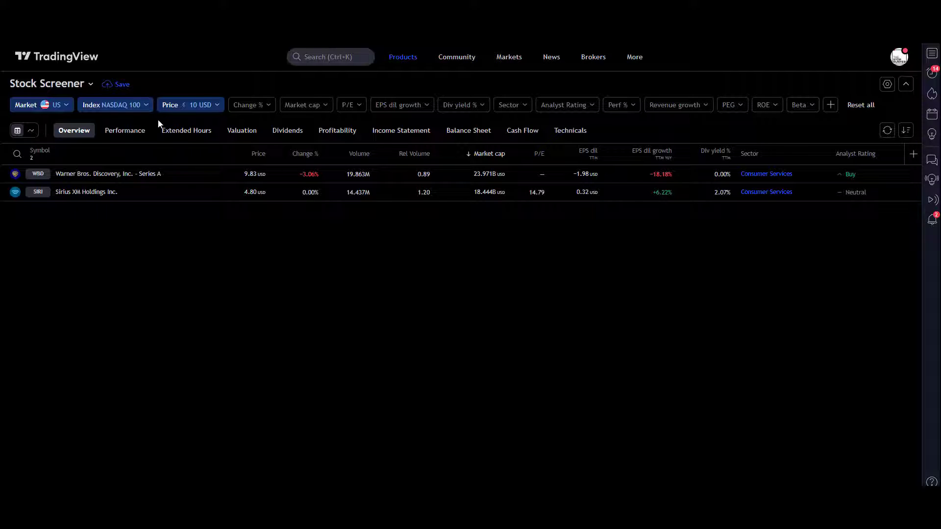
left_click(190, 104)
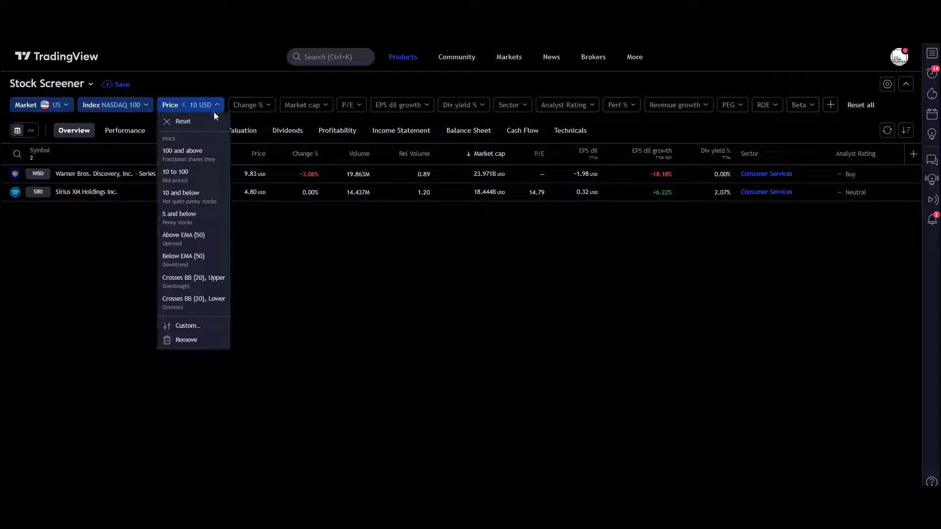
mouse_move(191, 264)
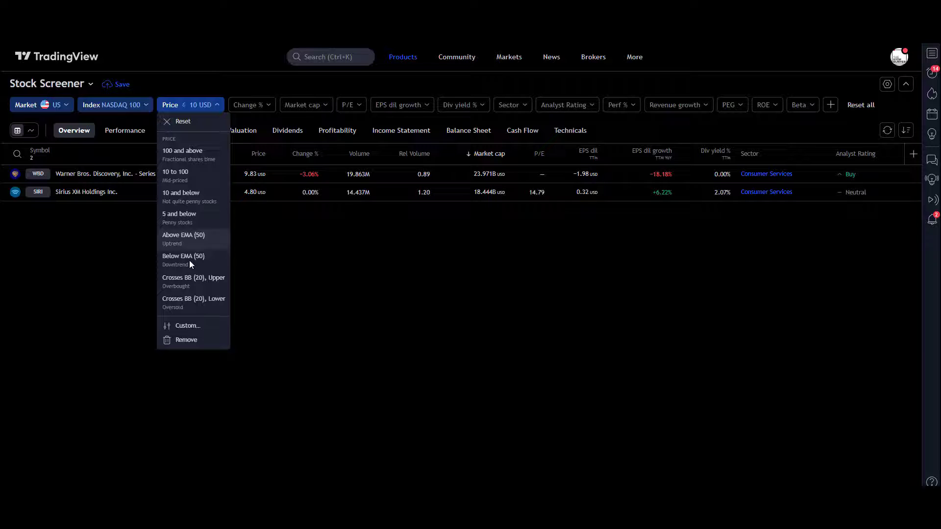
left_click(186, 339)
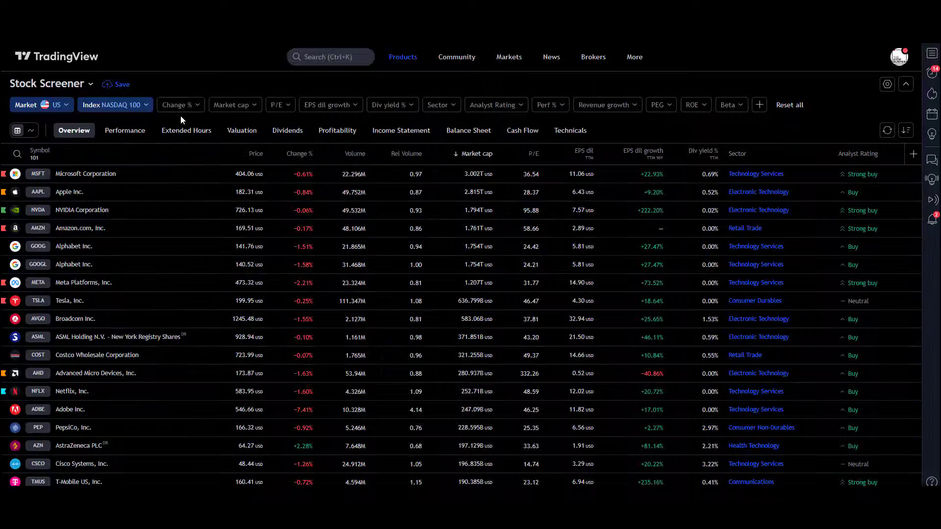
left_click(178, 104)
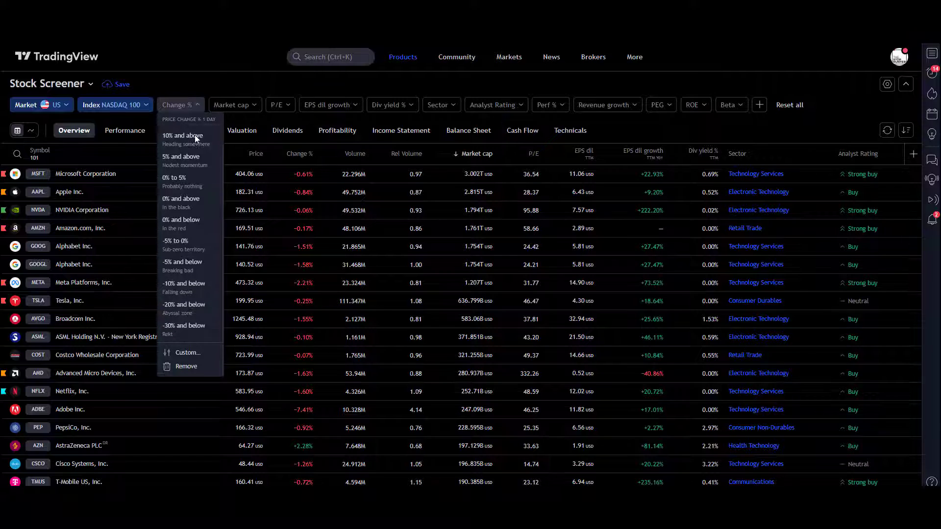
mouse_move(186, 111)
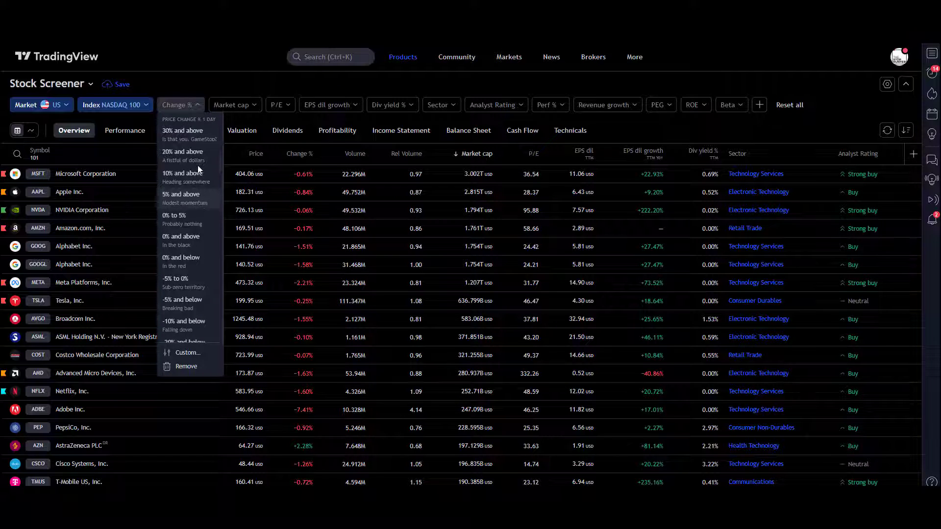
scroll("down", 3)
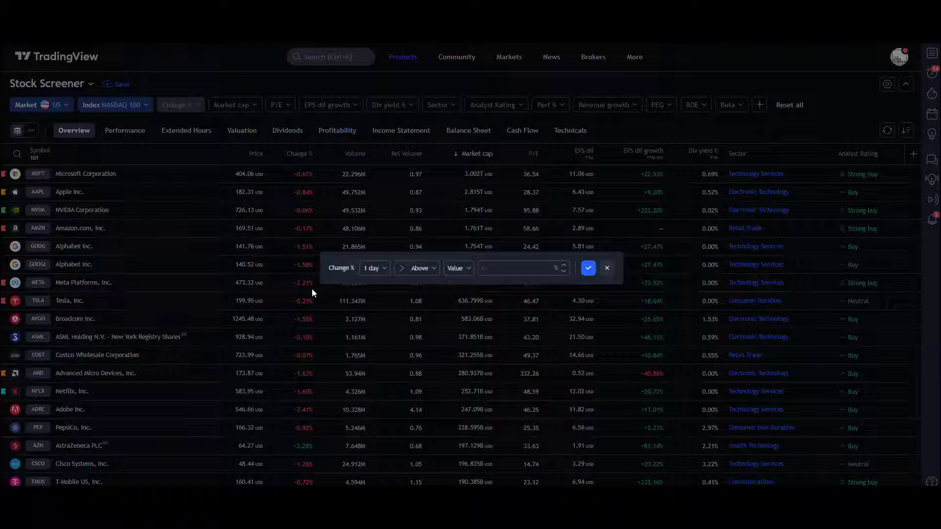
left_click(374, 268)
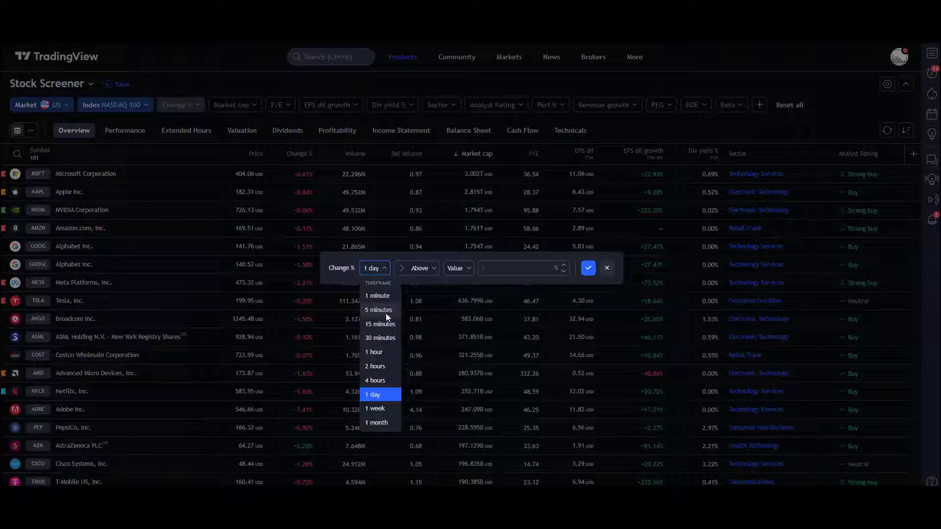
mouse_move(382, 346)
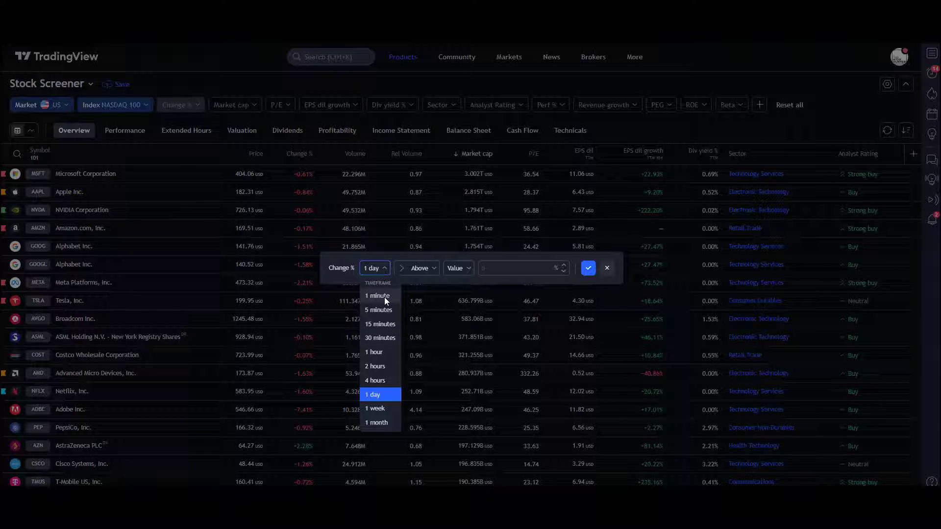
left_click(377, 295)
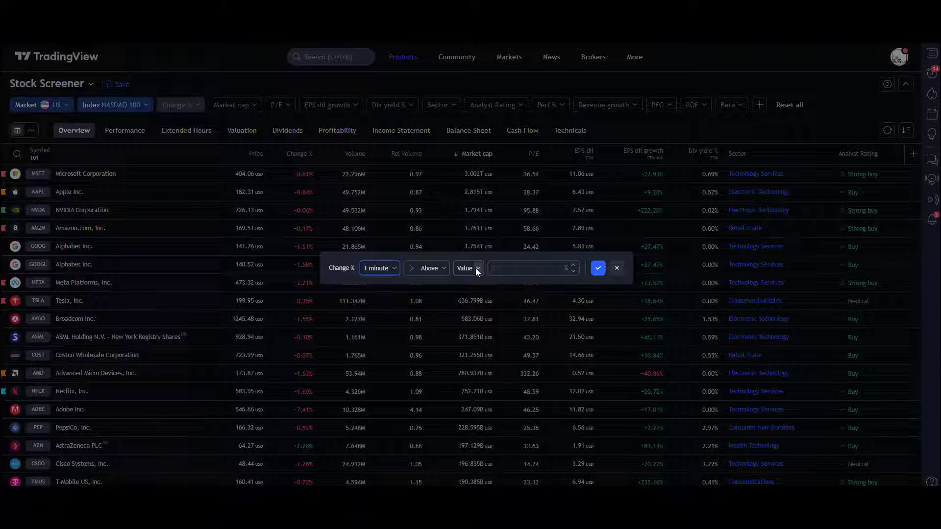
left_click(468, 268)
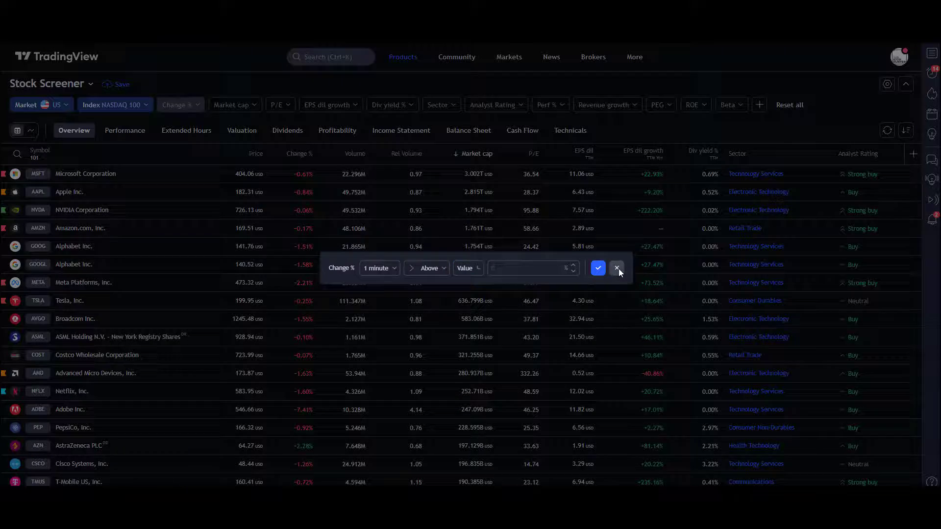
left_click(617, 268)
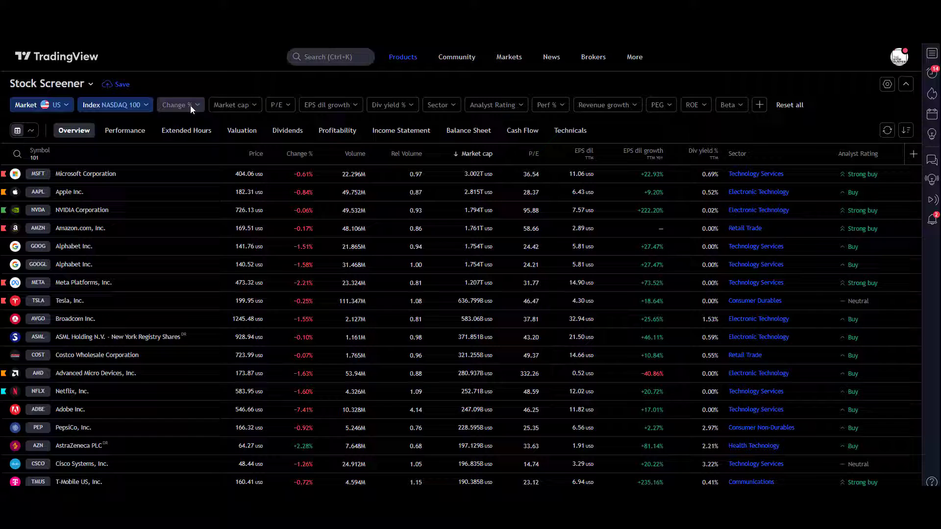
mouse_move(330, 104)
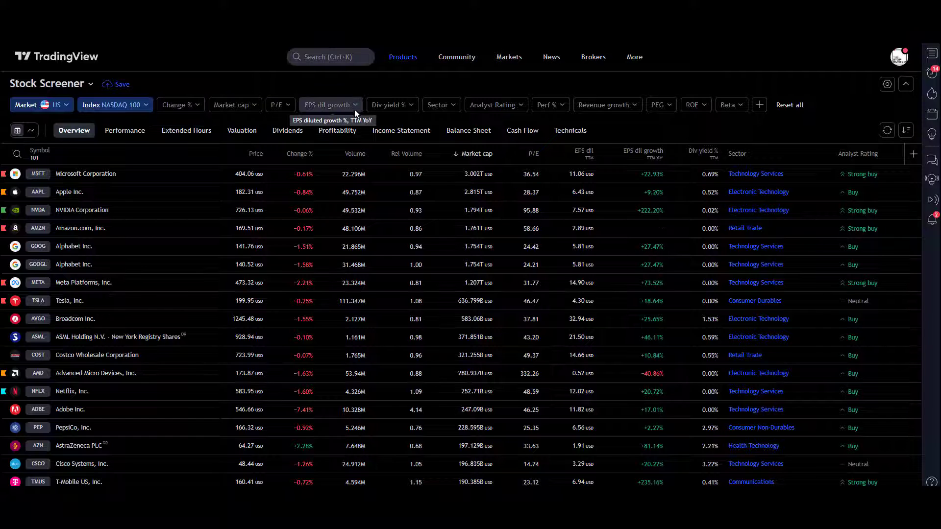
mouse_move(499, 104)
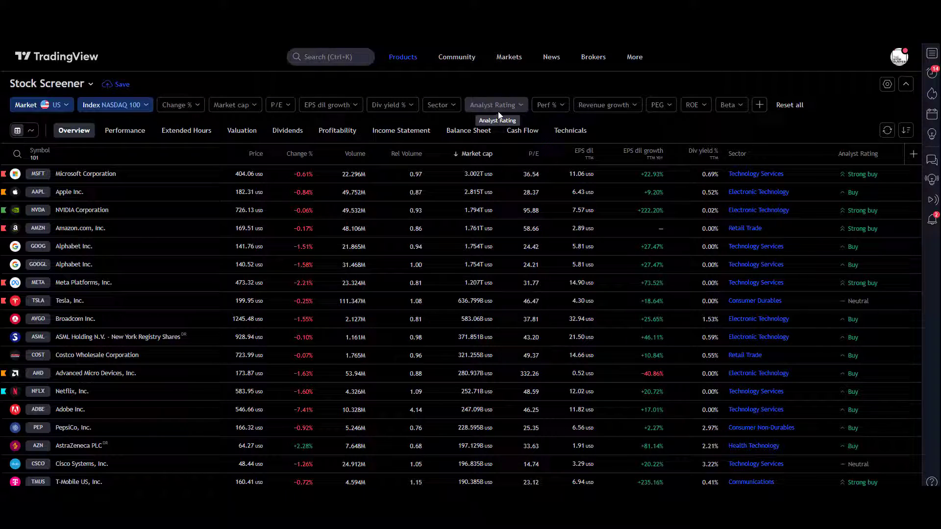
mouse_move(759, 109)
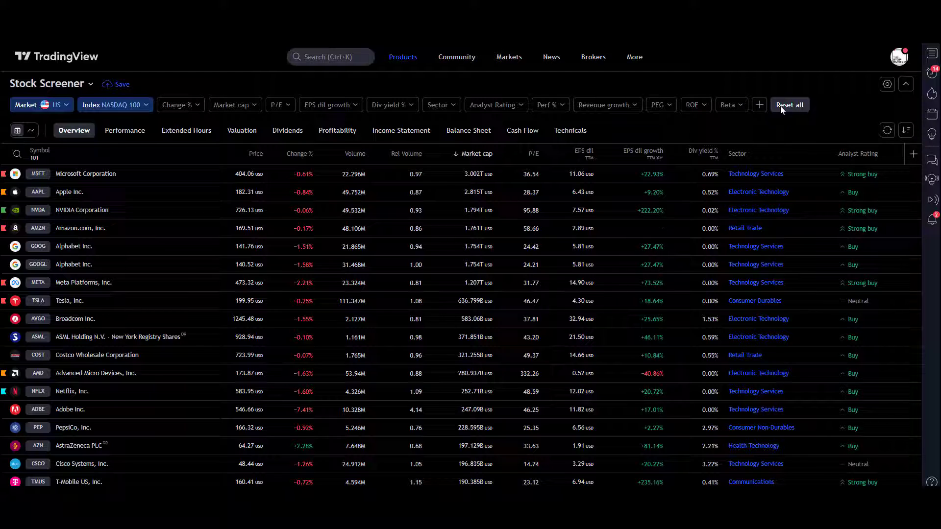
Step: Add a Price filter from Market data set to 10–100 USD, leaving 31 stocks
left_click(759, 104)
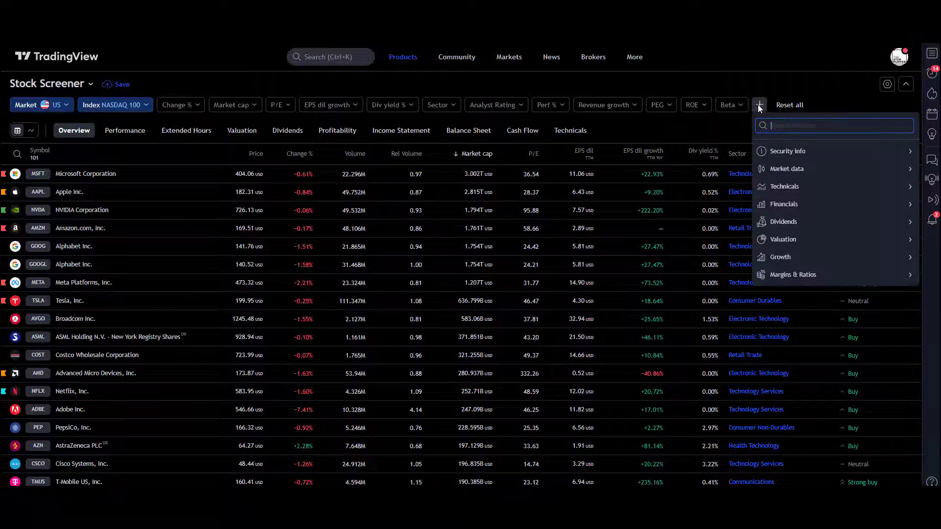
mouse_move(804, 182)
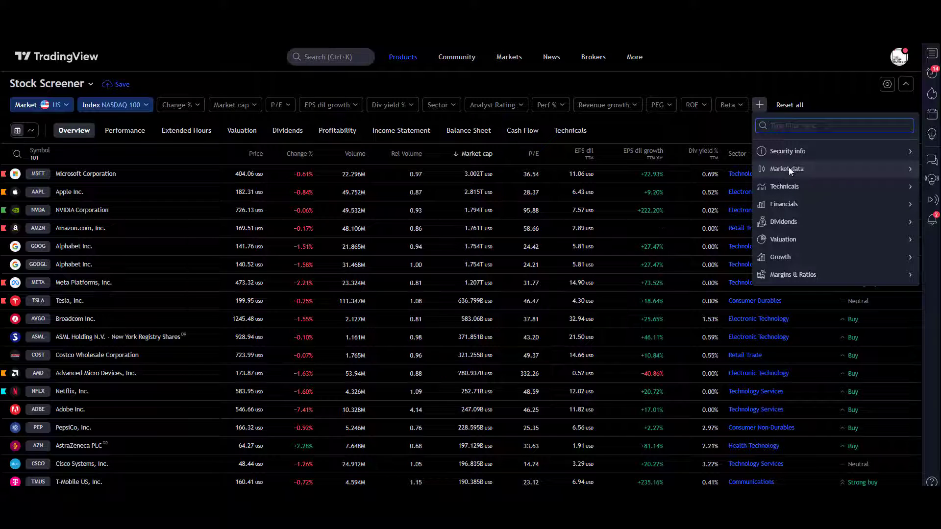
left_click(787, 168)
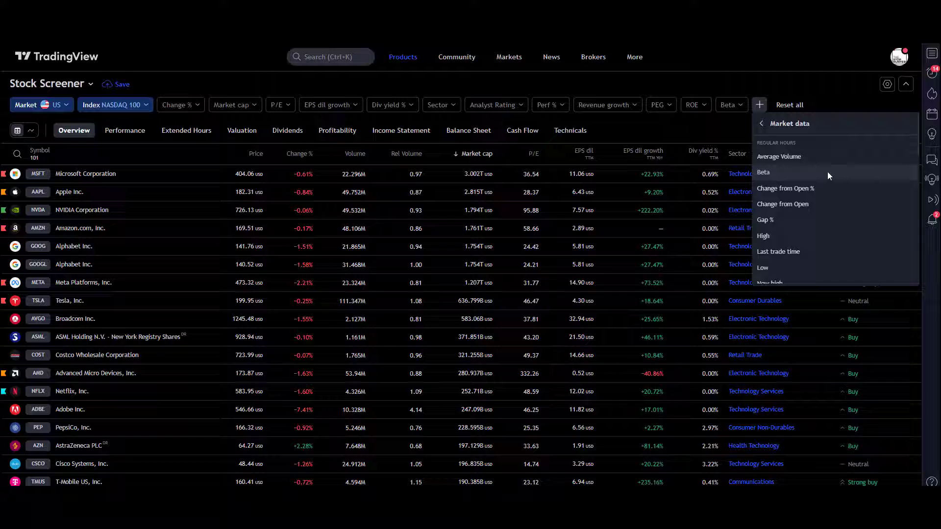
scroll("down", 3)
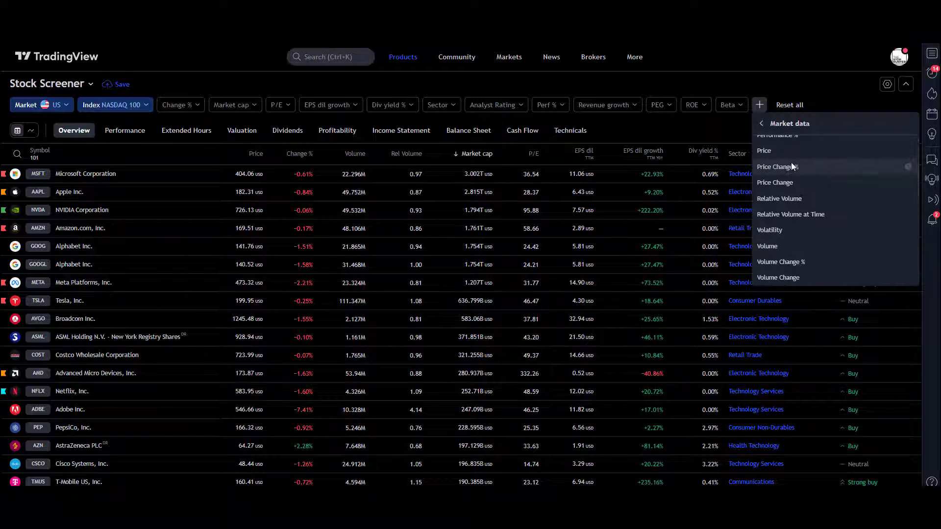
mouse_move(784, 154)
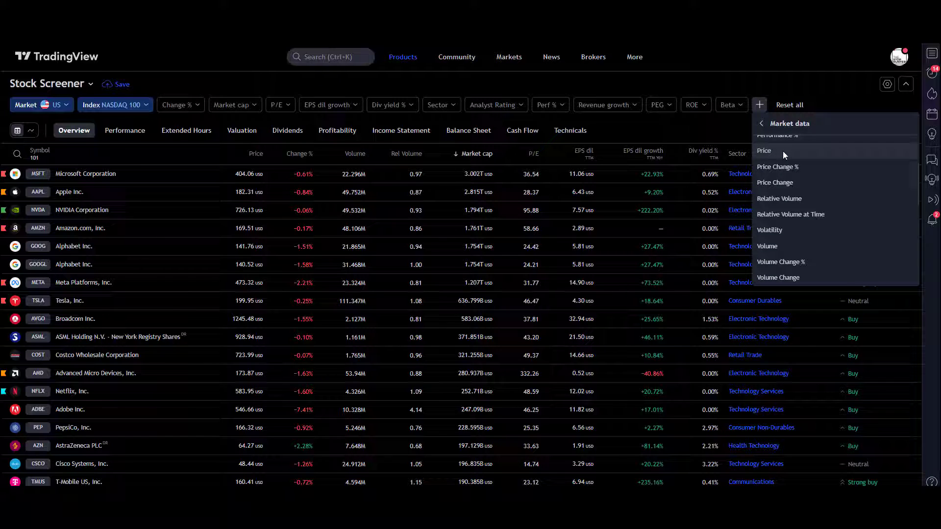
left_click(763, 151)
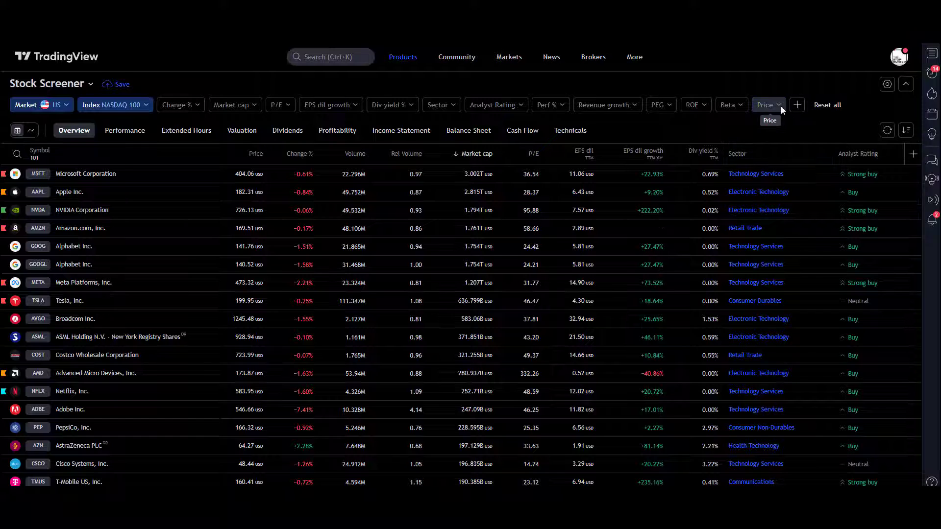
left_click(766, 104)
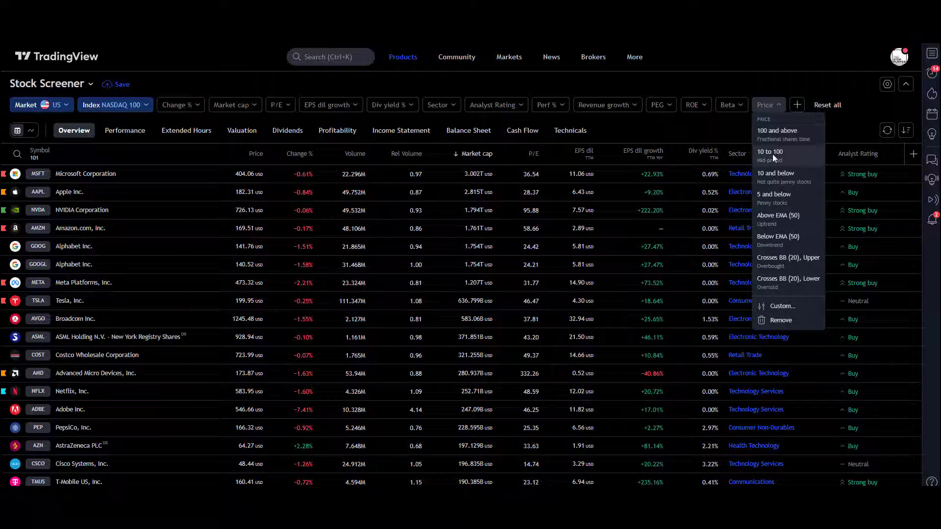
left_click(769, 152)
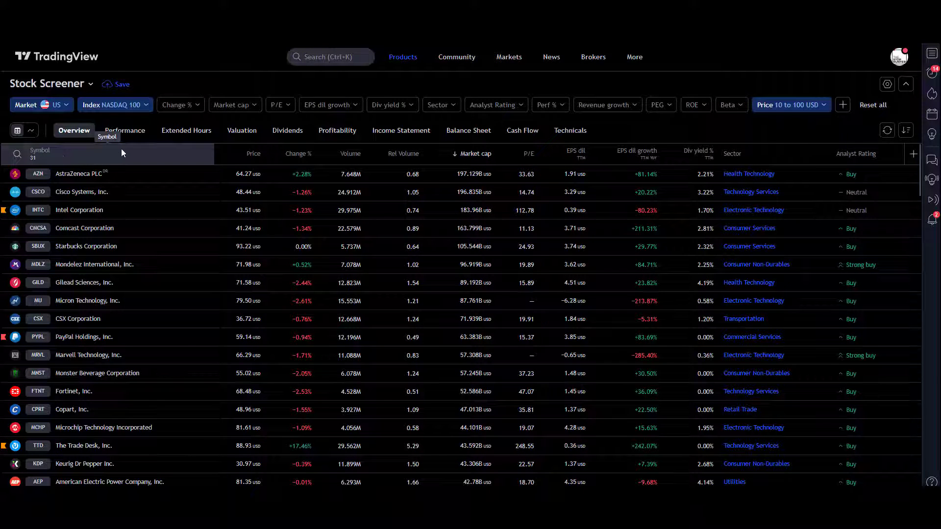
mouse_move(335, 122)
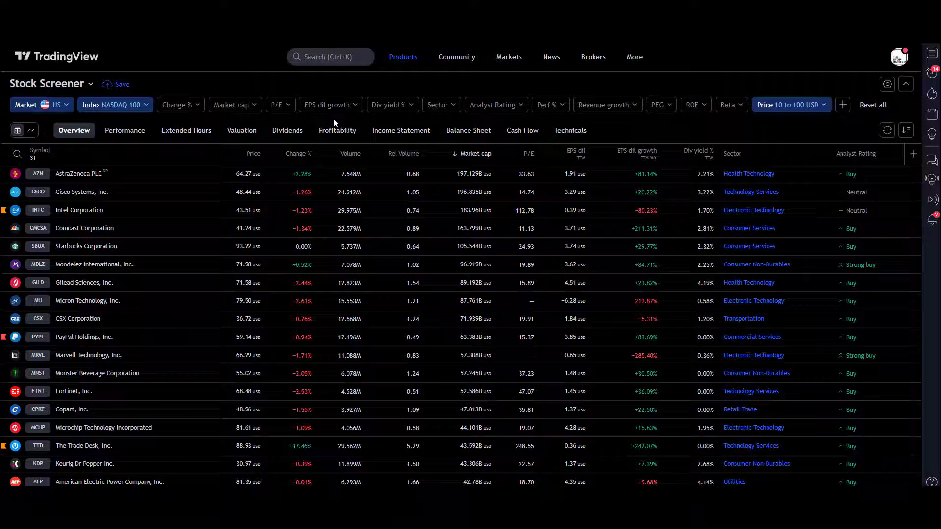
mouse_move(811, 93)
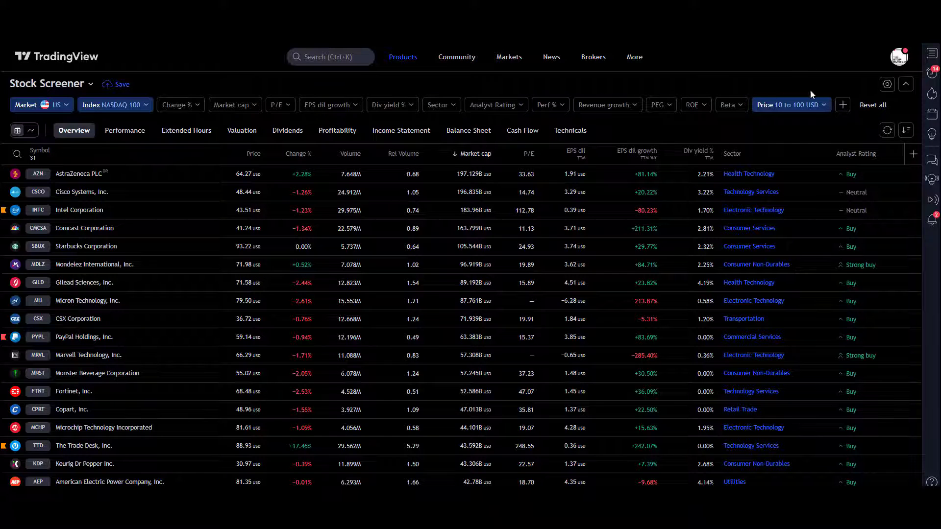
mouse_move(841, 92)
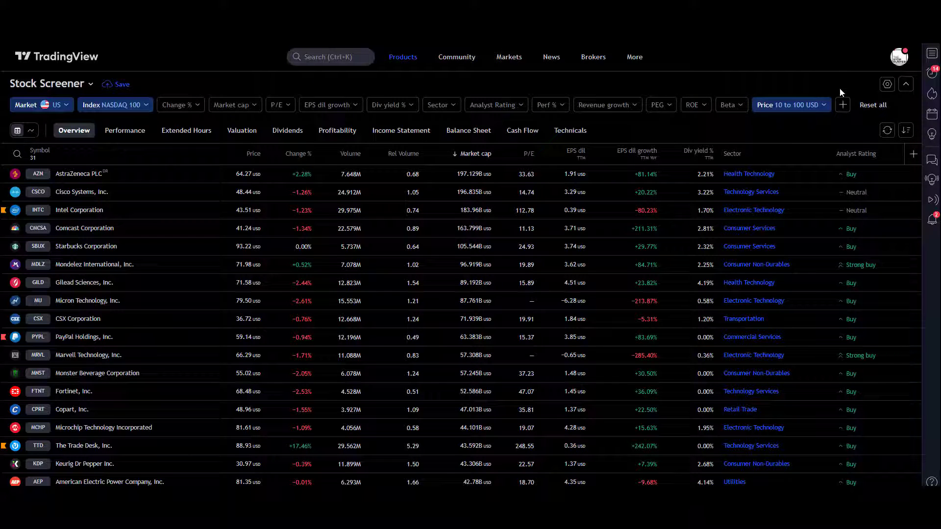
Step: Add a Simple Moving Average filter from the Technicals filter group
left_click(842, 105)
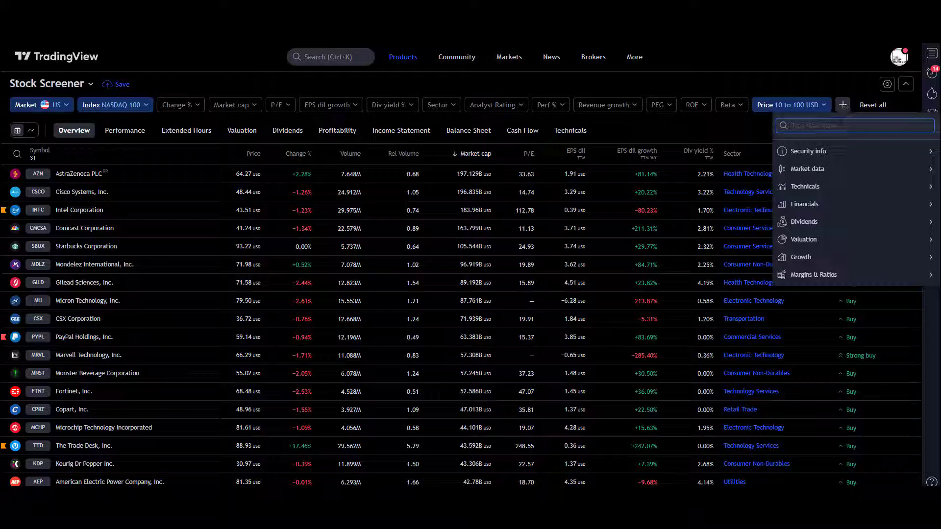
left_click(804, 187)
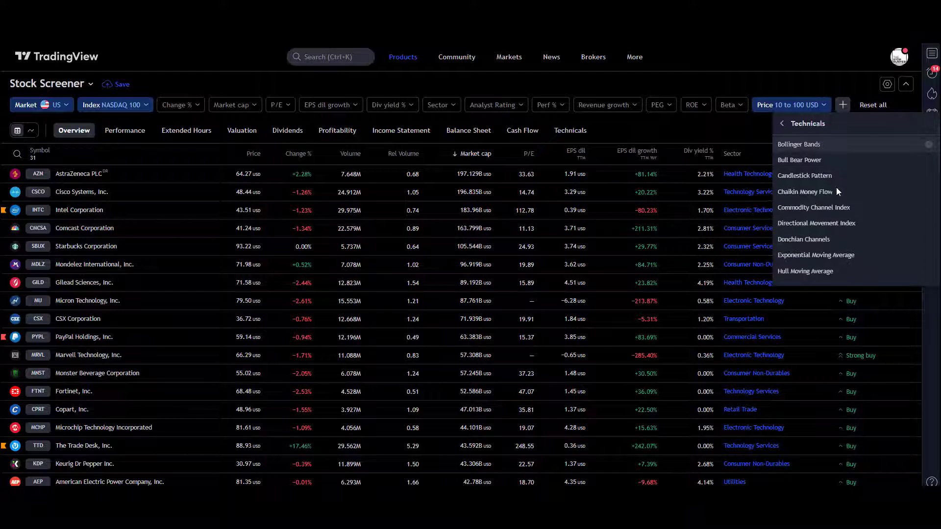
scroll("down", 3)
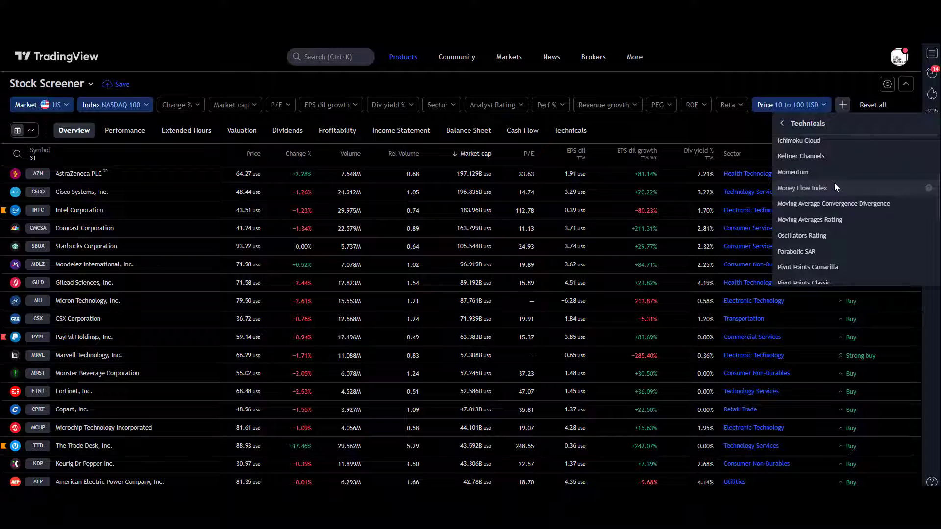
scroll("down", 3)
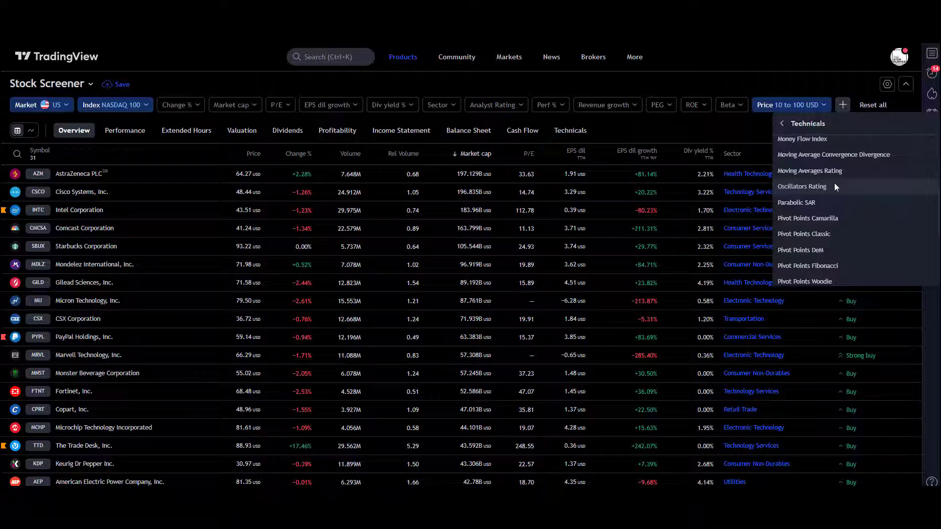
scroll("down", 3)
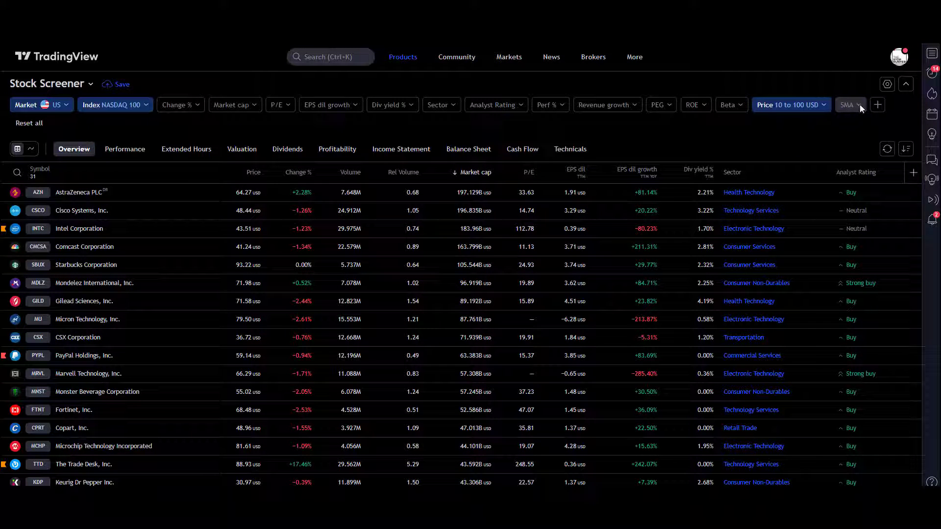
Step: Set a custom SMA condition of 50-day SMA below price, leaving 11 stocks
left_click(848, 105)
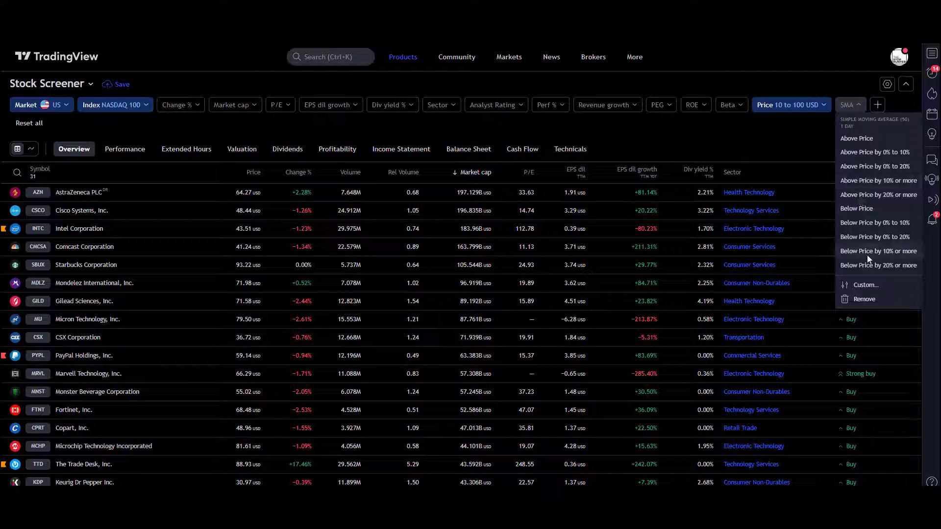
mouse_move(871, 163)
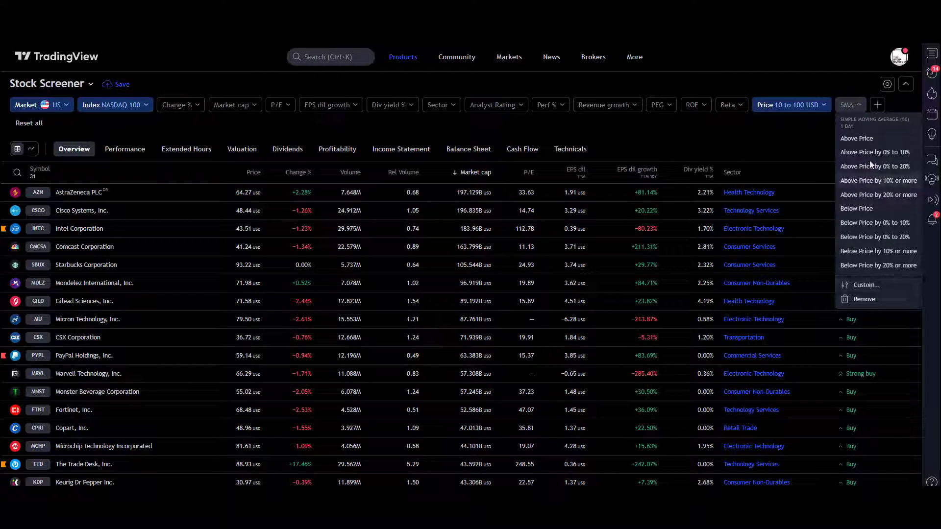
left_click(866, 284)
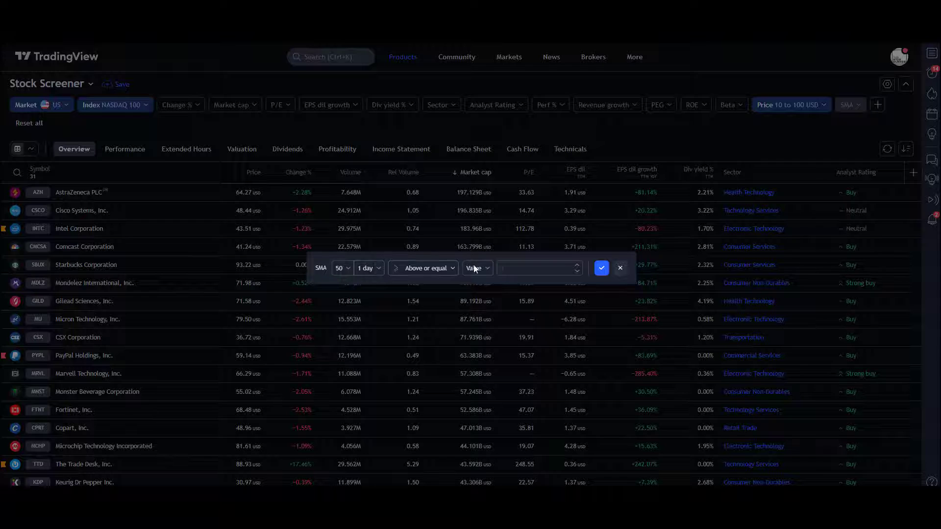
left_click(423, 268)
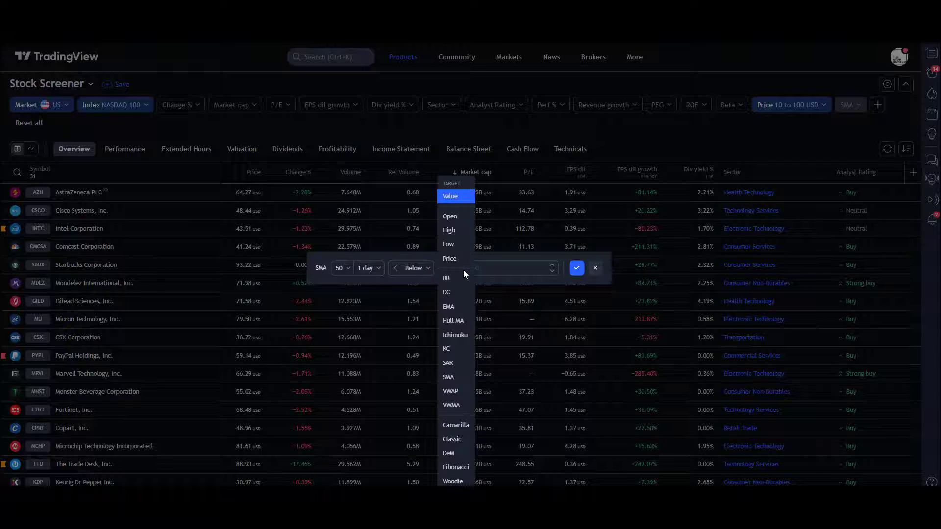
left_click(449, 258)
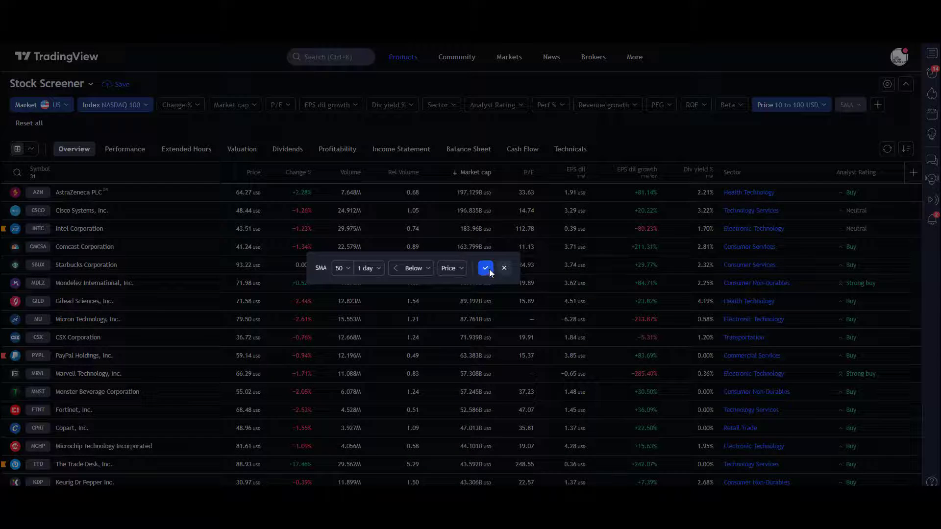
left_click(485, 268)
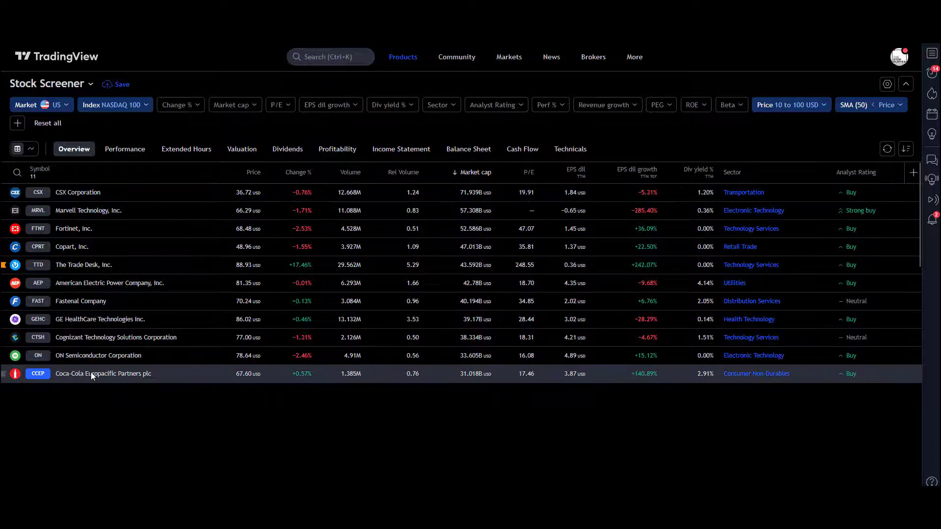
mouse_move(99, 375)
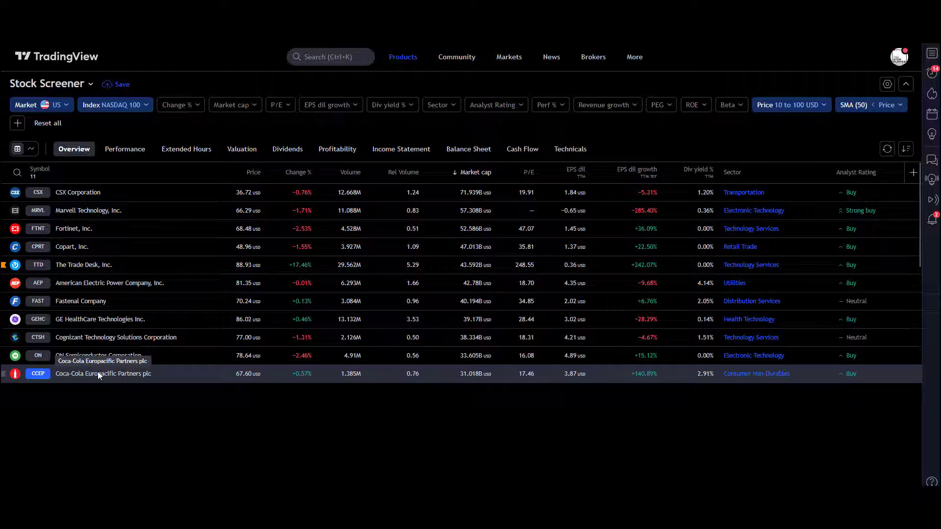
mouse_move(354, 296)
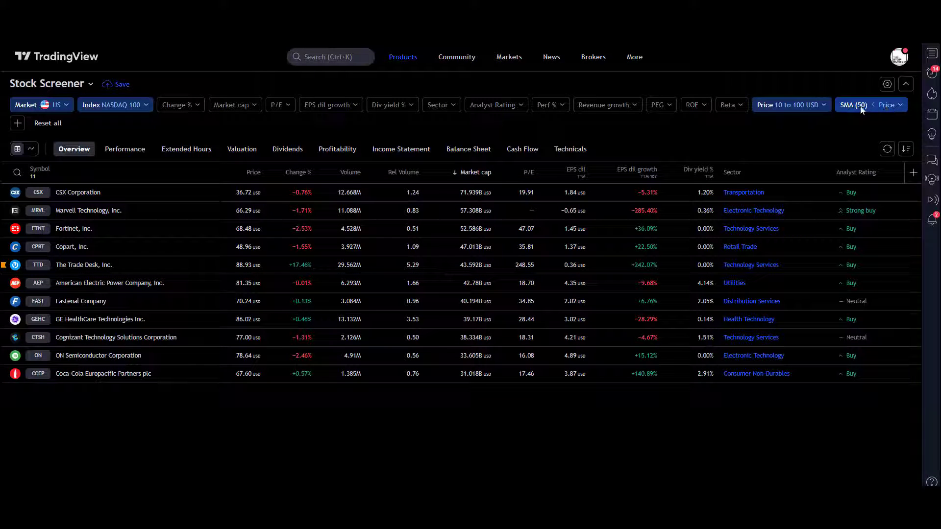
mouse_move(857, 122)
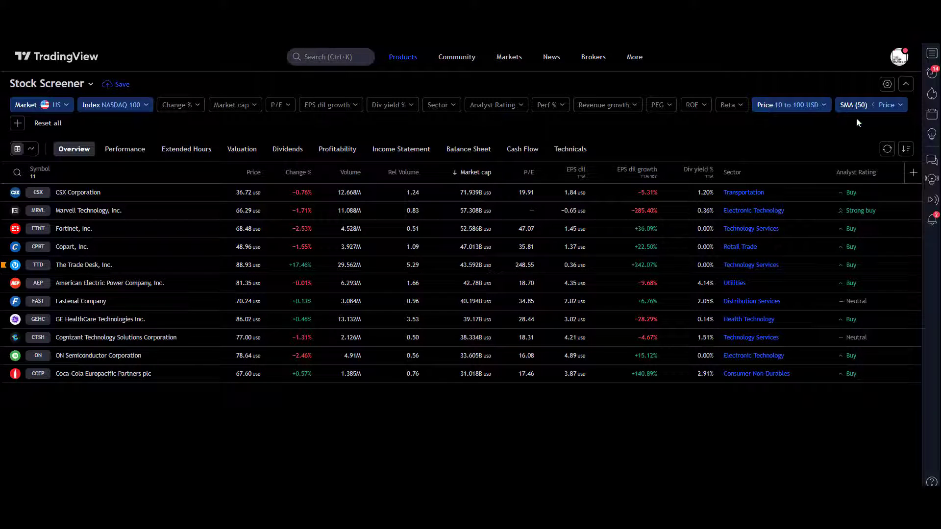
mouse_move(851, 121)
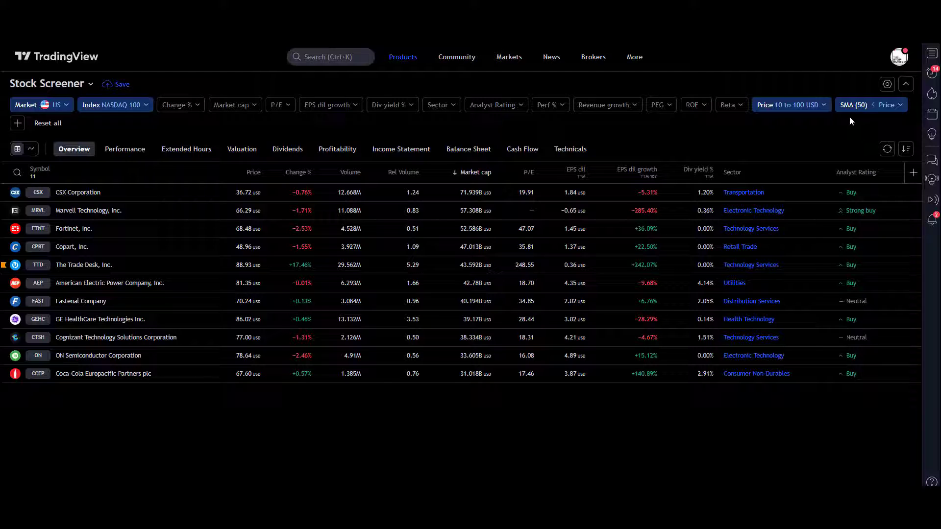
mouse_move(791, 104)
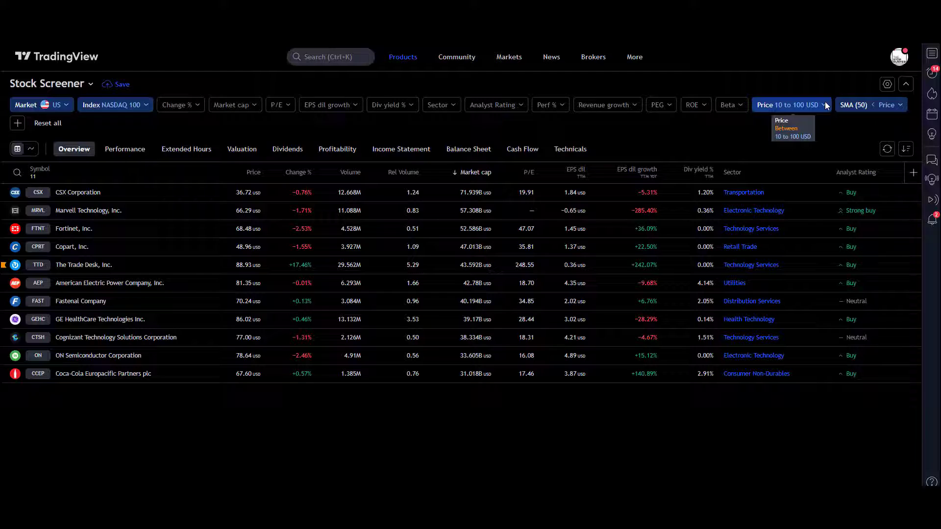
mouse_move(778, 124)
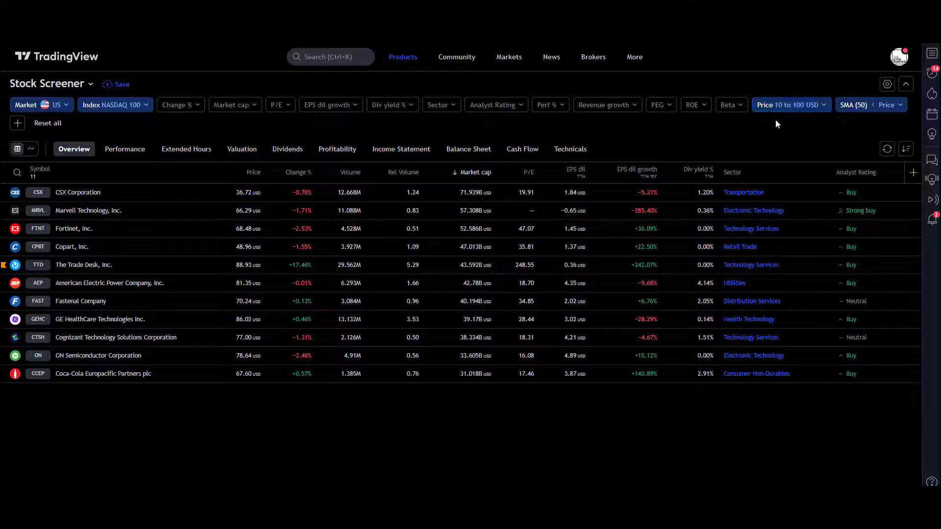
Step: Scroll through the Technicals indicator filters in the add-filter menu
left_click(17, 123)
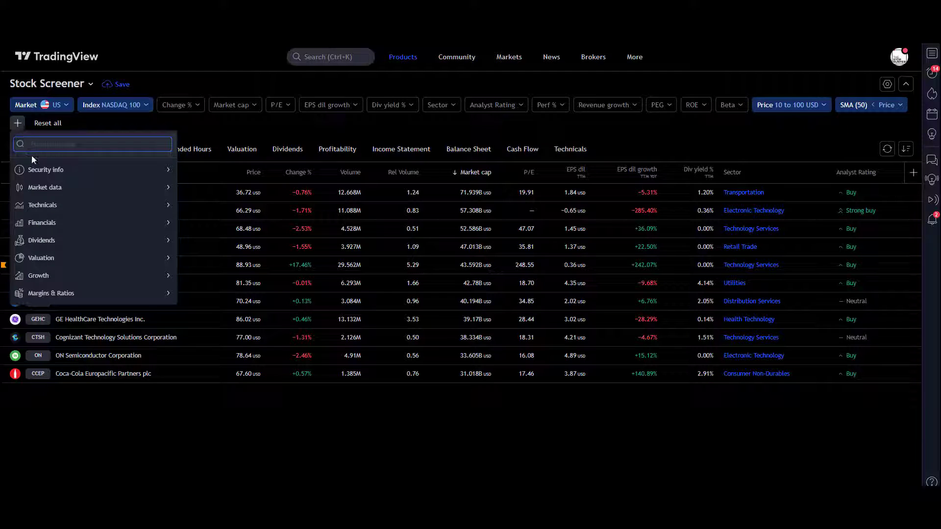
left_click(43, 205)
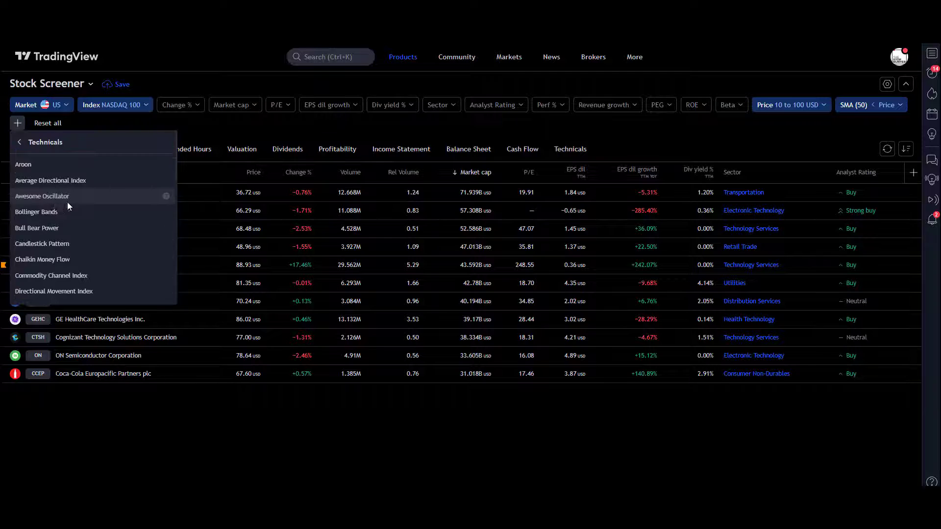
scroll("down", 3)
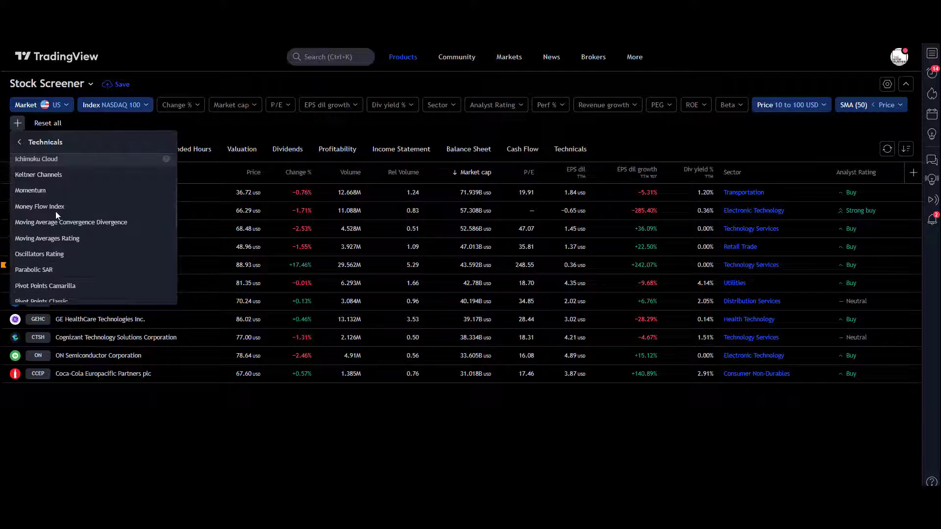
scroll("down", 3)
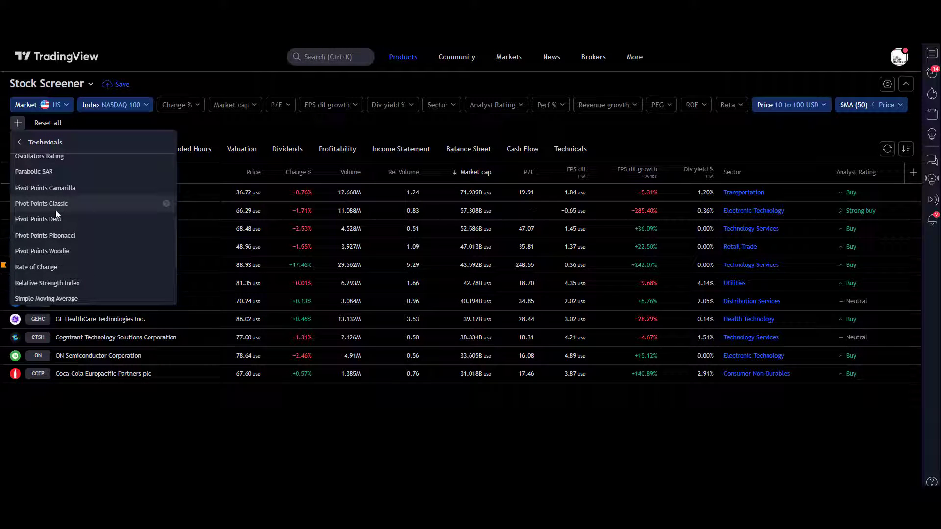
scroll("down", 3)
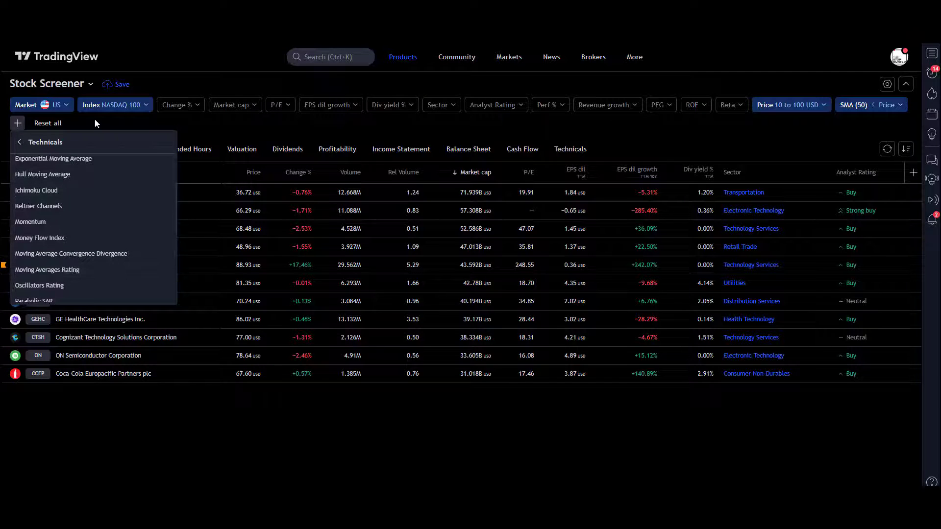
Step: Close the technical indicator filter list
left_click(232, 105)
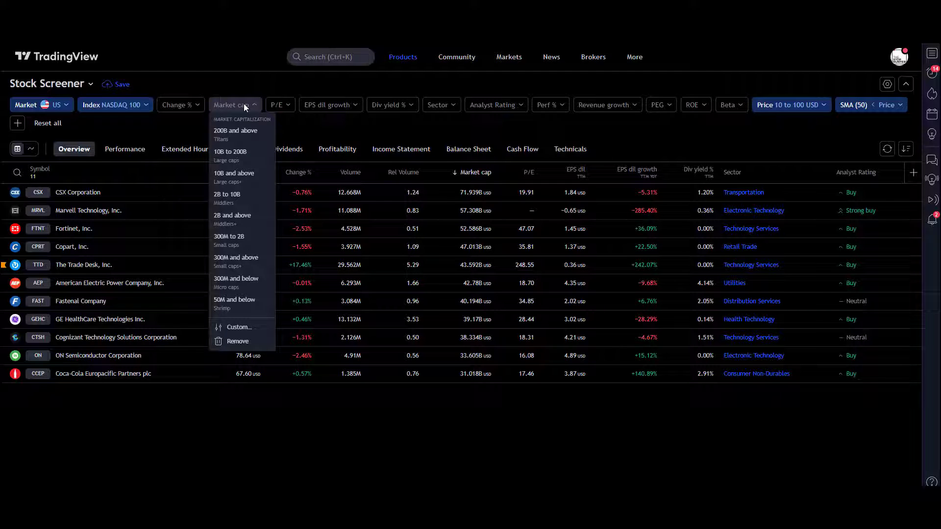
mouse_move(243, 203)
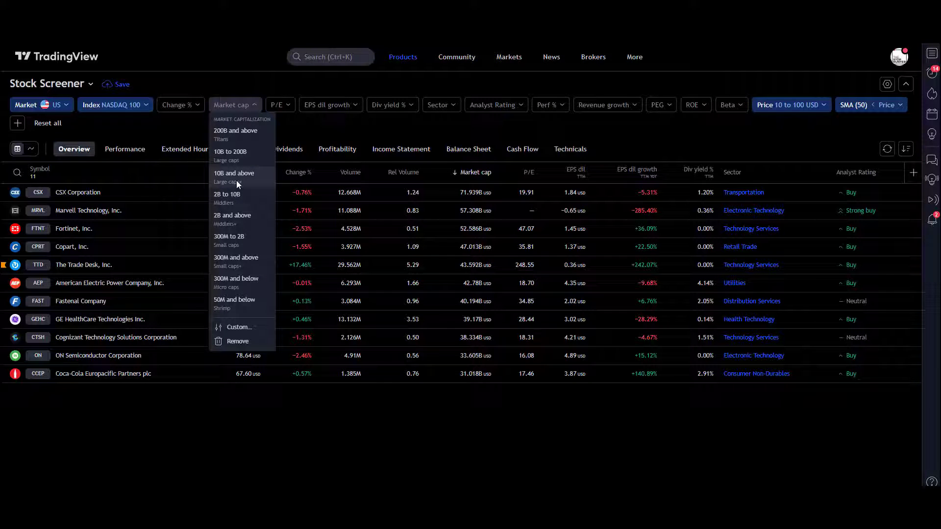
mouse_move(236, 201)
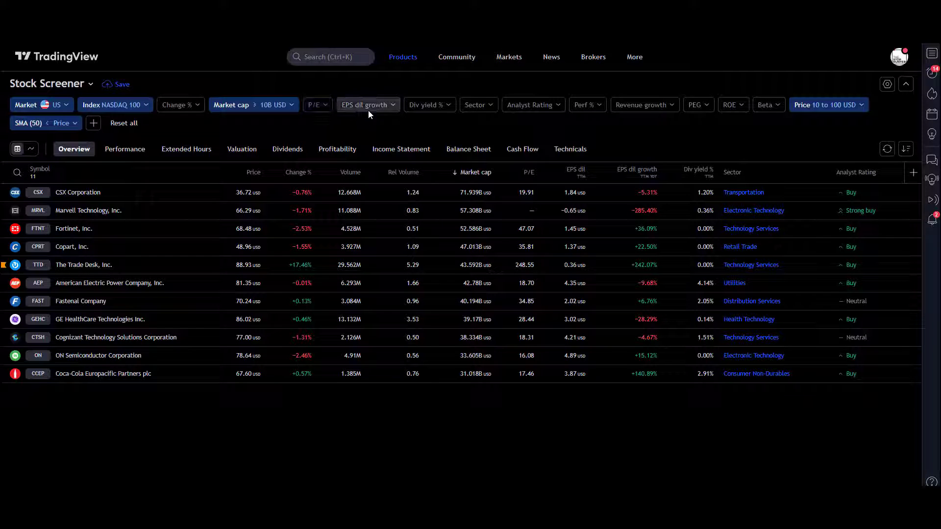
mouse_move(317, 104)
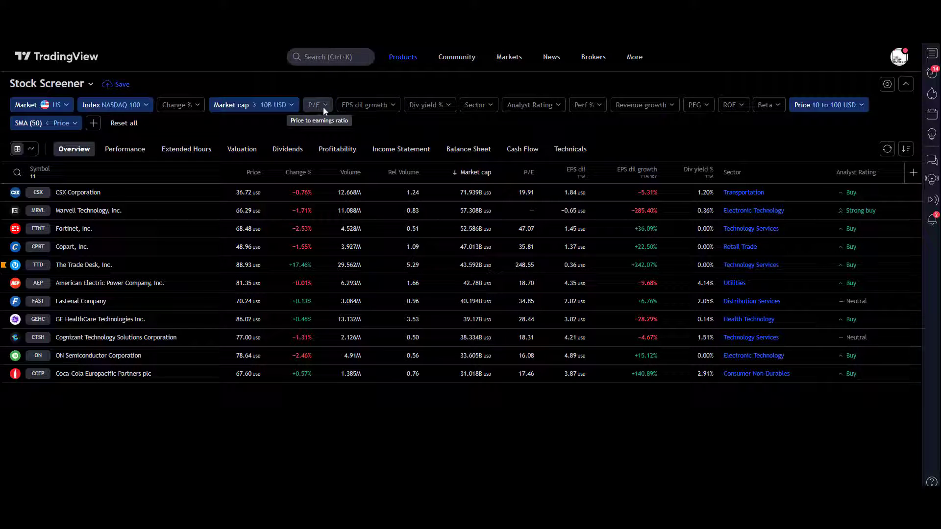
mouse_move(352, 104)
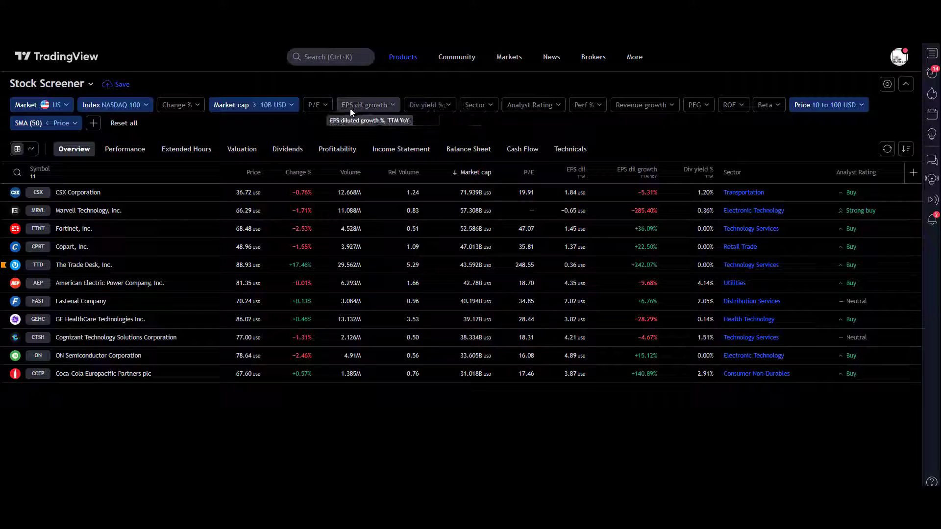
mouse_move(491, 104)
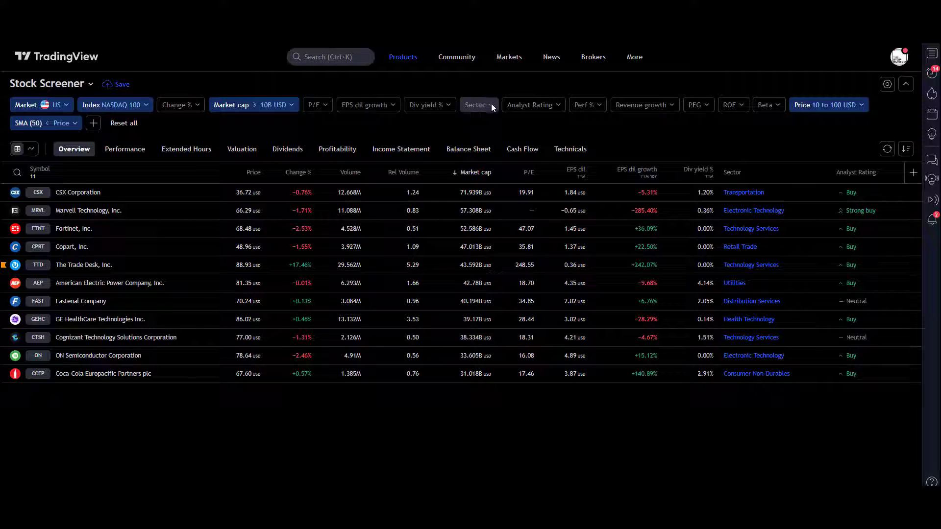
Step: Set the Sector filter to Technology Services, narrowing 11 stocks to 3
left_click(477, 104)
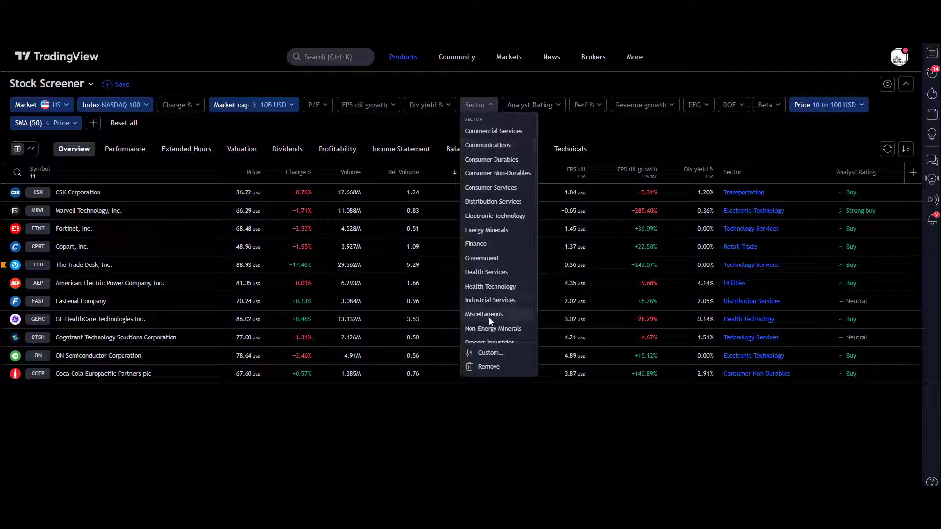
scroll("down", 3)
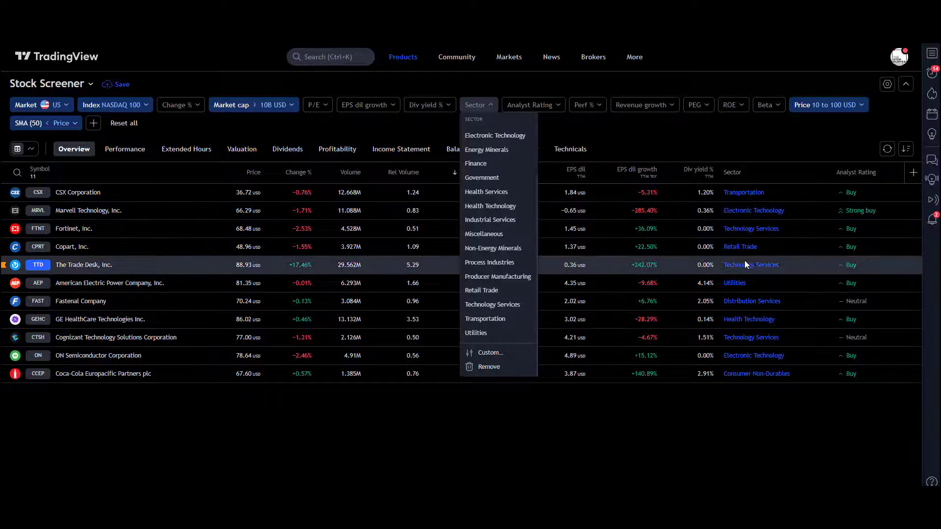
mouse_move(500, 308)
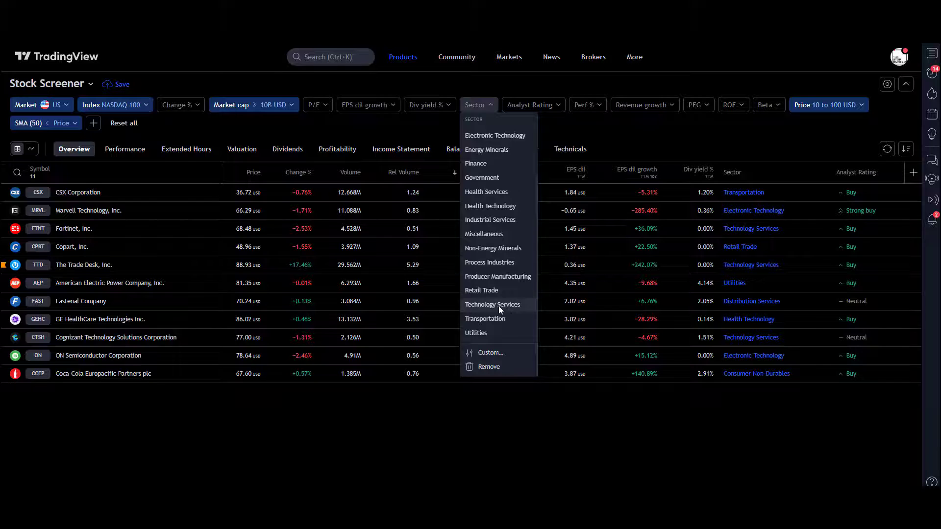
left_click(492, 304)
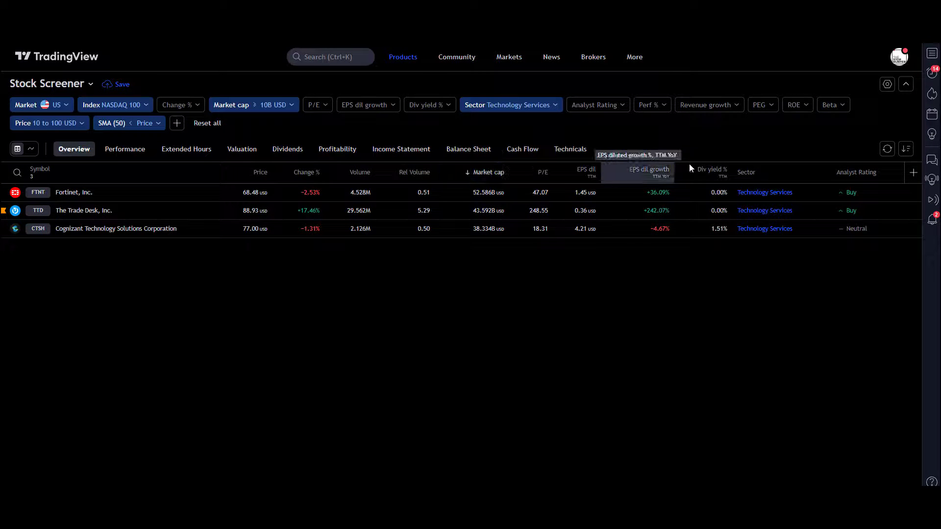
mouse_move(887, 104)
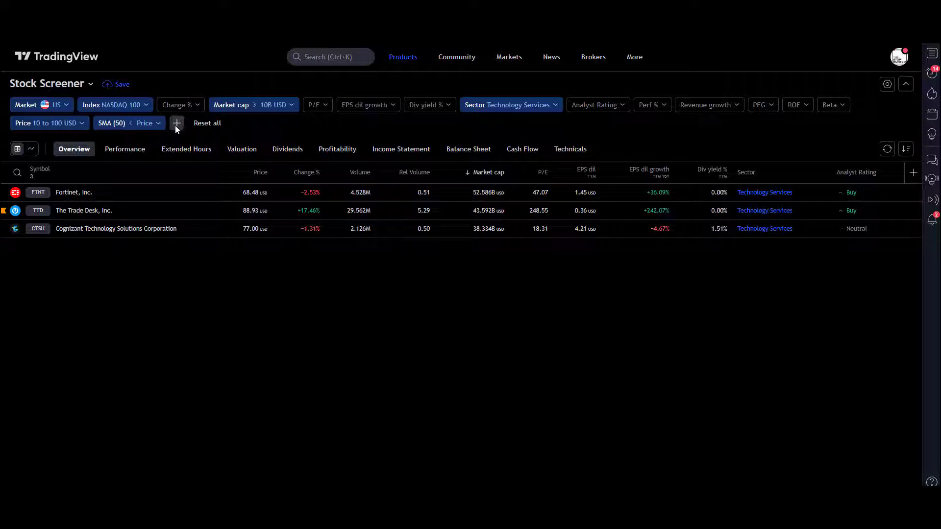
Step: Add a Technical Rating filter set to Strong buy, leaving only The Trade Desk
left_click(177, 123)
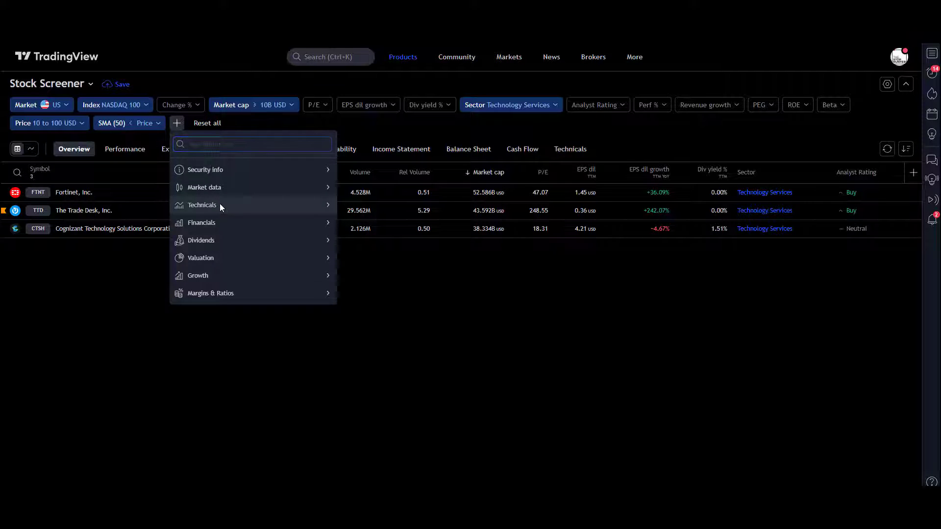
left_click(201, 204)
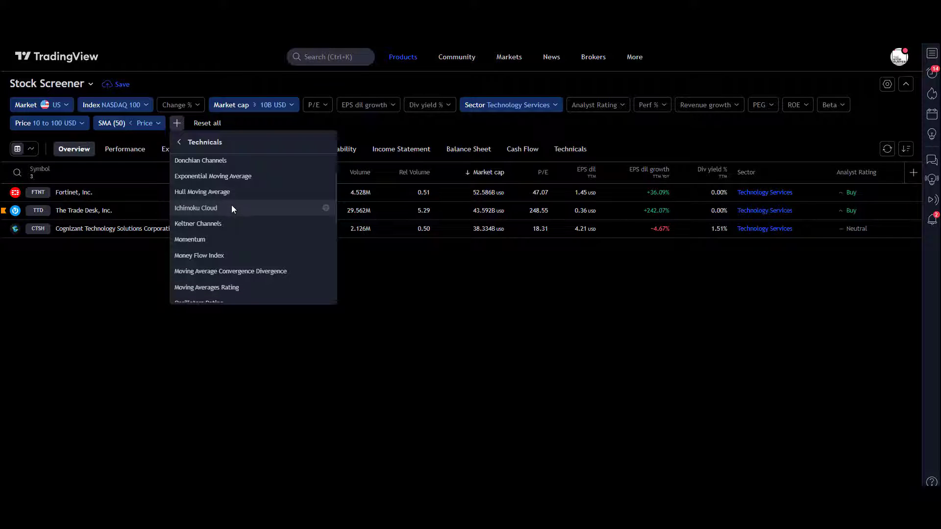
scroll("down", 3)
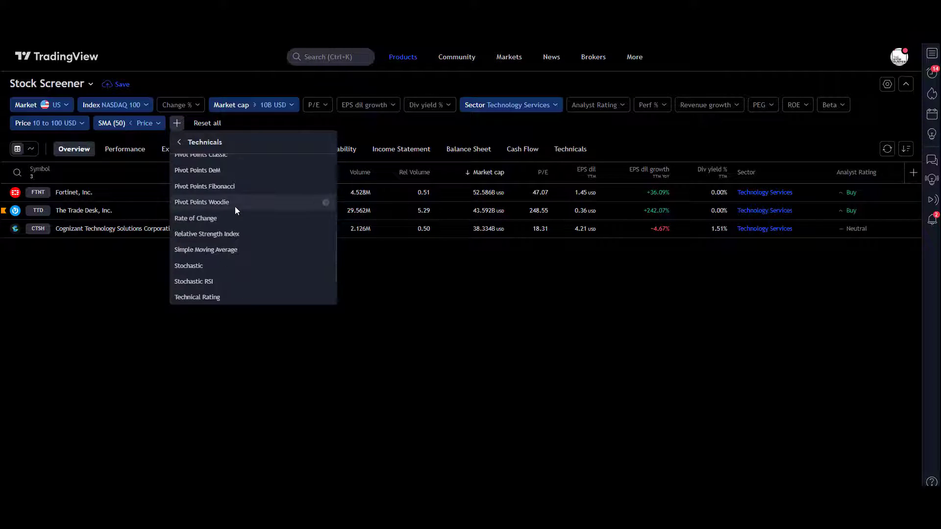
scroll("down", 3)
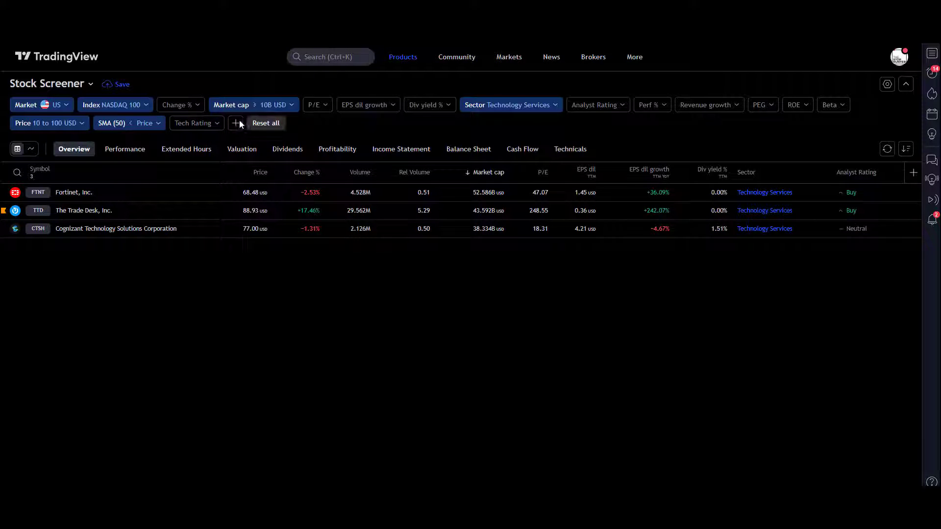
left_click(196, 123)
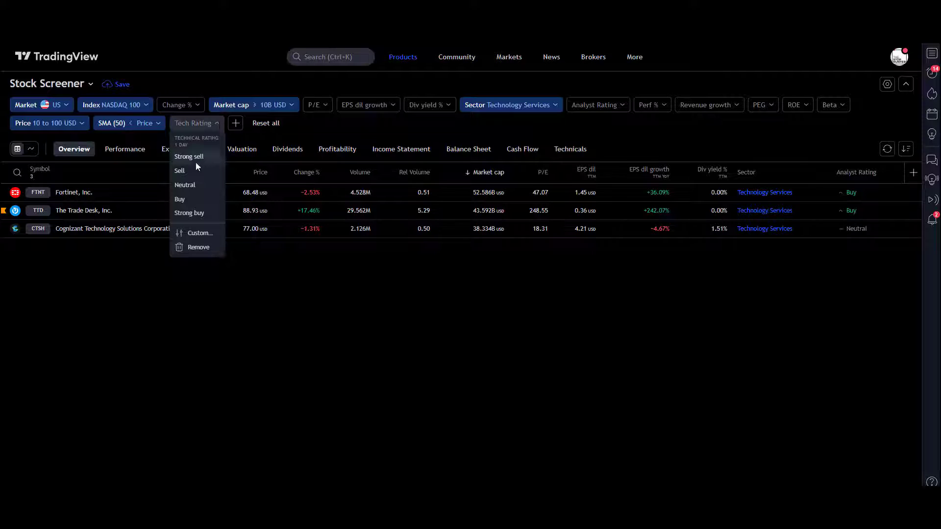
mouse_move(183, 204)
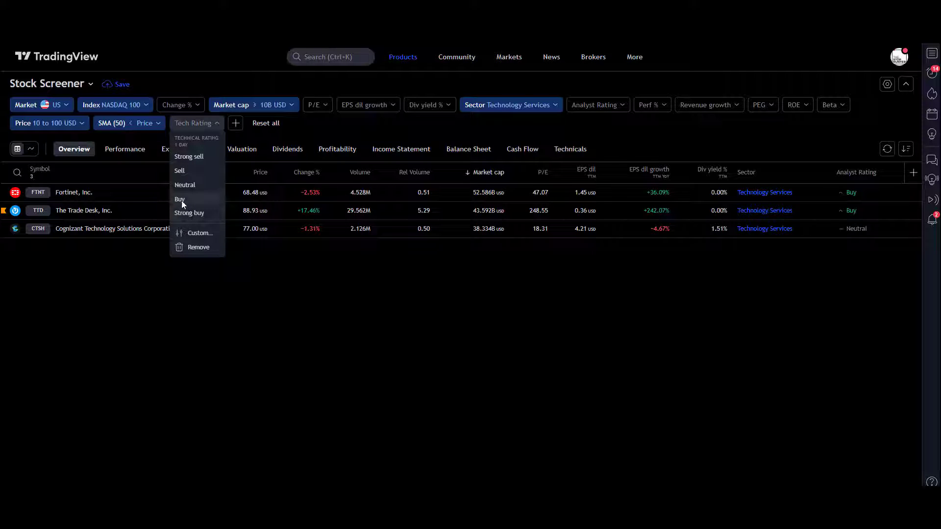
left_click(190, 213)
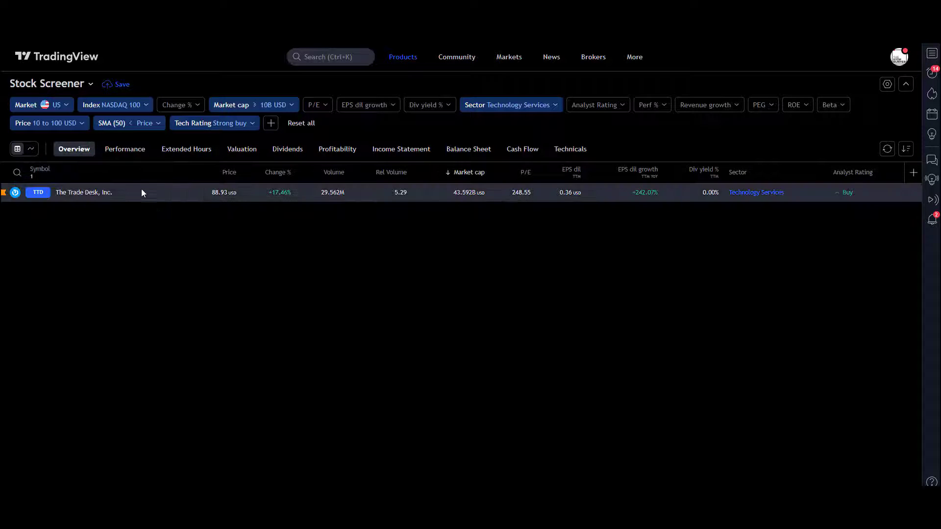
mouse_move(318, 143)
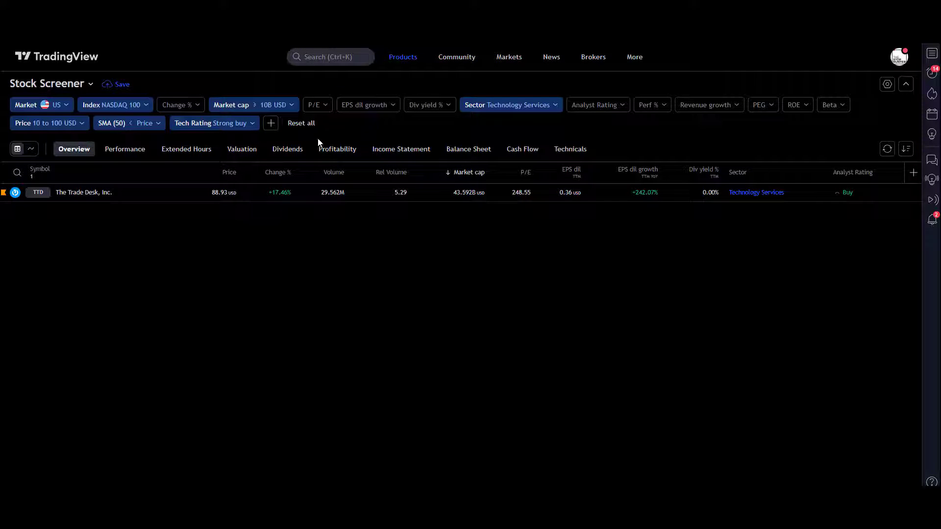
left_click(598, 105)
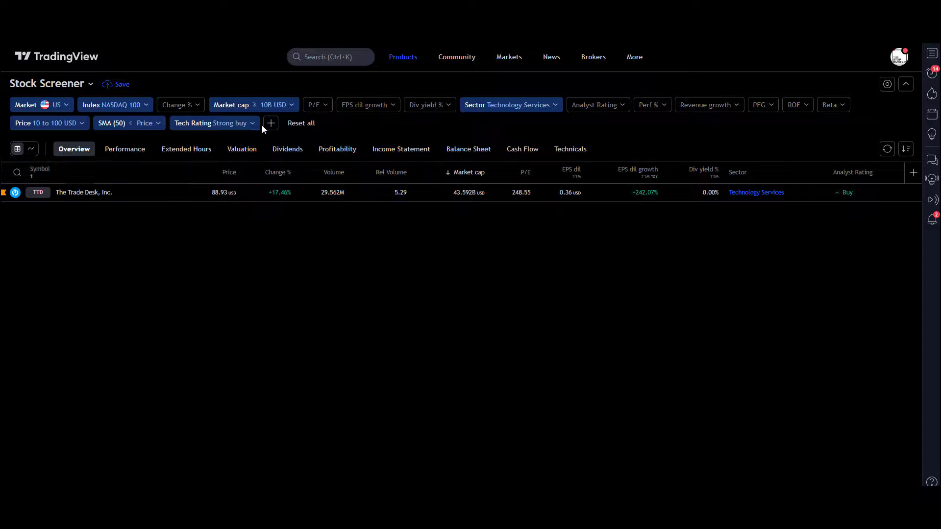
left_click(270, 123)
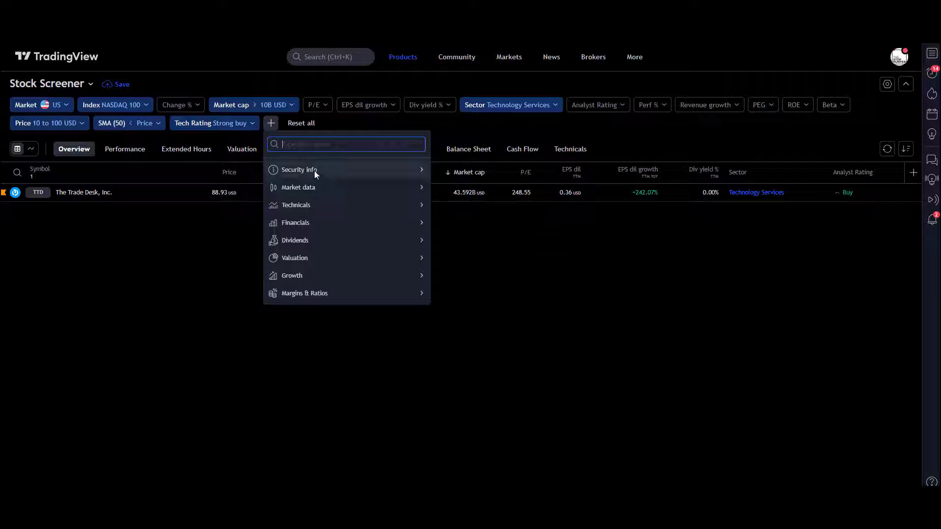
left_click(299, 170)
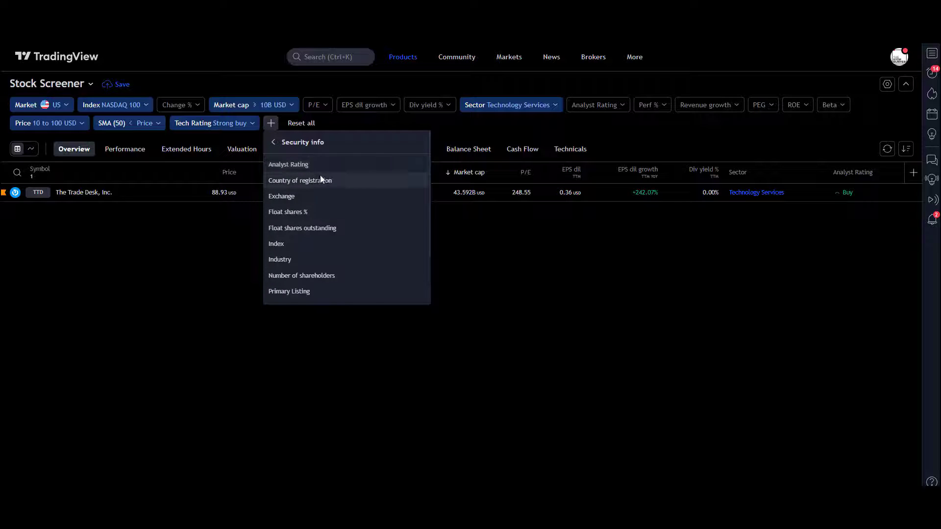
left_click(273, 142)
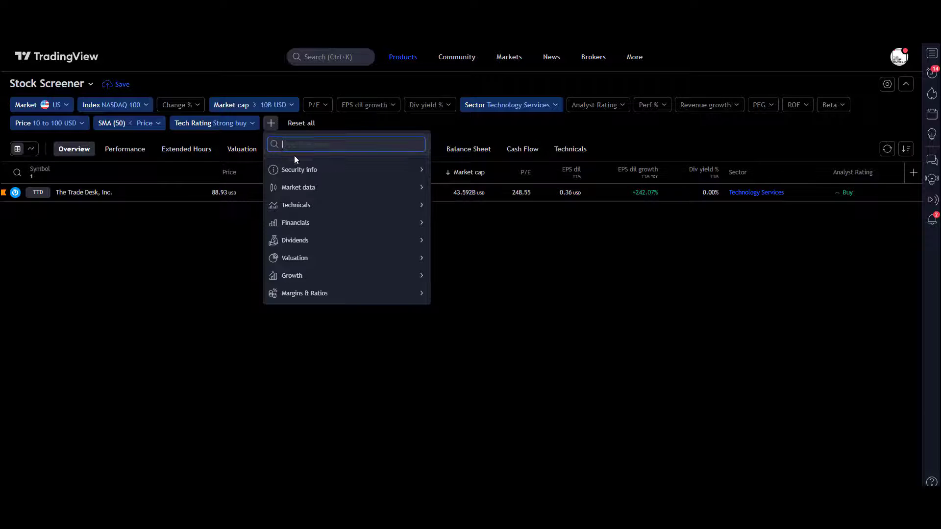
mouse_move(309, 225)
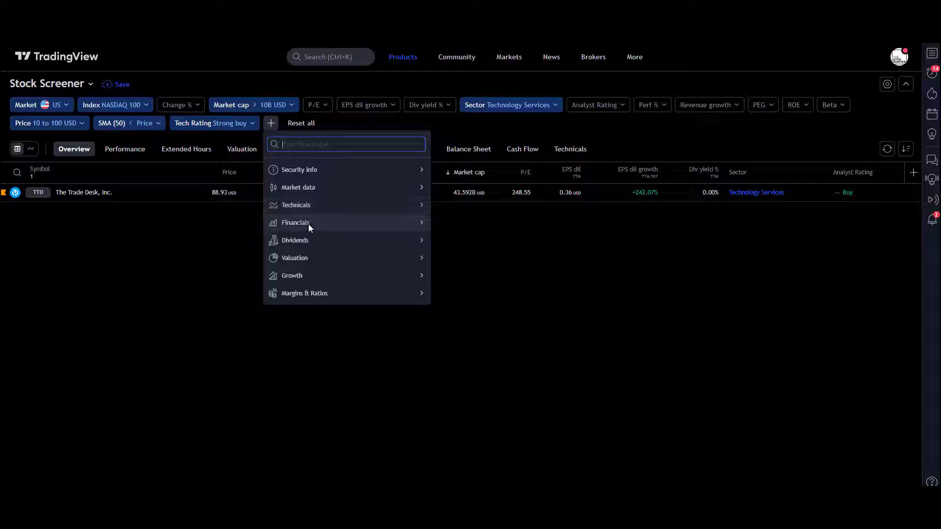
mouse_move(312, 275)
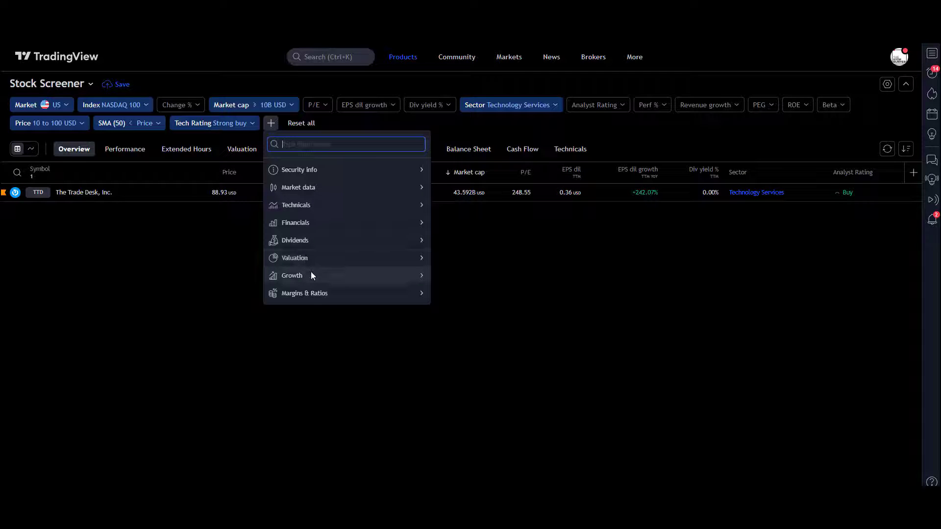
mouse_move(322, 293)
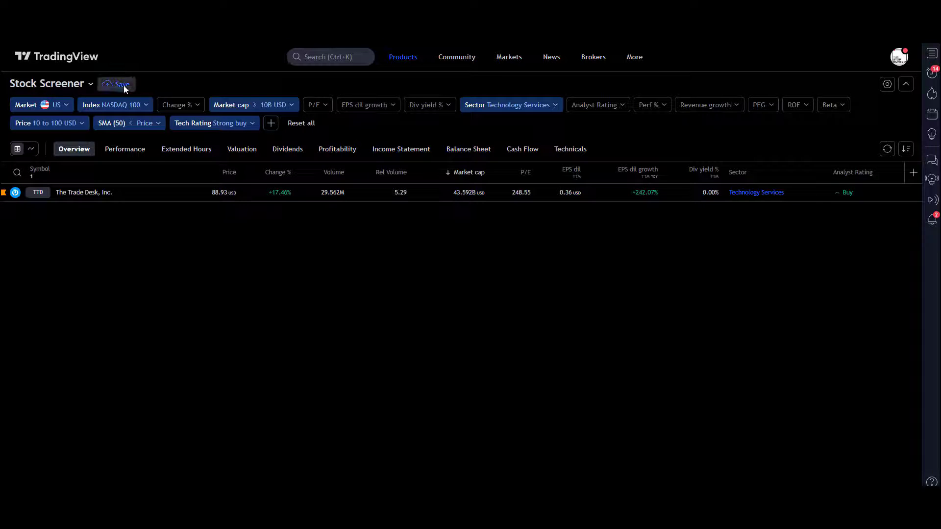
Step: Save the filtered screener listing only The Trade Desk as a new screen named 'test'
left_click(117, 84)
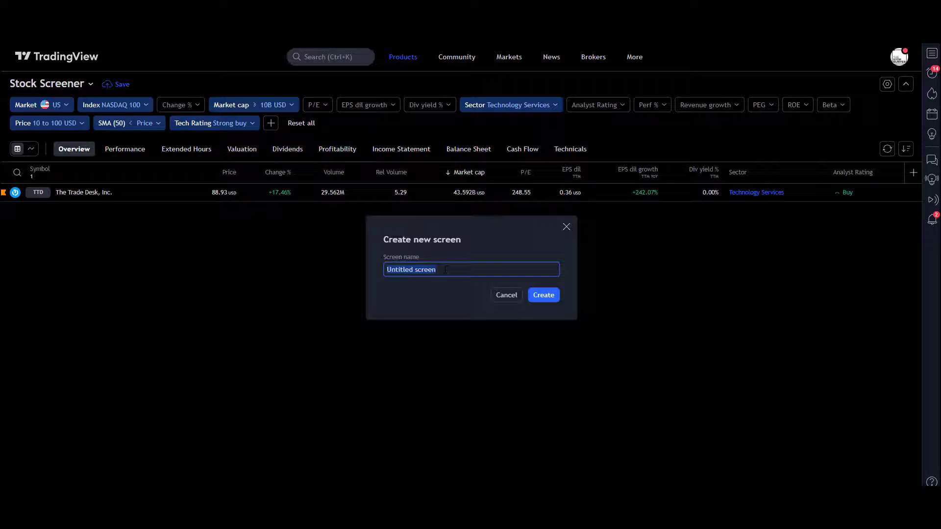
type("test")
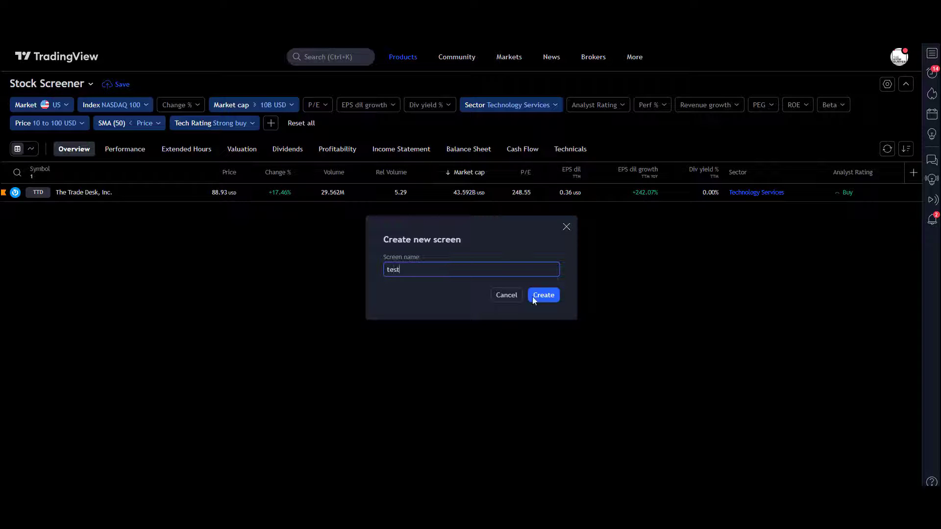
left_click(544, 295)
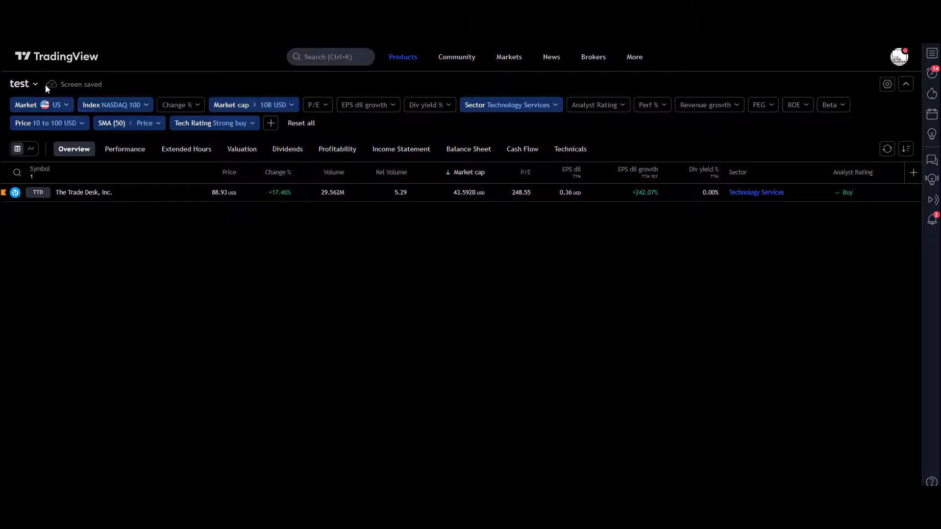
left_click(23, 83)
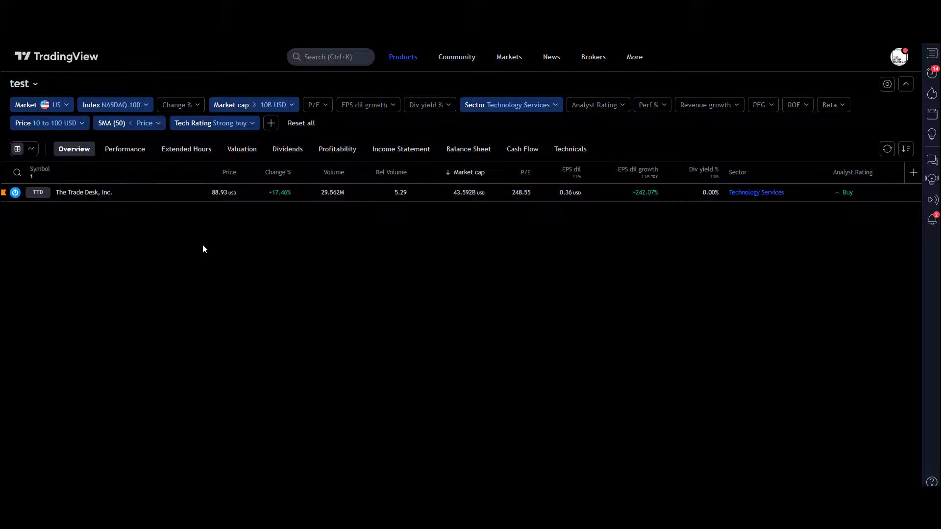
mouse_move(199, 245)
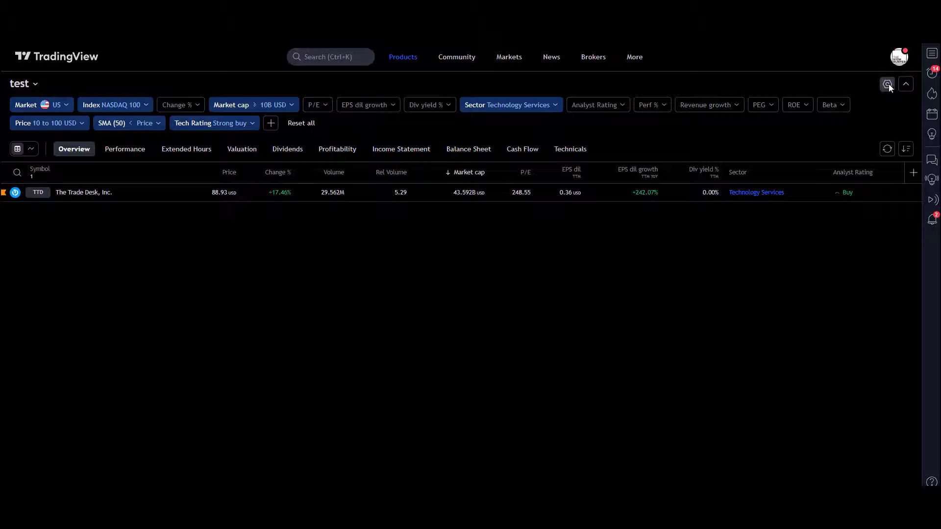
left_click(887, 84)
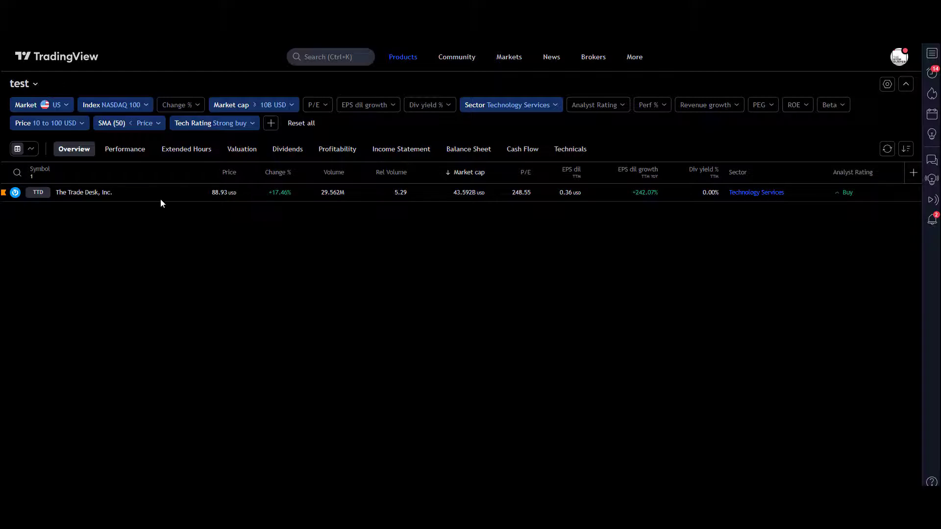
mouse_move(257, 214)
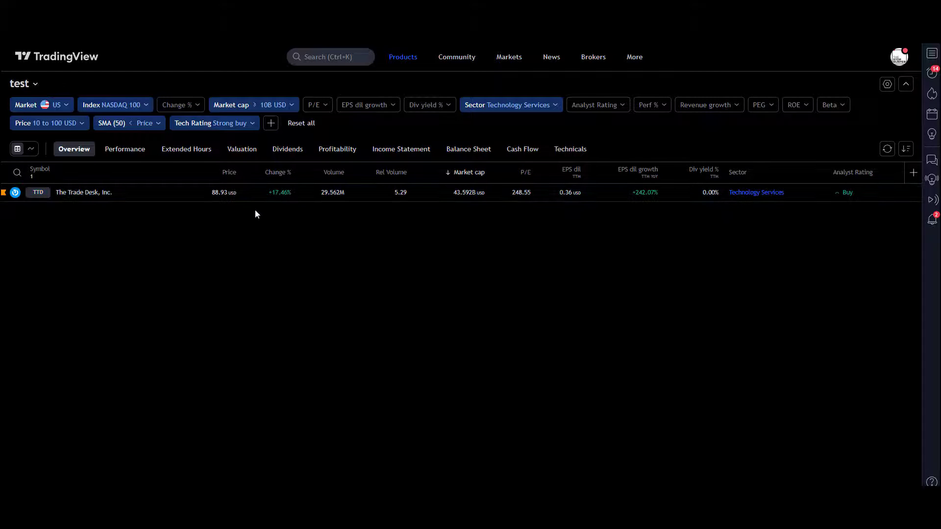
mouse_move(246, 205)
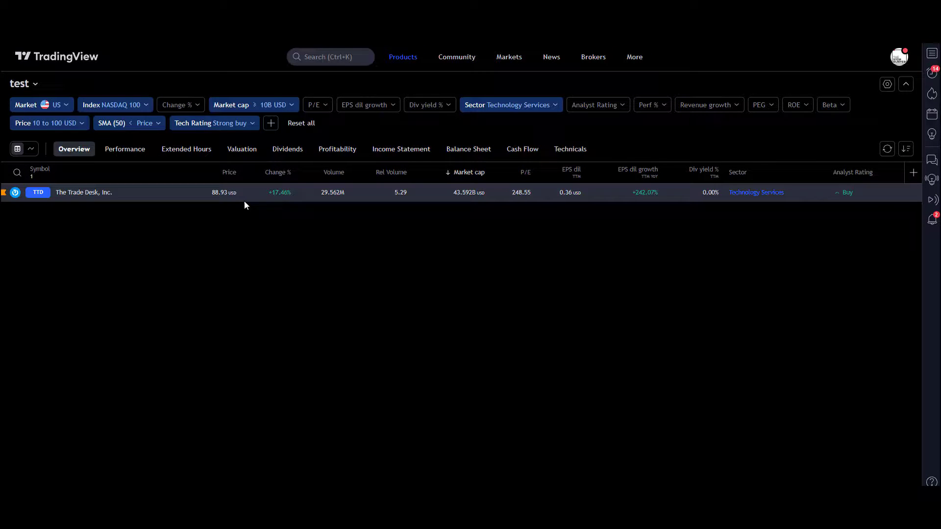